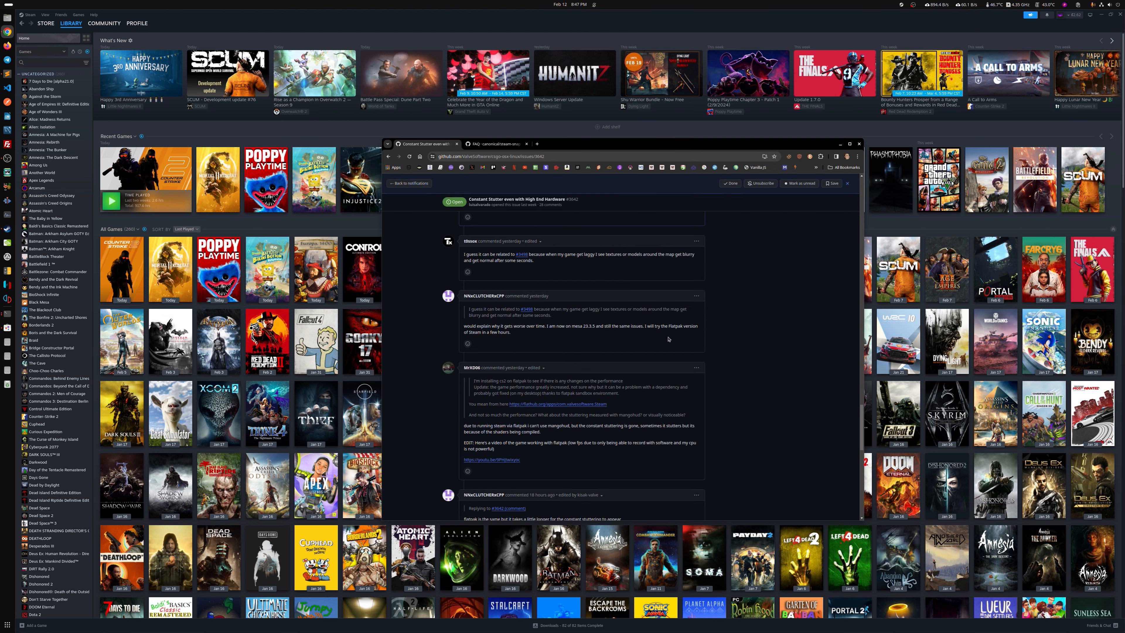
# Scroll through the page, then bring the running Counter-Strike 2 window to the front
pyautogui.scroll(-3)
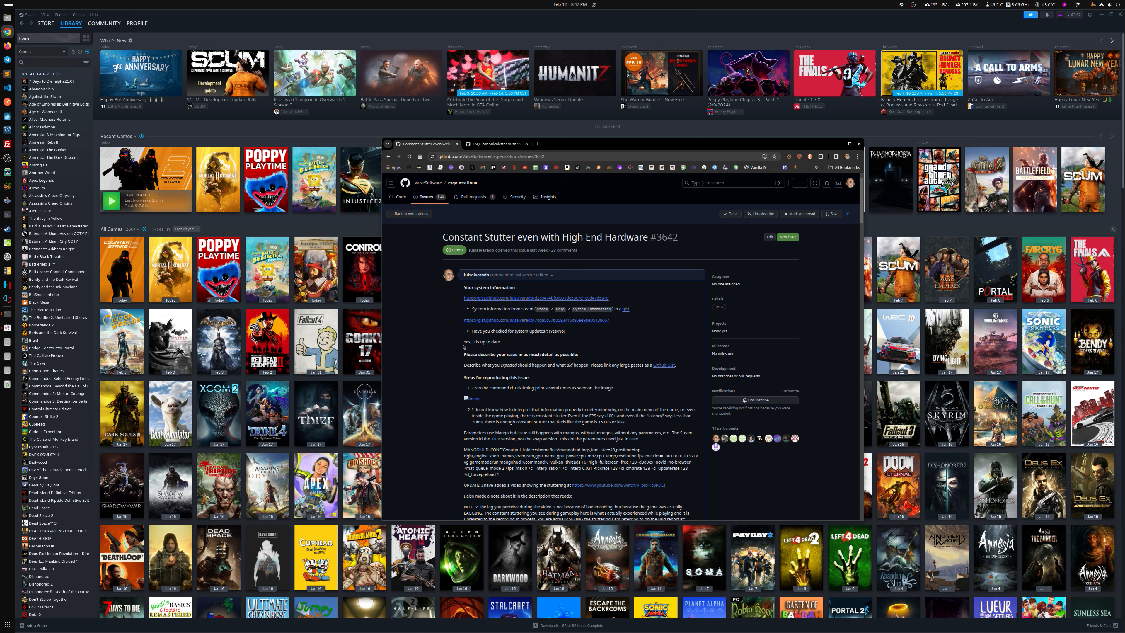
pyautogui.scroll(-3)
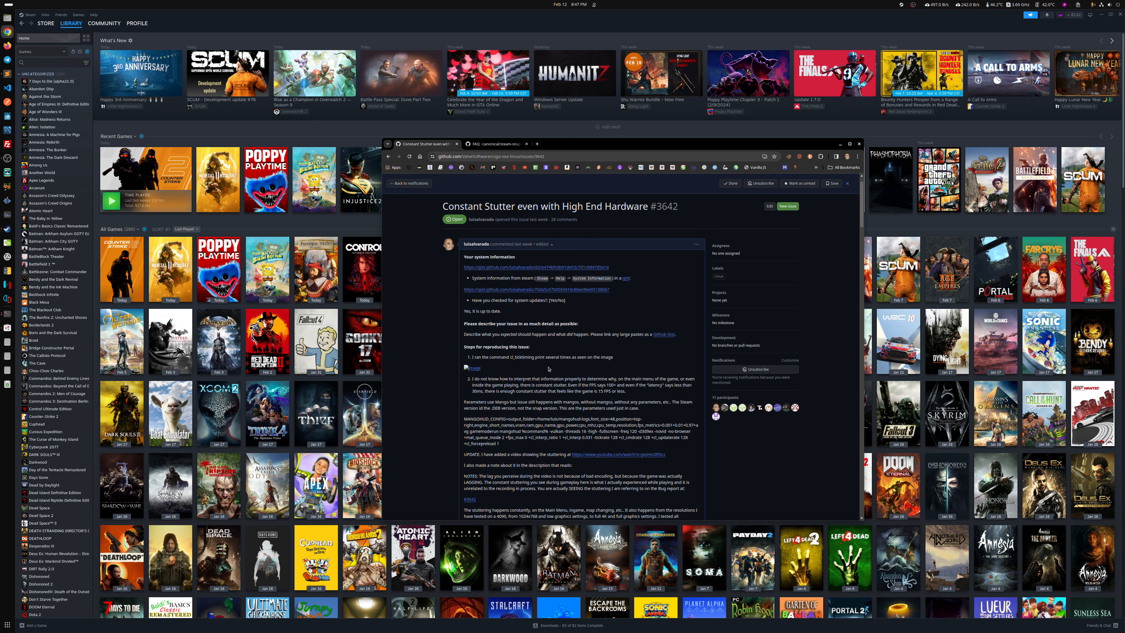
pyautogui.moveTo(586, 373)
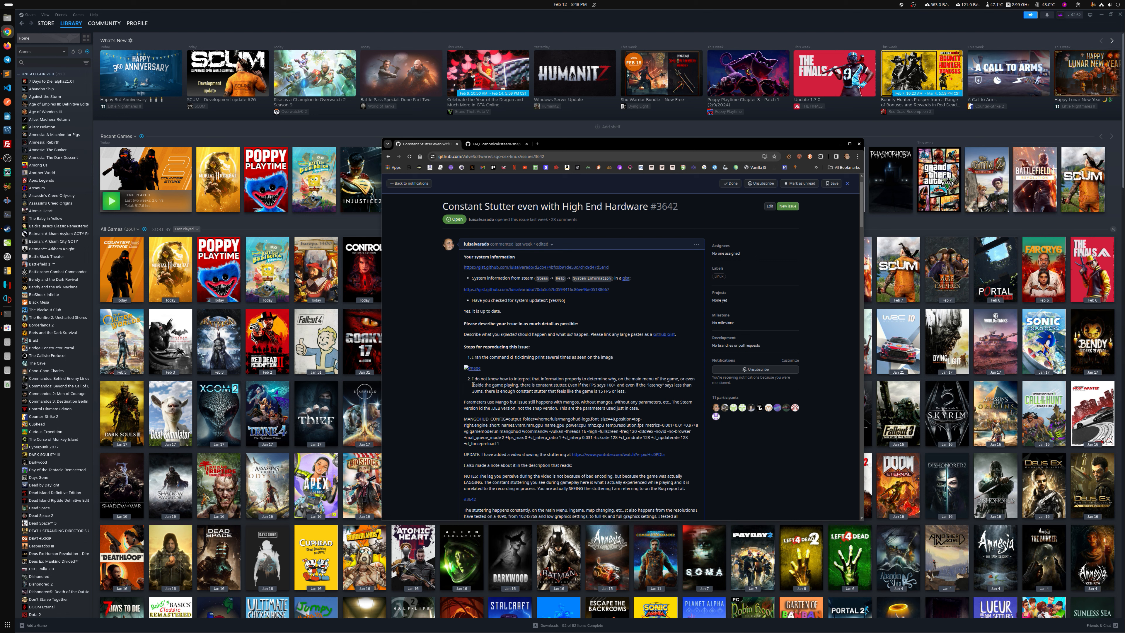
pyautogui.scroll(-3)
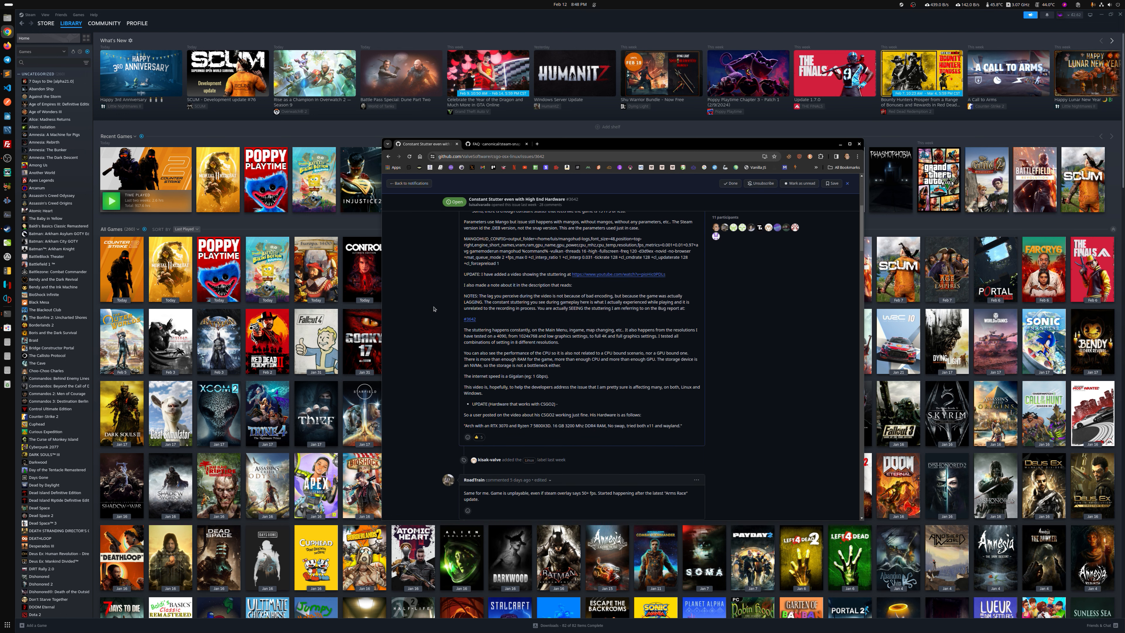
pyautogui.scroll(-3)
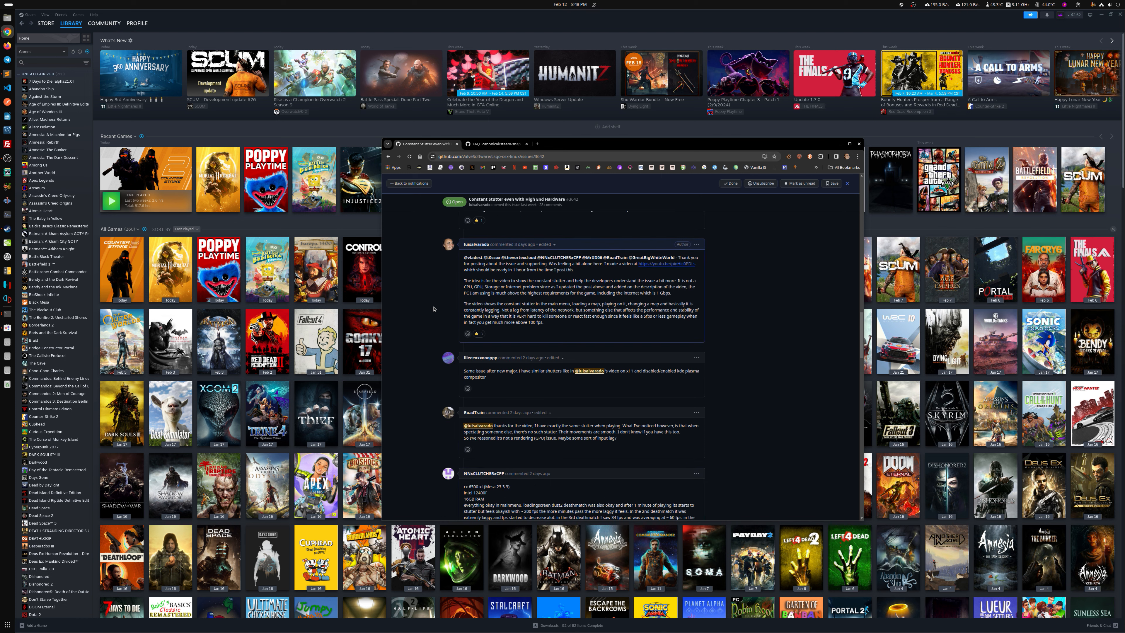
pyautogui.scroll(-3)
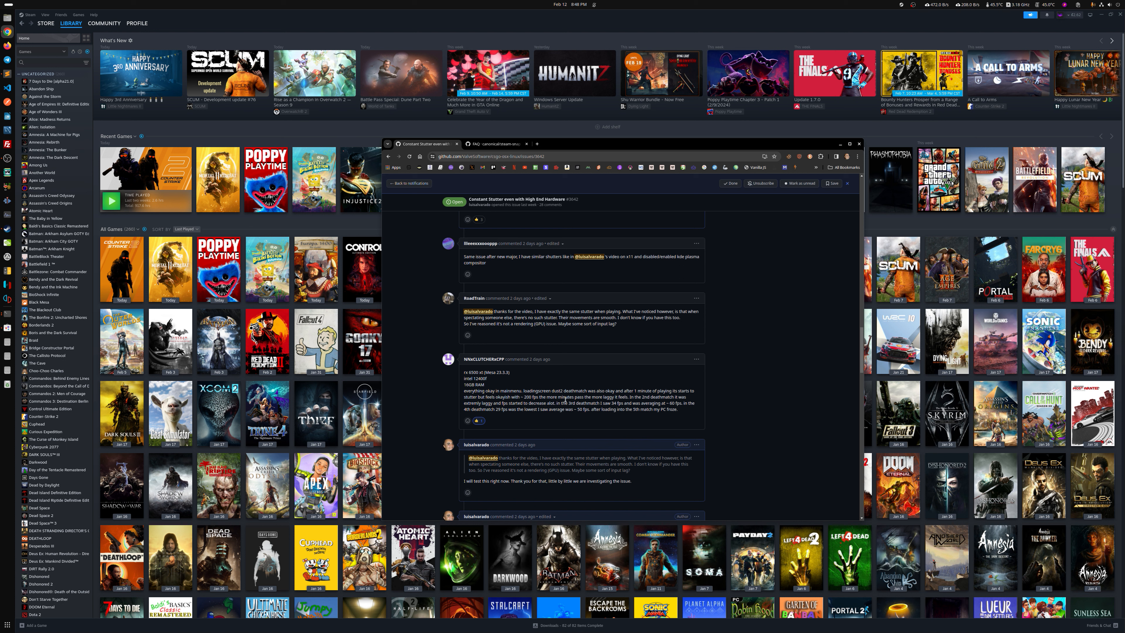
pyautogui.moveTo(556, 397)
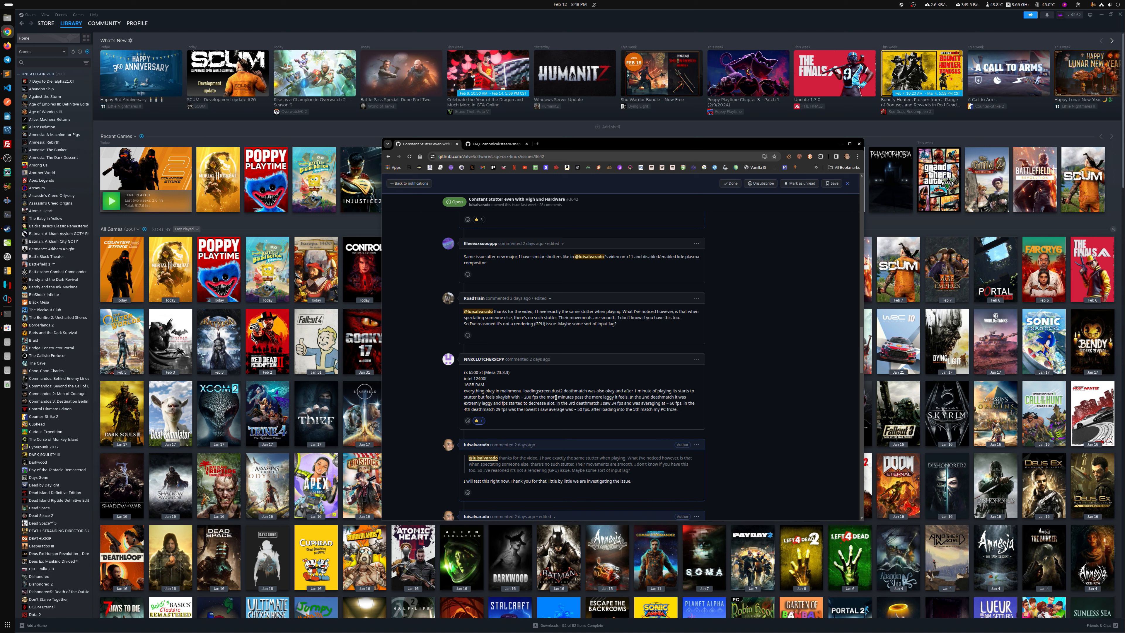
pyautogui.scroll(-3)
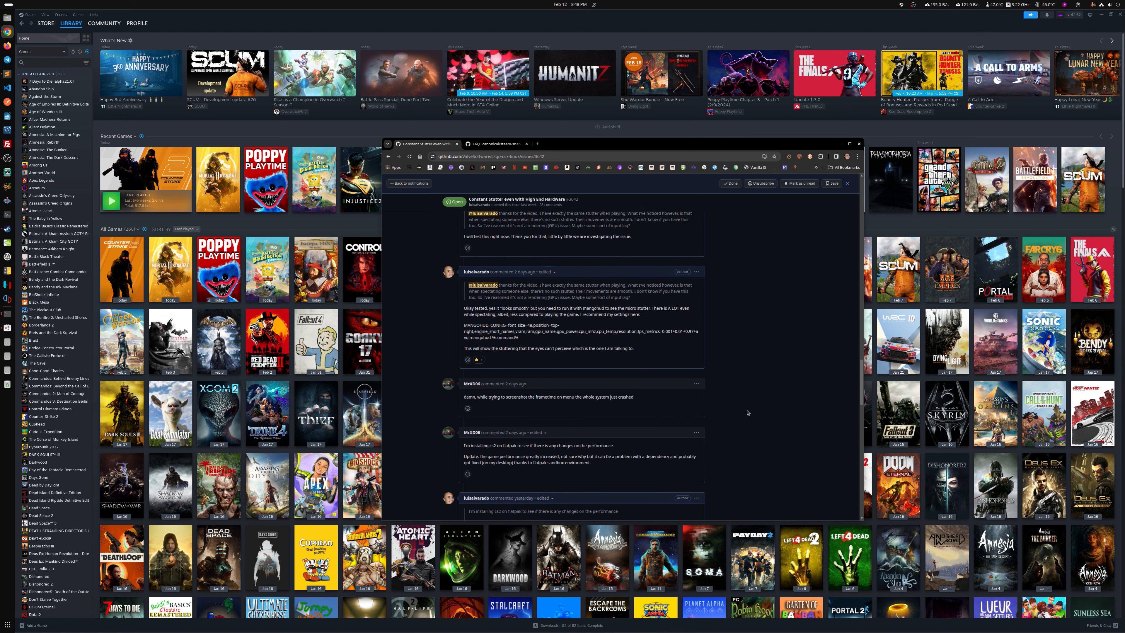
pyautogui.scroll(-3)
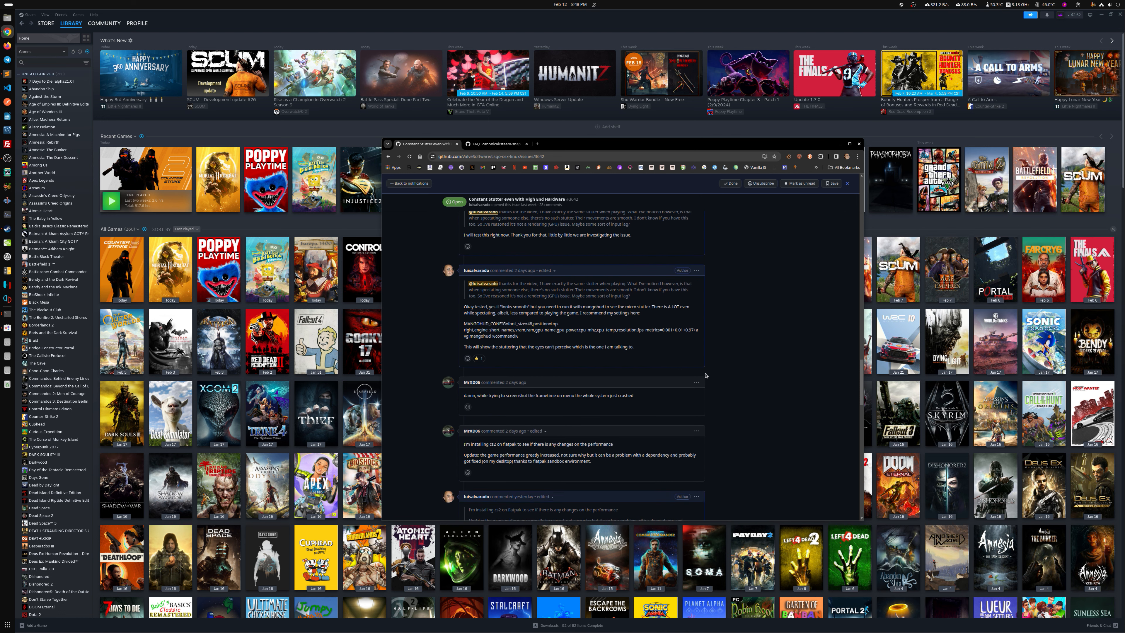
pyautogui.scroll(-3)
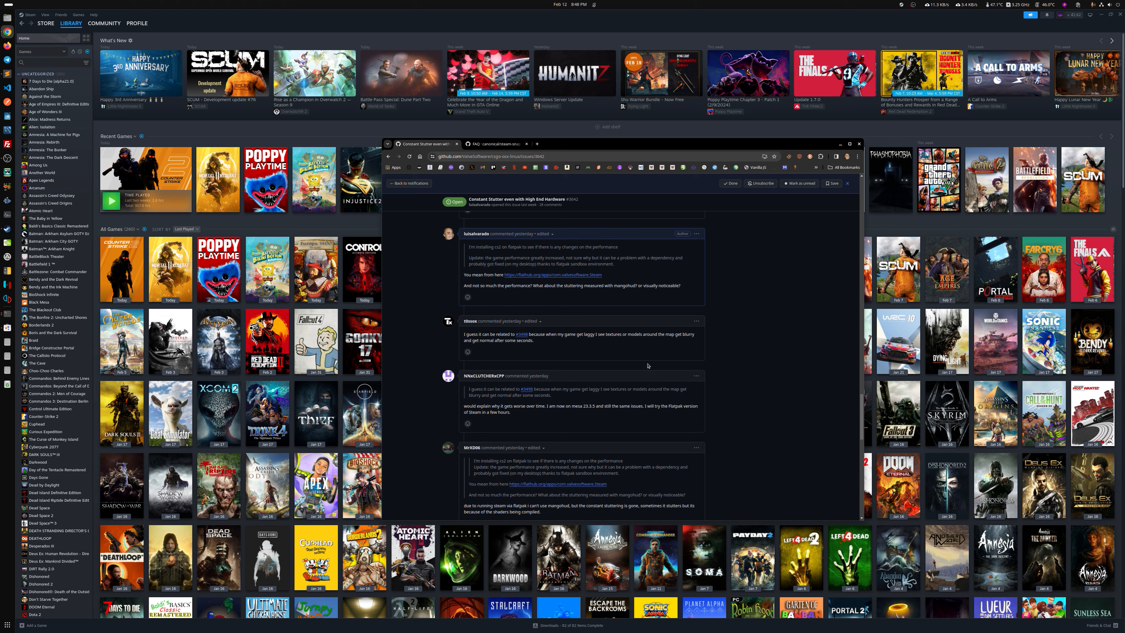
pyautogui.scroll(-3)
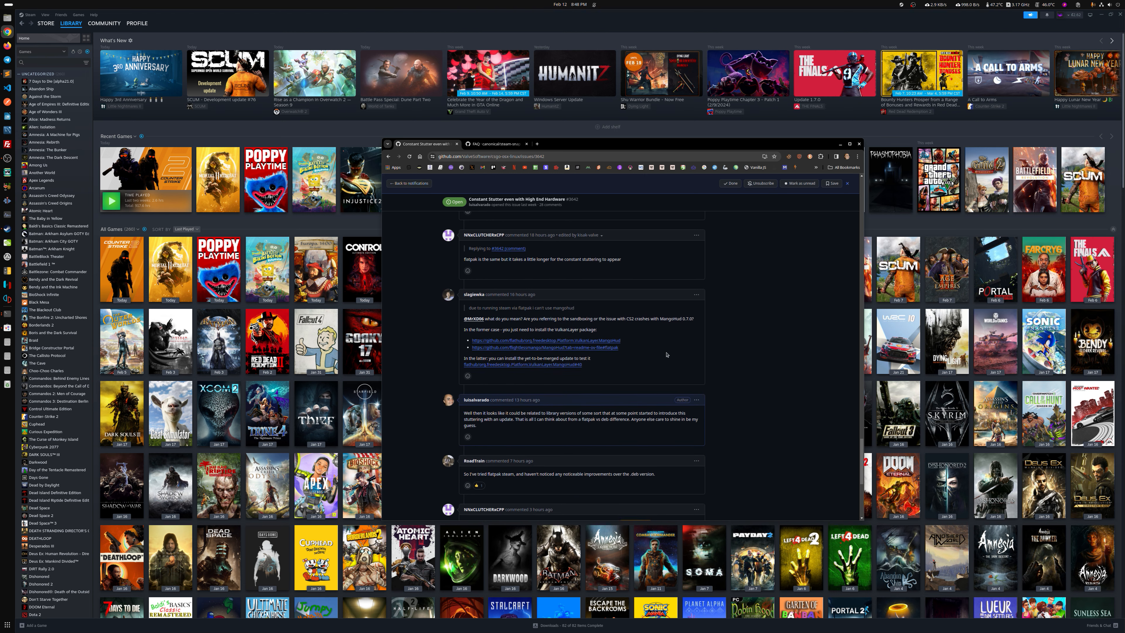
pyautogui.scroll(-3)
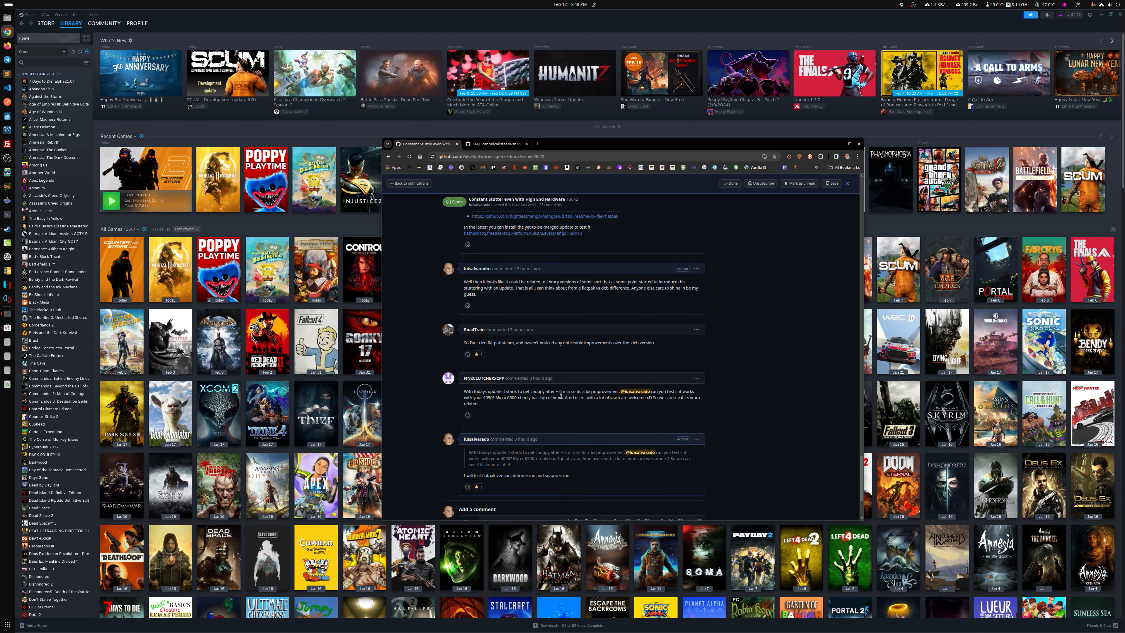
pyautogui.moveTo(531, 391); pyautogui.dragTo(586, 391)
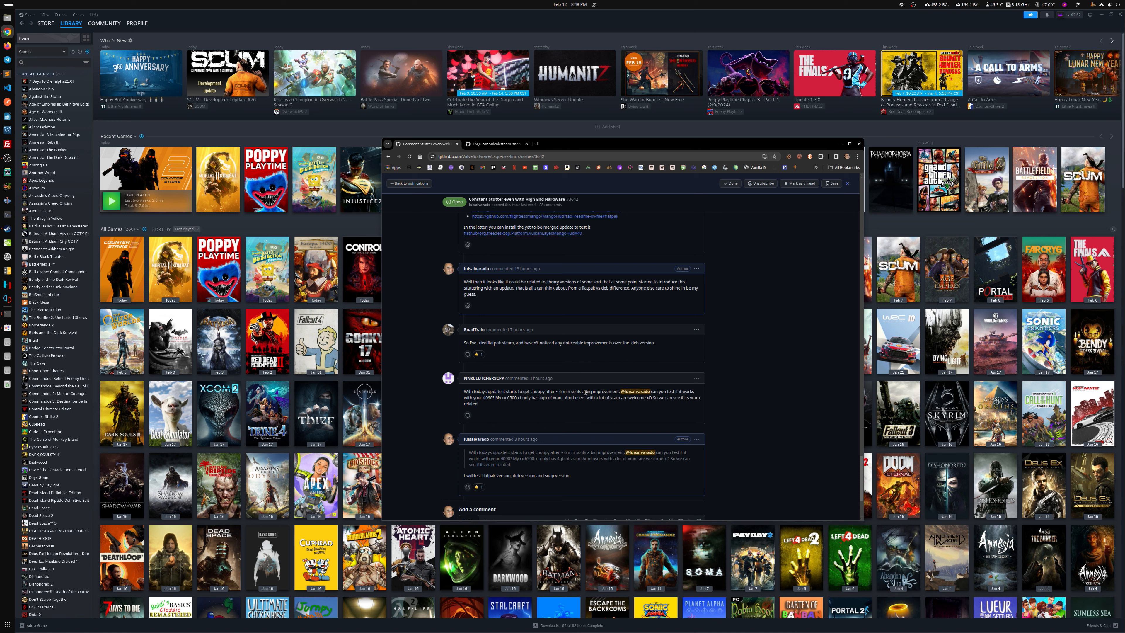
pyautogui.moveTo(543, 404)
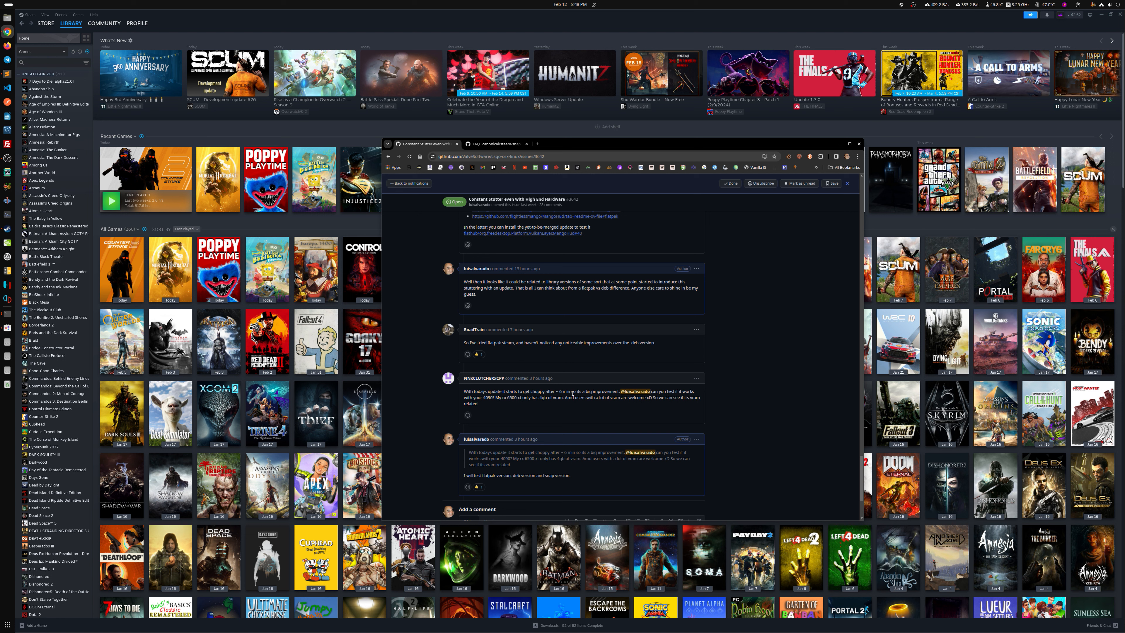
pyautogui.moveTo(568, 398)
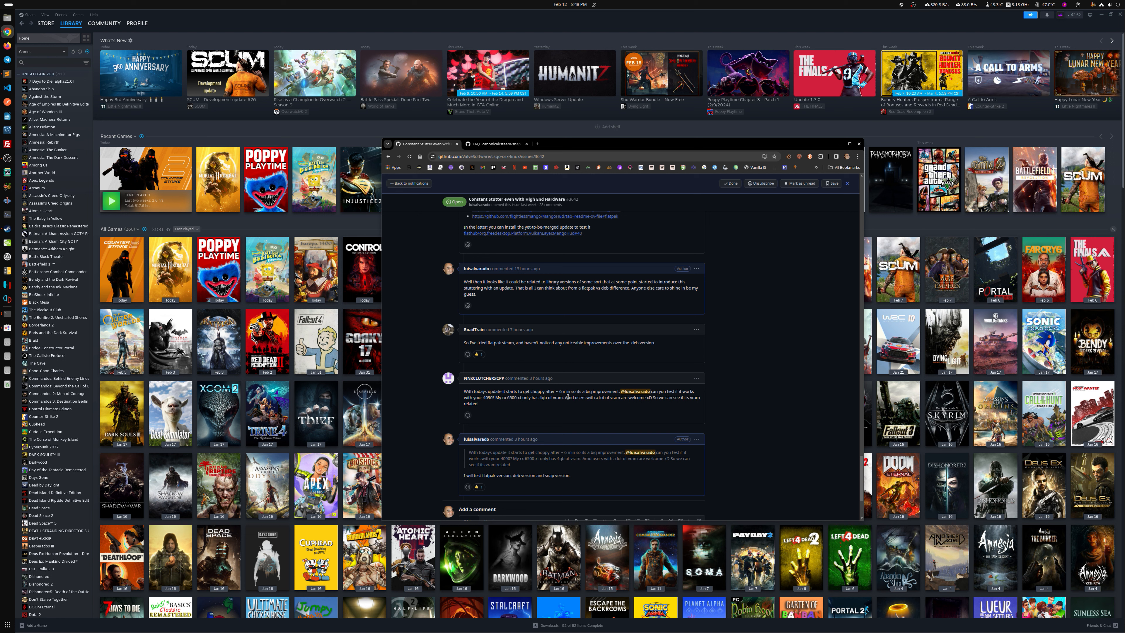
pyautogui.scroll(-3)
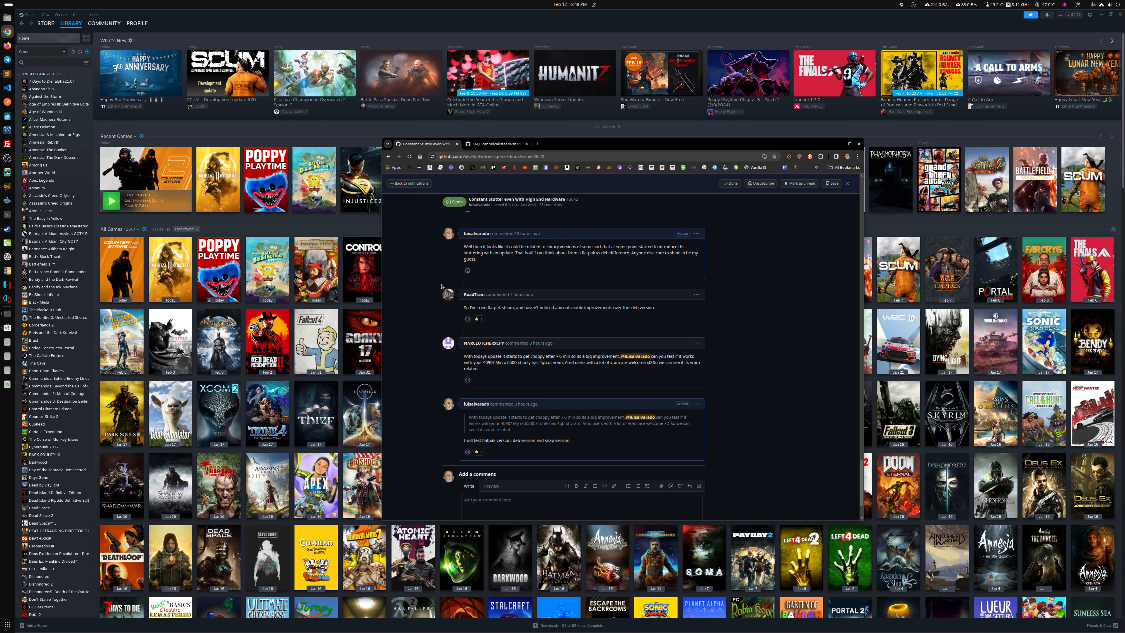
pyautogui.moveTo(426, 277)
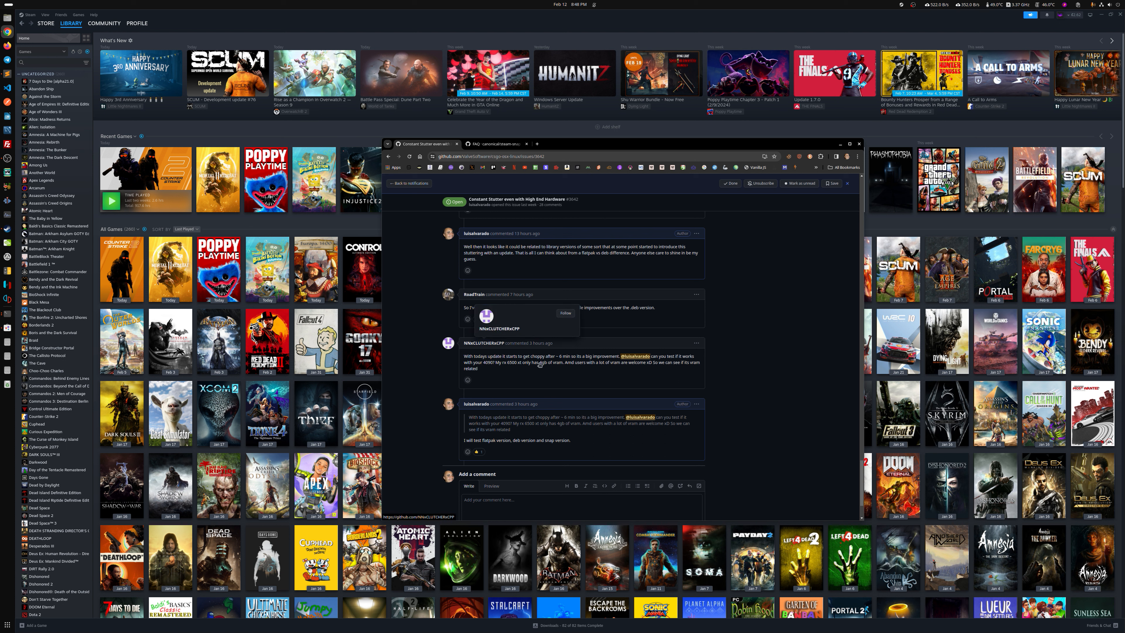
pyautogui.moveTo(674, 362)
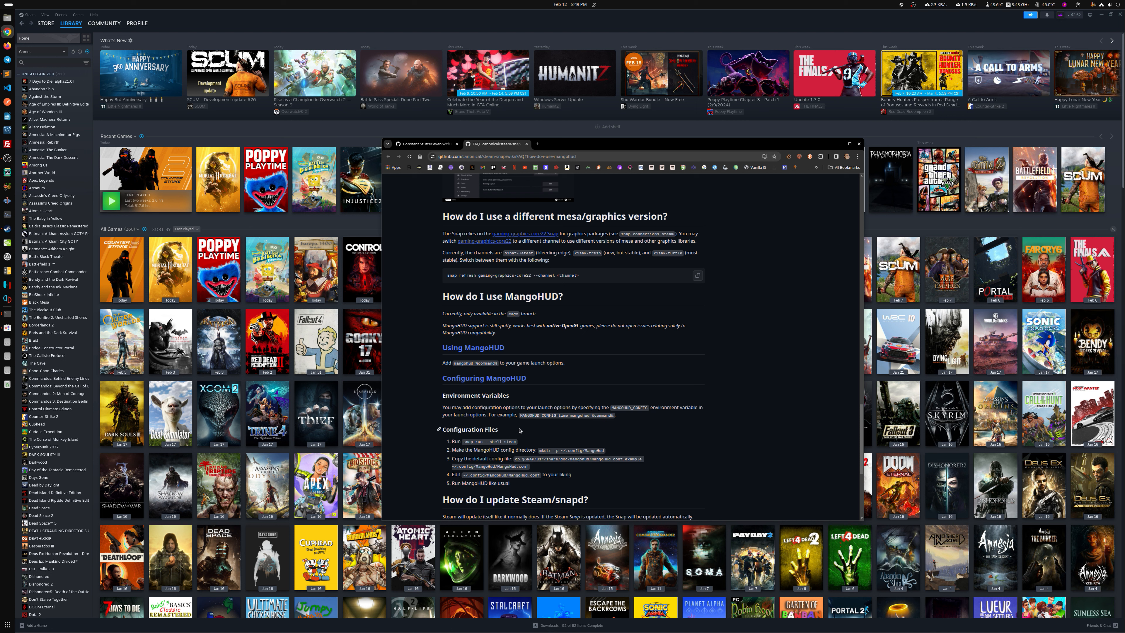
pyautogui.moveTo(460, 243)
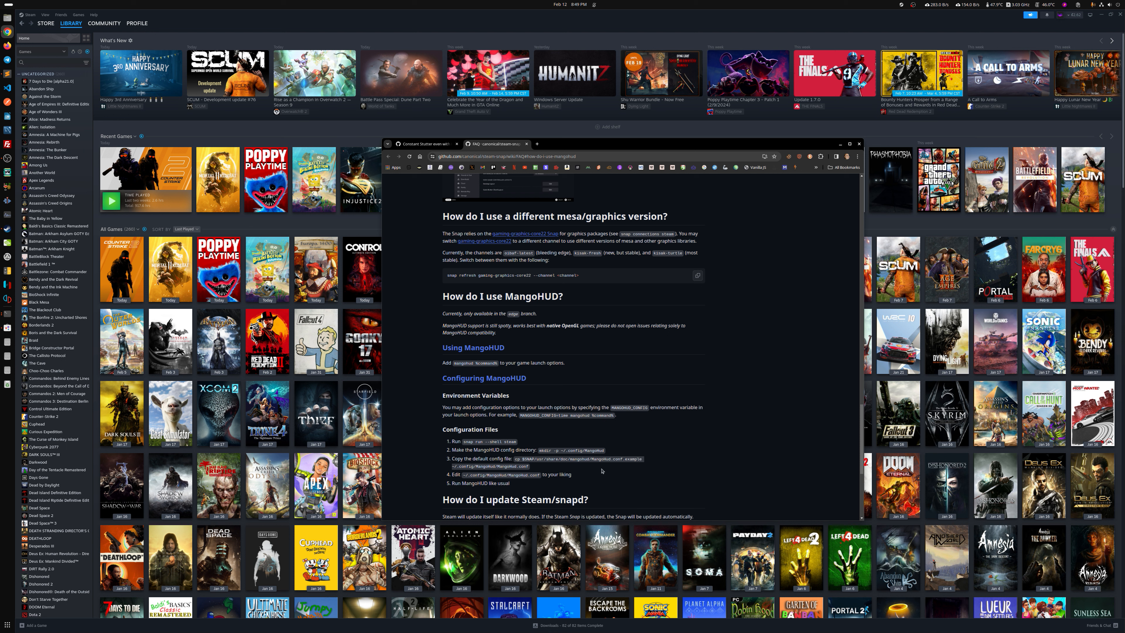
pyautogui.moveTo(606, 409)
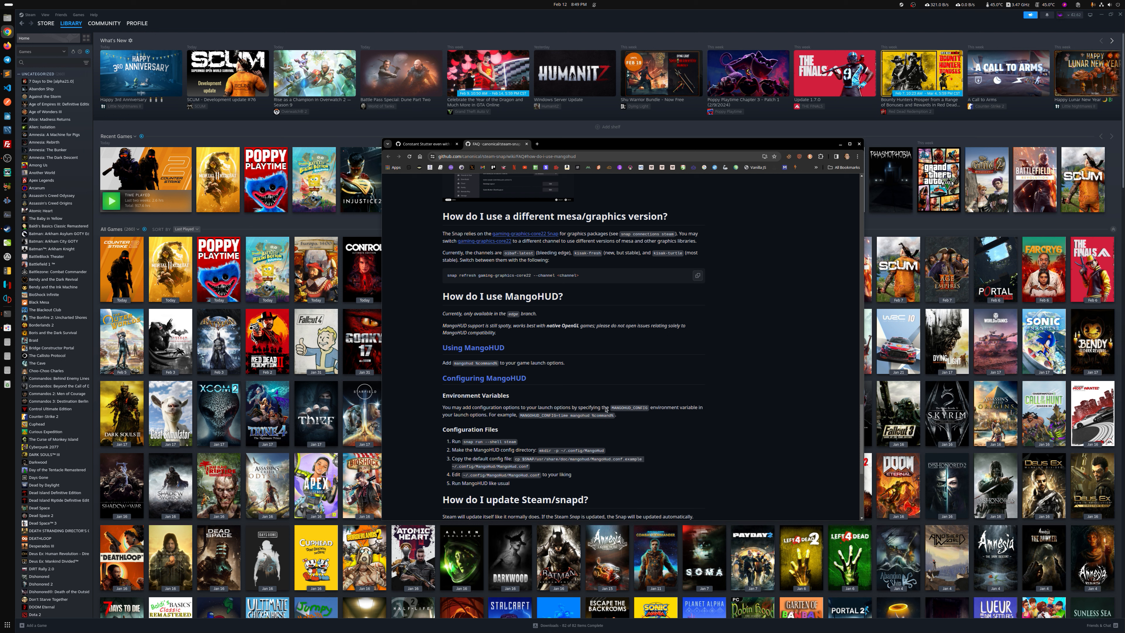
pyautogui.moveTo(608, 433)
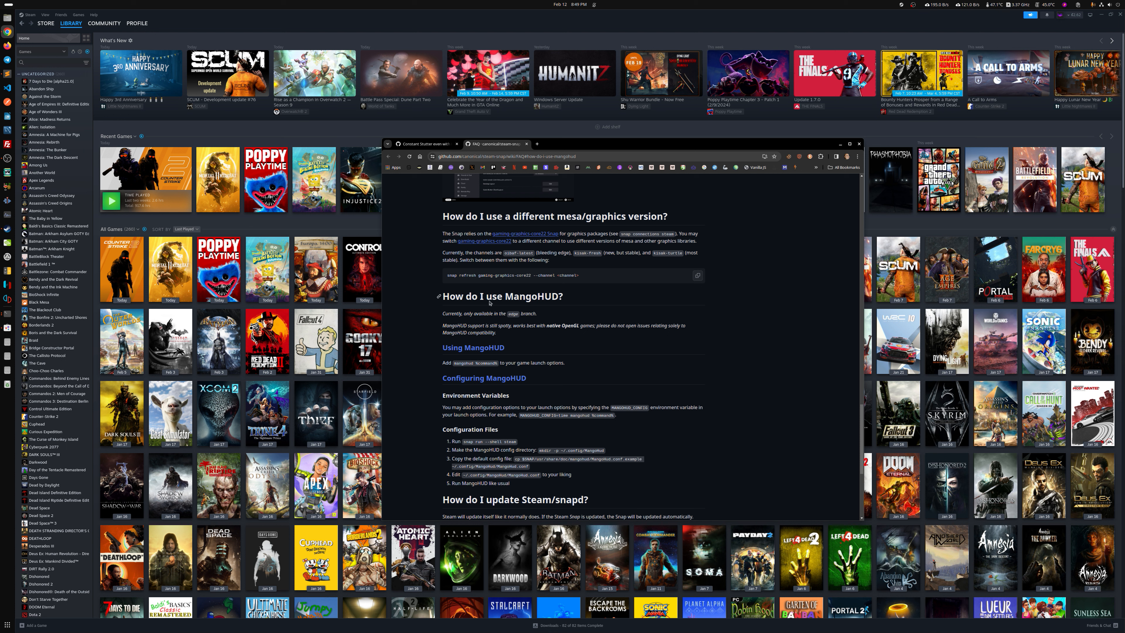
pyautogui.moveTo(616, 346)
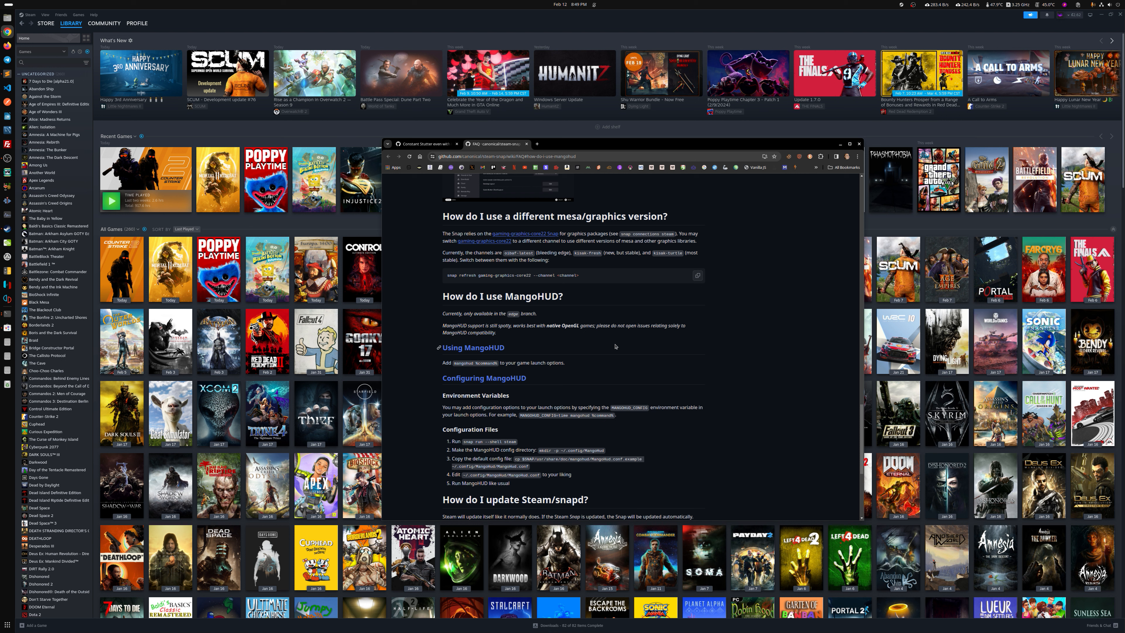
pyautogui.moveTo(452, 308)
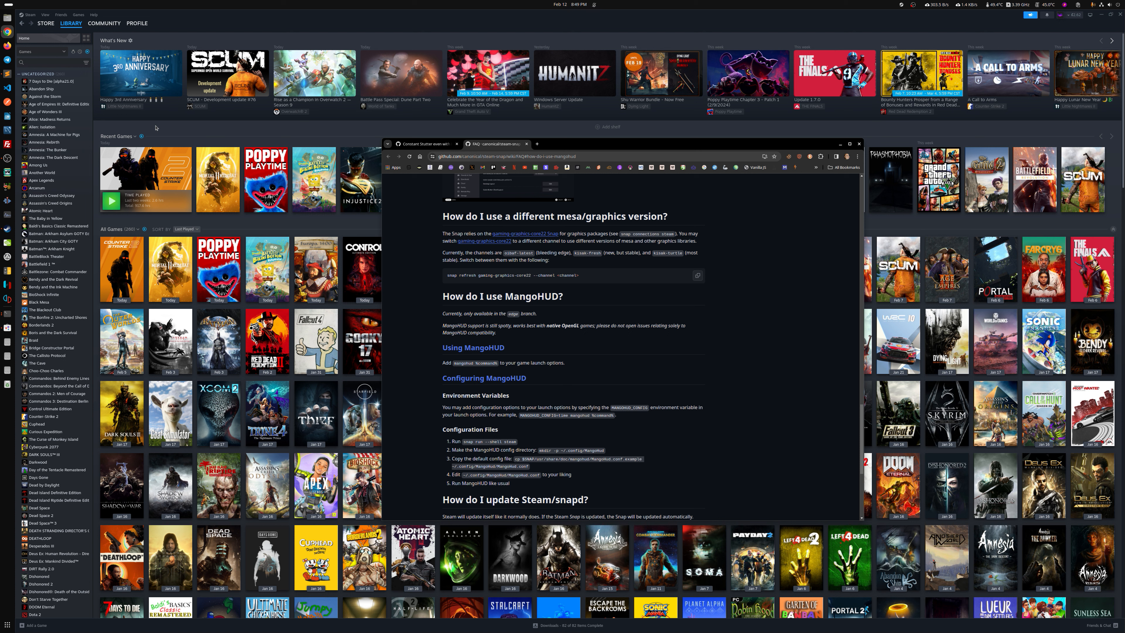
pyautogui.click(859, 144)
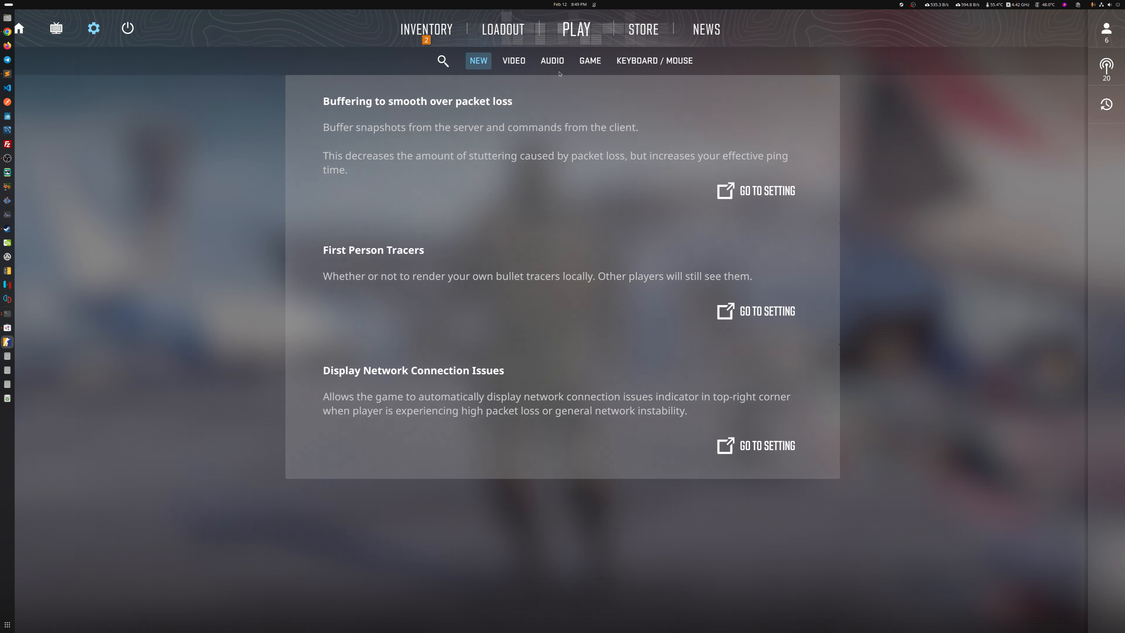
# In Settings > Video, set Display Mode to Fullscreen at 3840x2160, 120 Hz
pyautogui.click(552, 60)
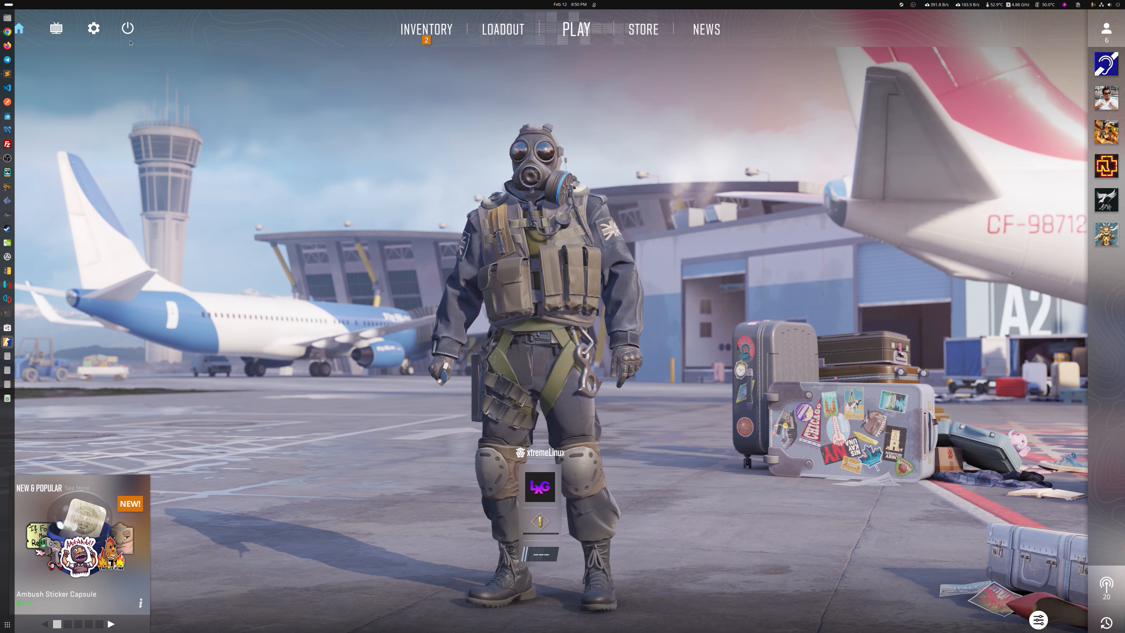
pyautogui.click(94, 27)
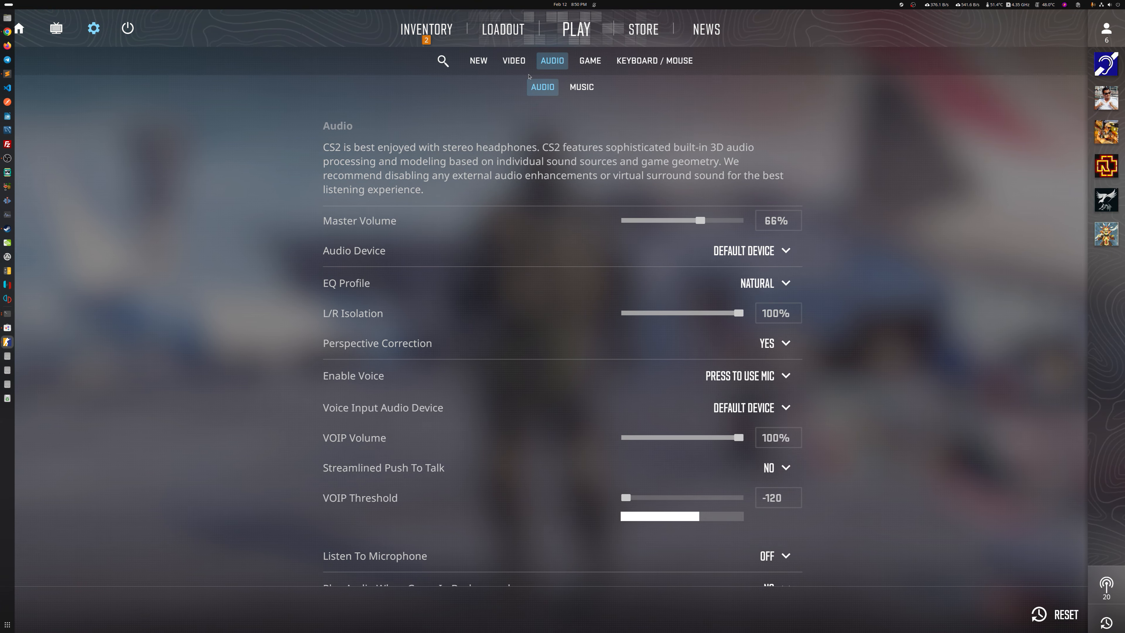
pyautogui.click(514, 60)
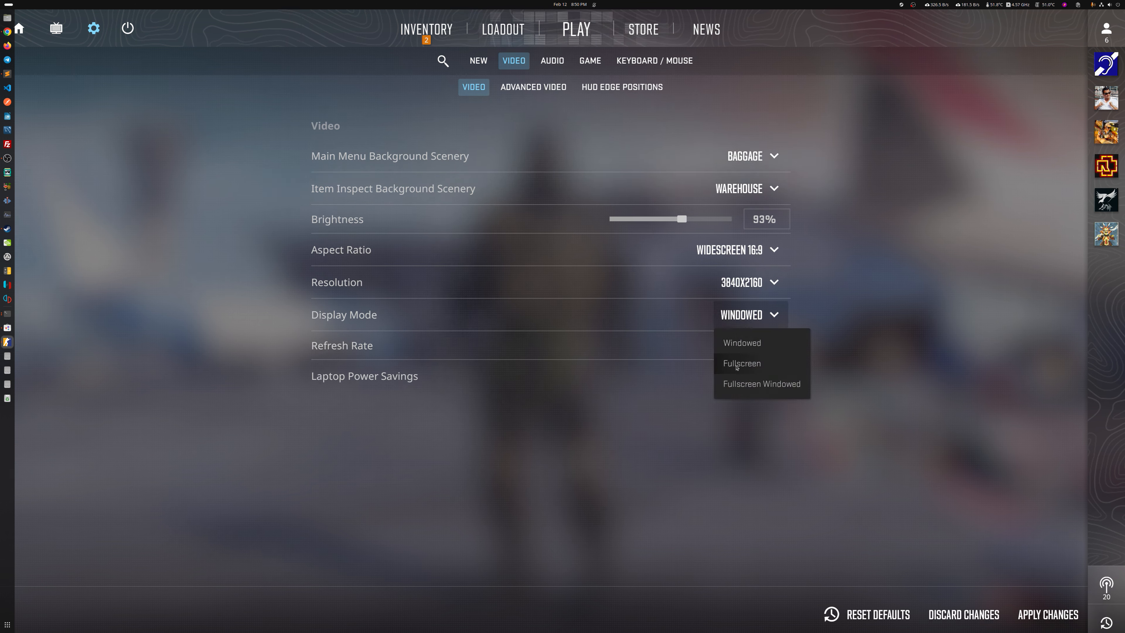
pyautogui.click(741, 363)
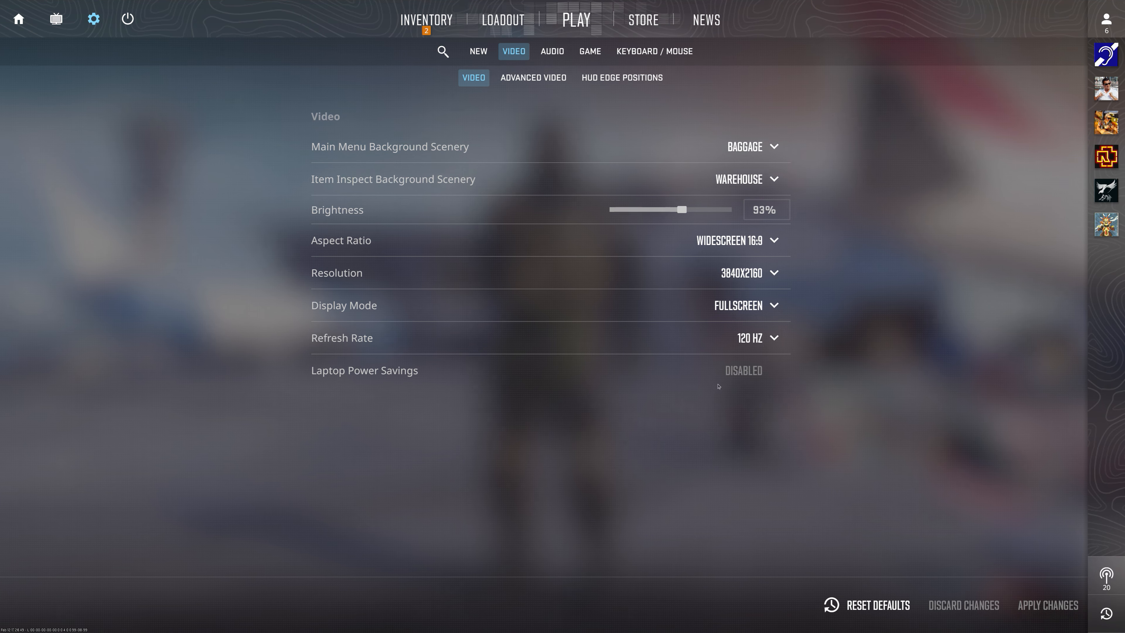
pyautogui.moveTo(711, 375)
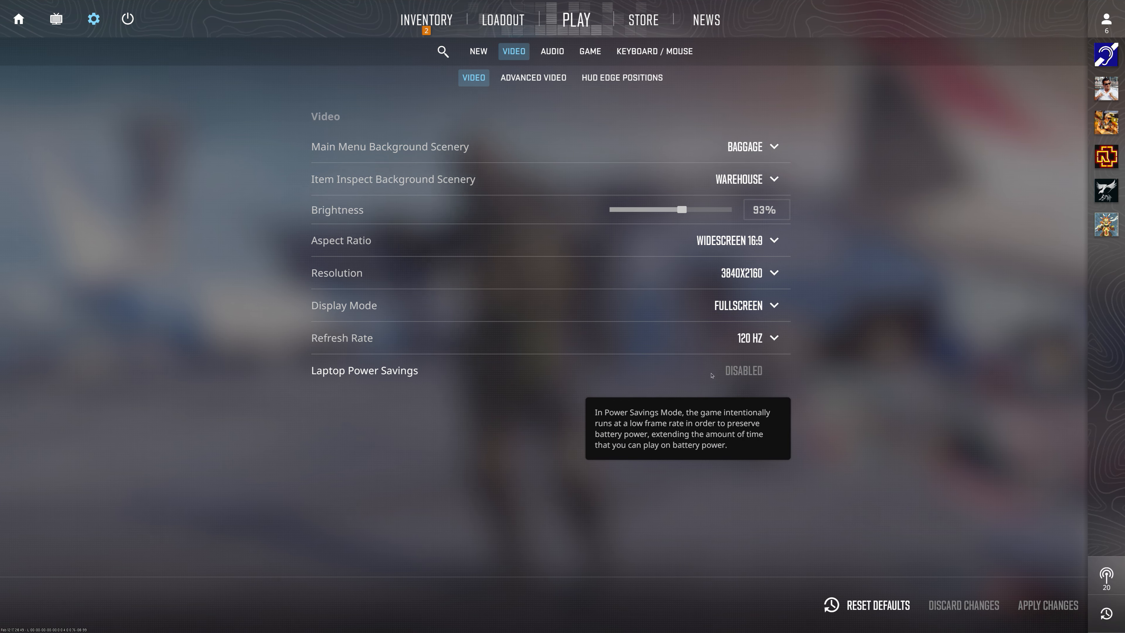
pyautogui.moveTo(703, 227)
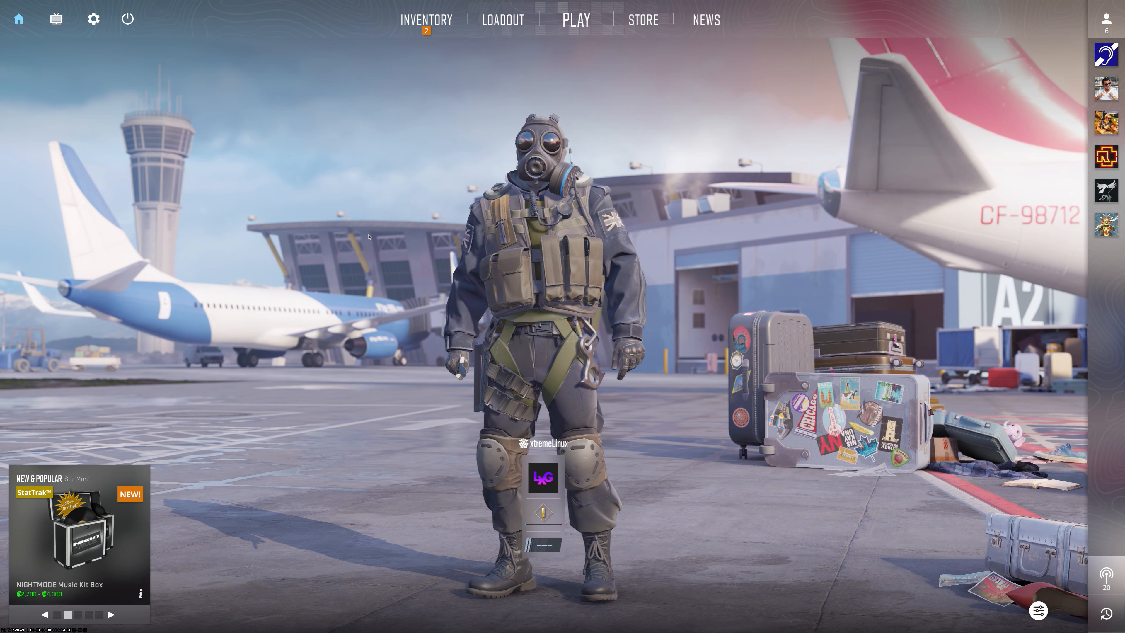
# Start a Deathmatch on Dust II from the Play menu
pyautogui.click(577, 20)
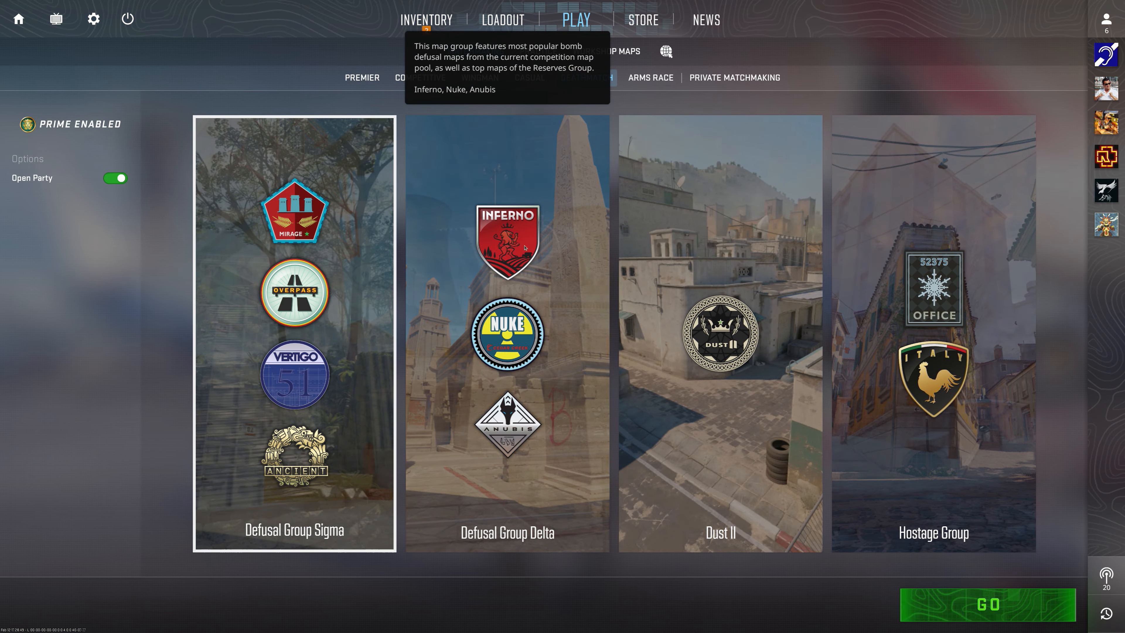
pyautogui.click(988, 604)
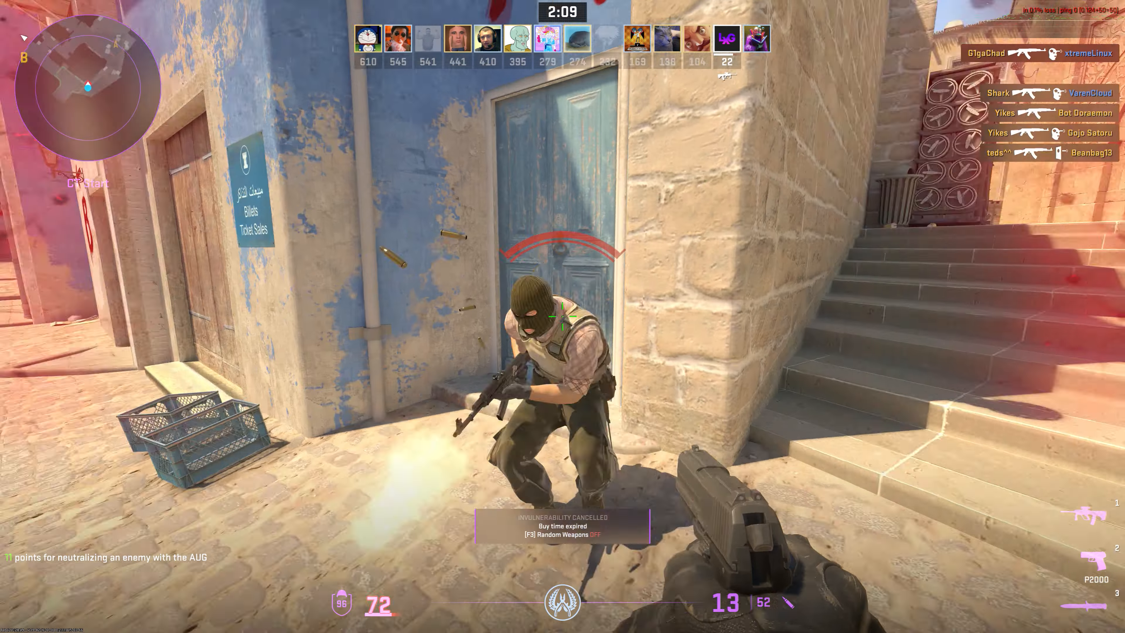
# Fire at an enemy during the Dust II deathmatch
pyautogui.click(562, 317)
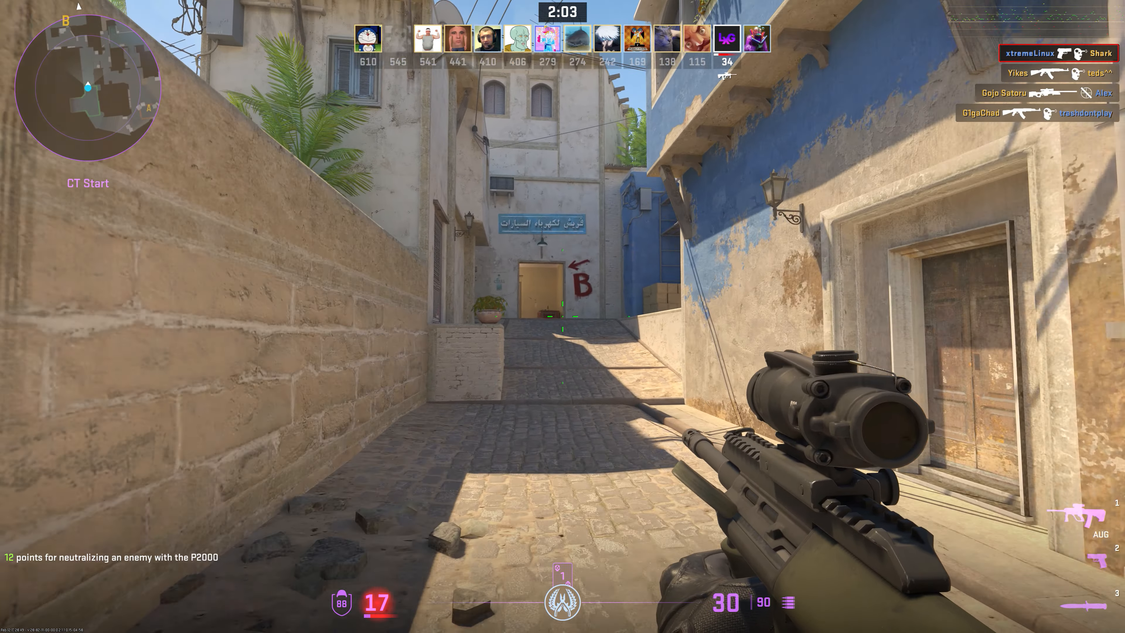
pyautogui.moveTo(563, 316)
pyautogui.write('cq_ne')
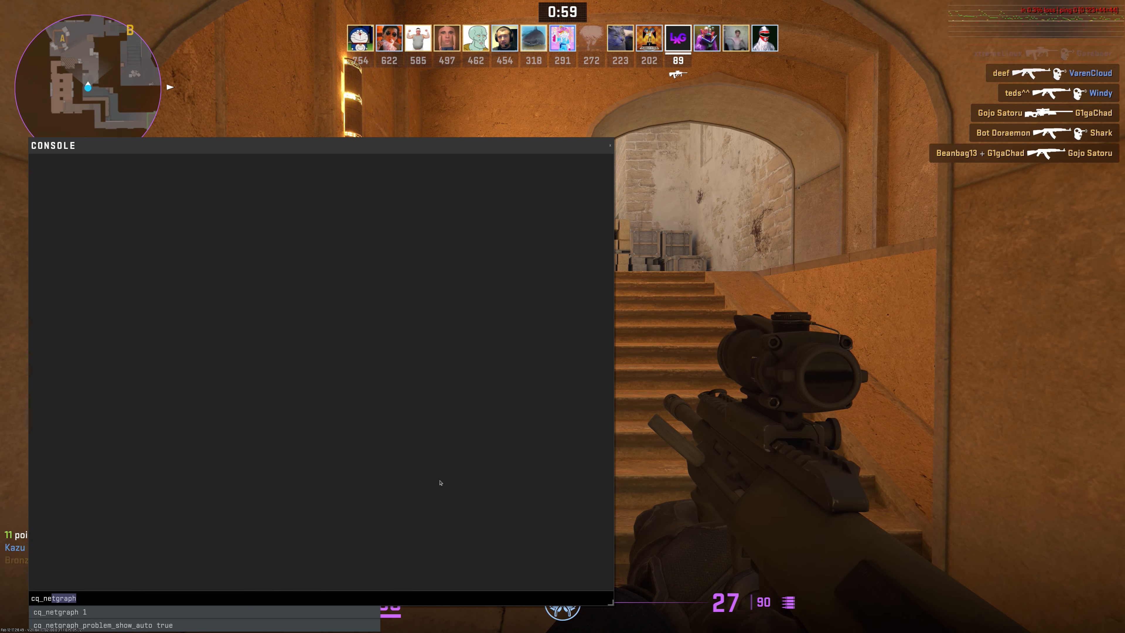
# Close the console and keep fighting, shooting the enemy in the alley
pyautogui.press('`')
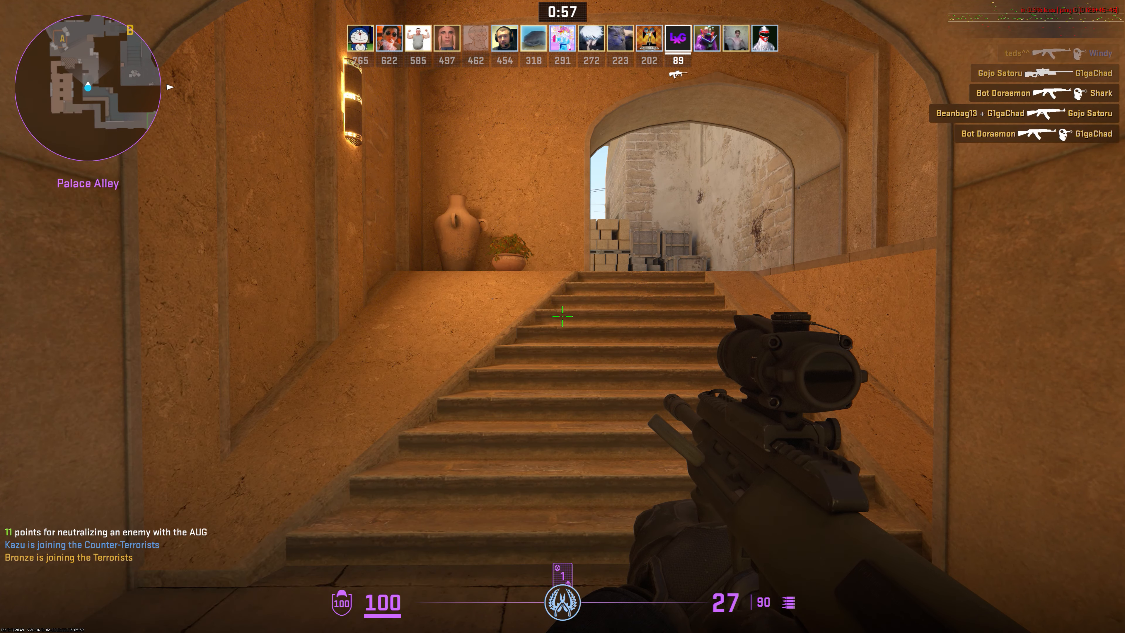
pyautogui.moveTo(562, 325)
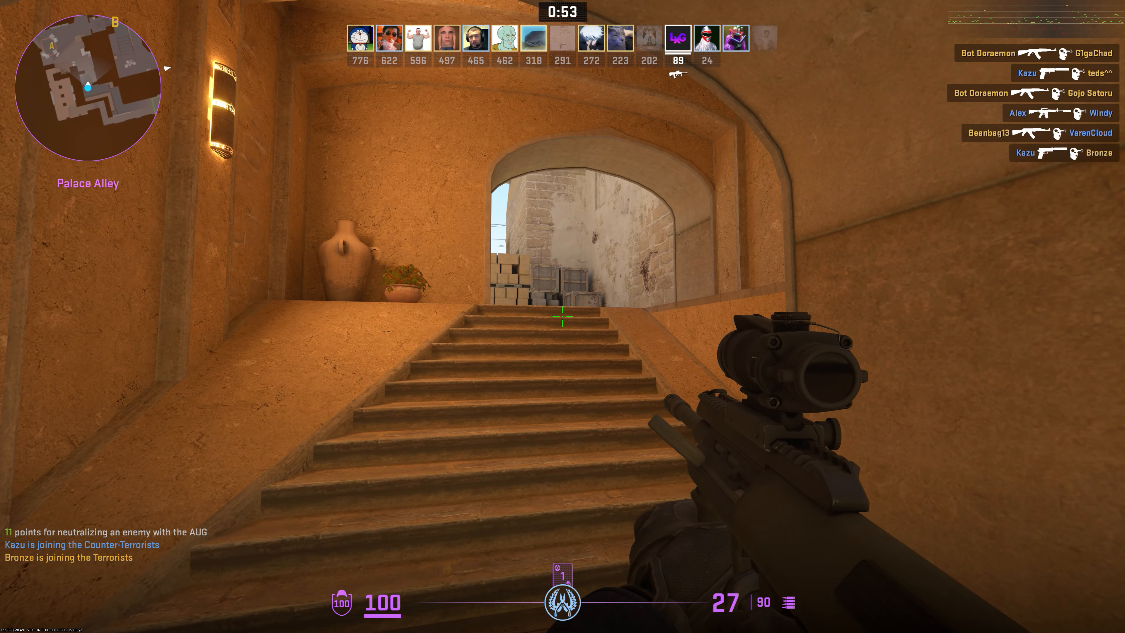
pyautogui.moveTo(563, 317)
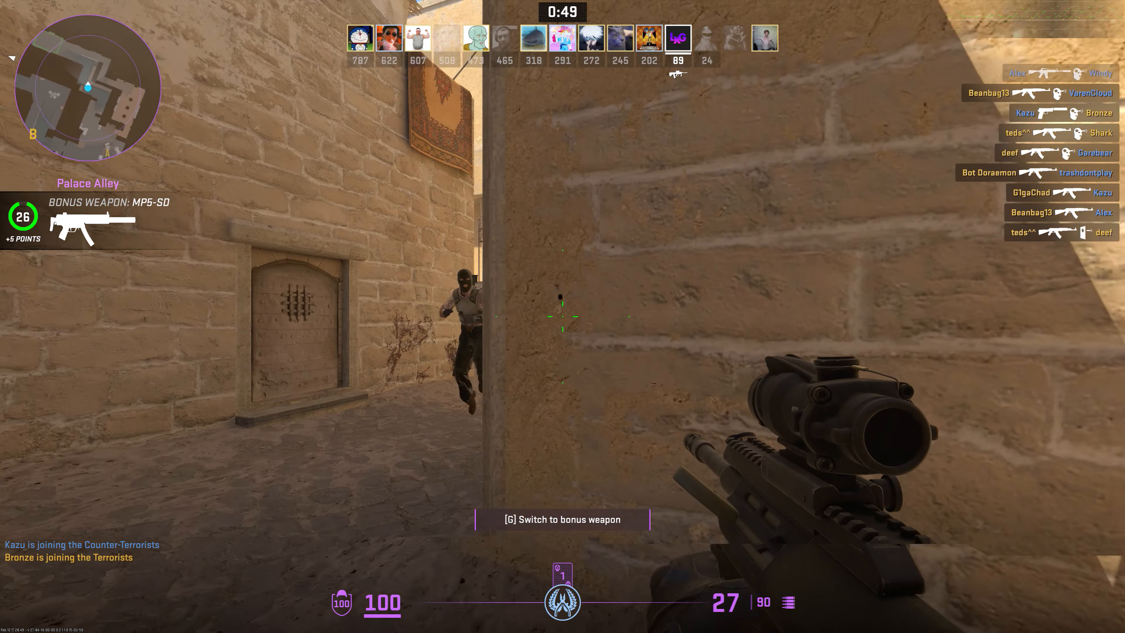
pyautogui.click(563, 319)
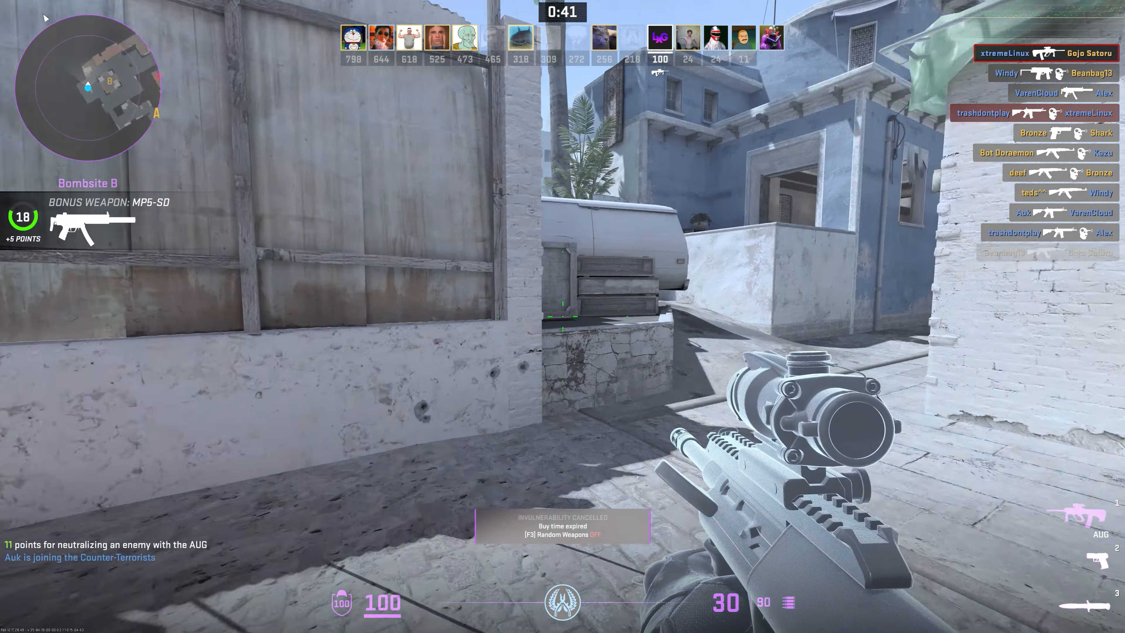
pyautogui.moveTo(563, 317)
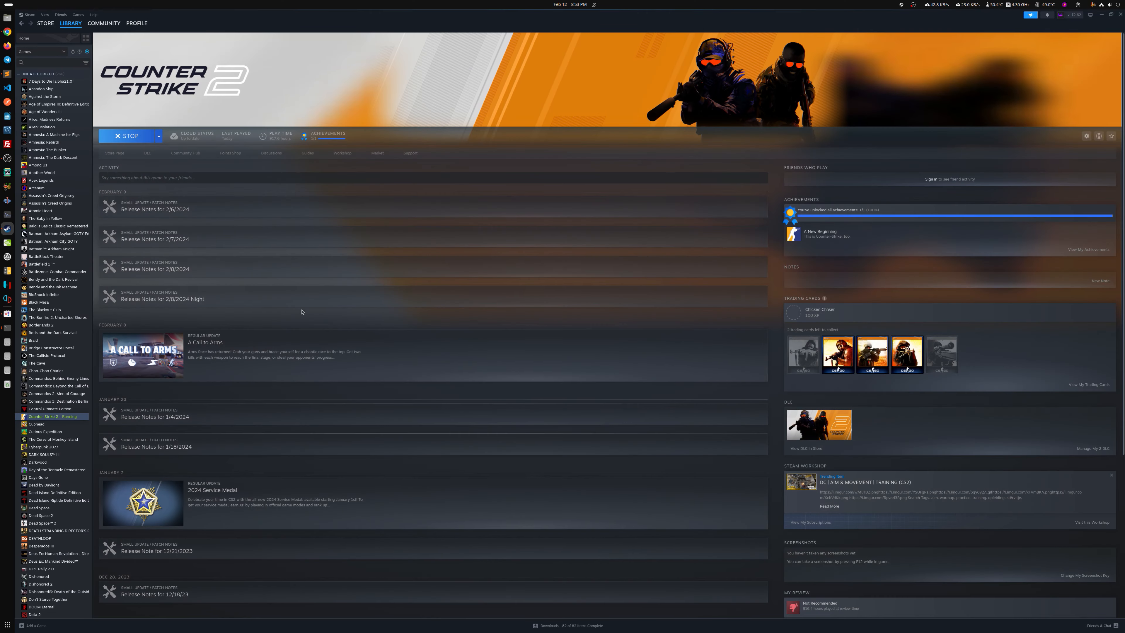
# Shut down the Steam client from the Counter-Strike 2 library page
pyautogui.click(126, 136)
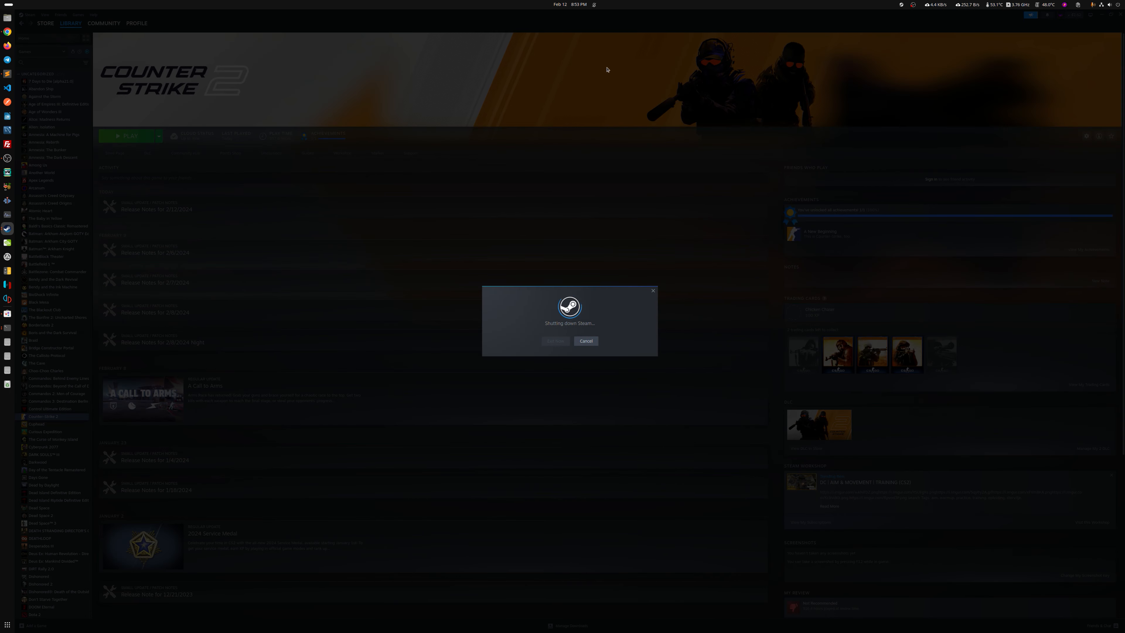
pyautogui.moveTo(596, 66)
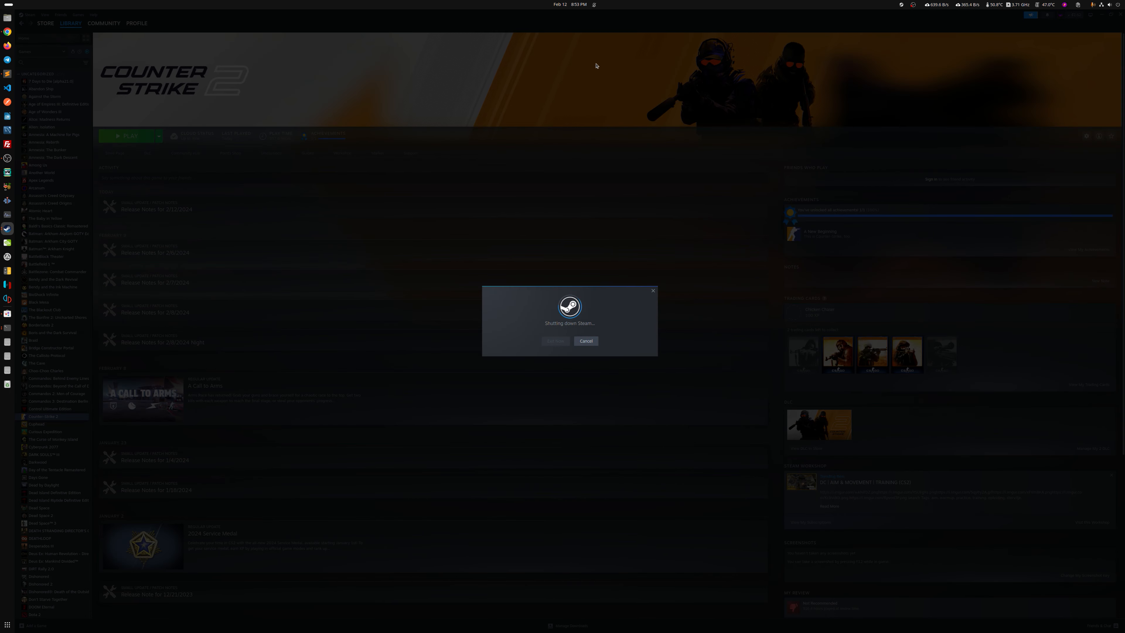
pyautogui.moveTo(610, 86)
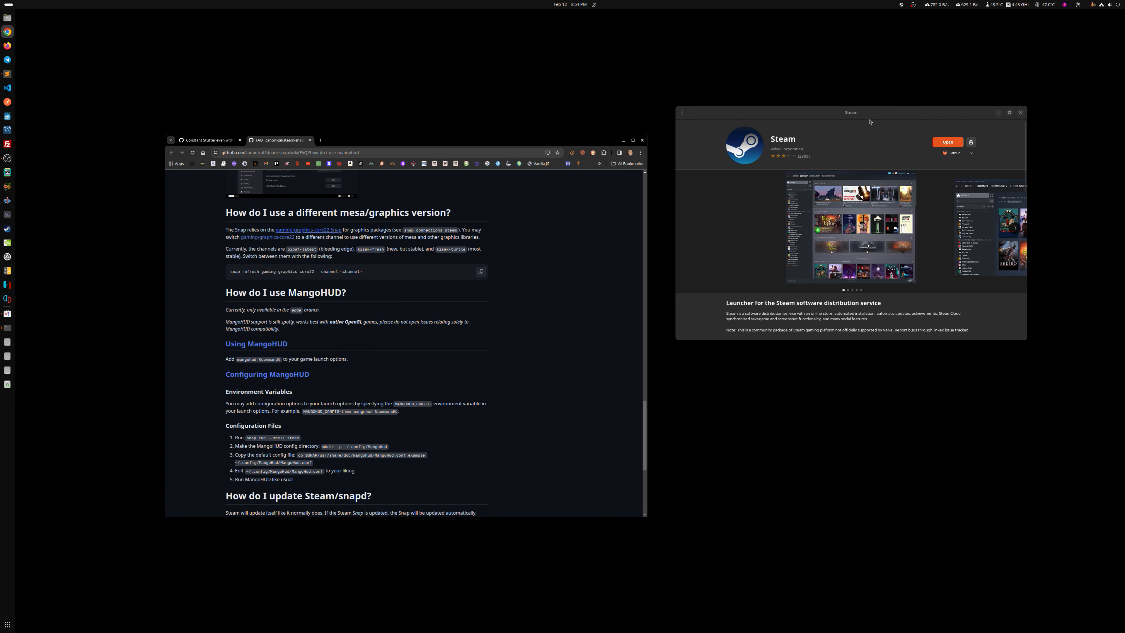
# Switch to the Constant Stutter GitHub tab, then launch Snap Steam from GNOME Software
pyautogui.click(208, 140)
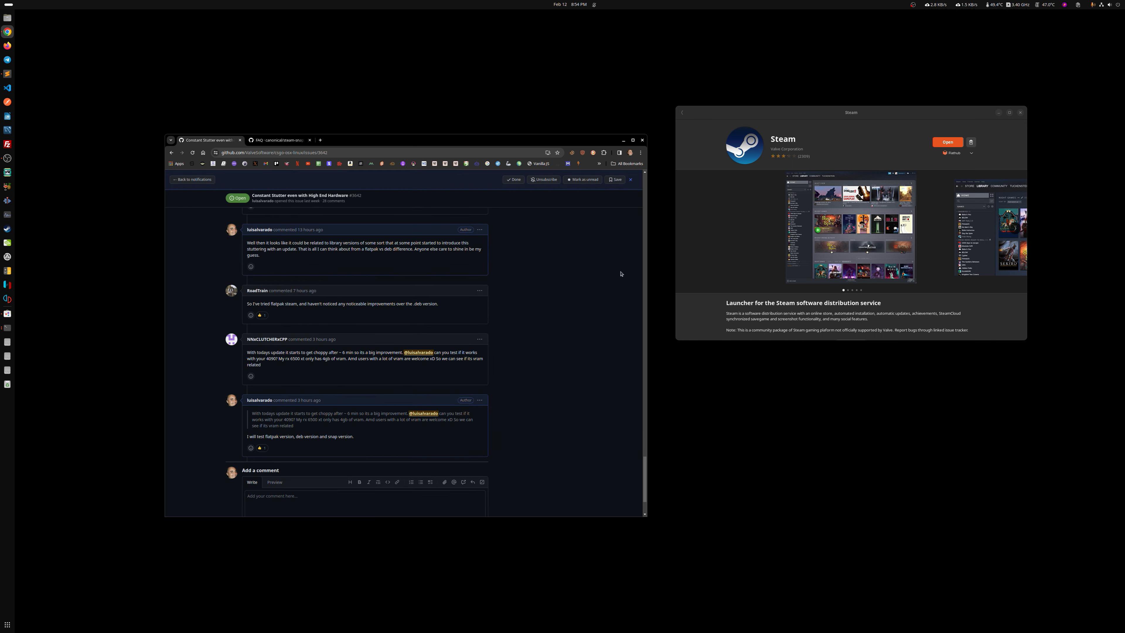
pyautogui.moveTo(876, 109)
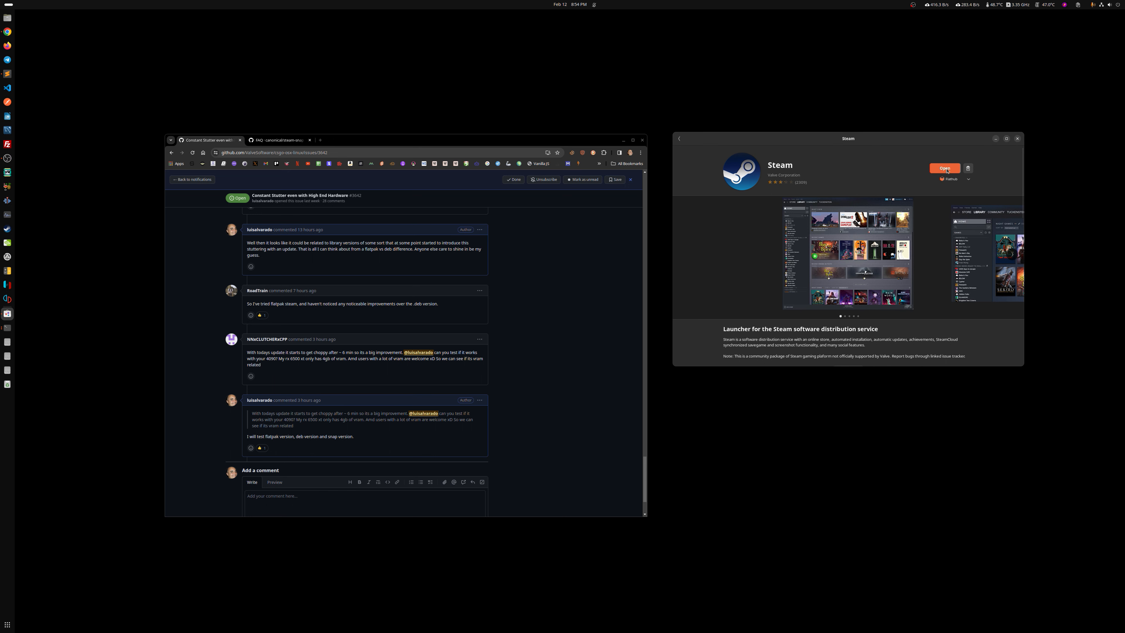
pyautogui.click(945, 168)
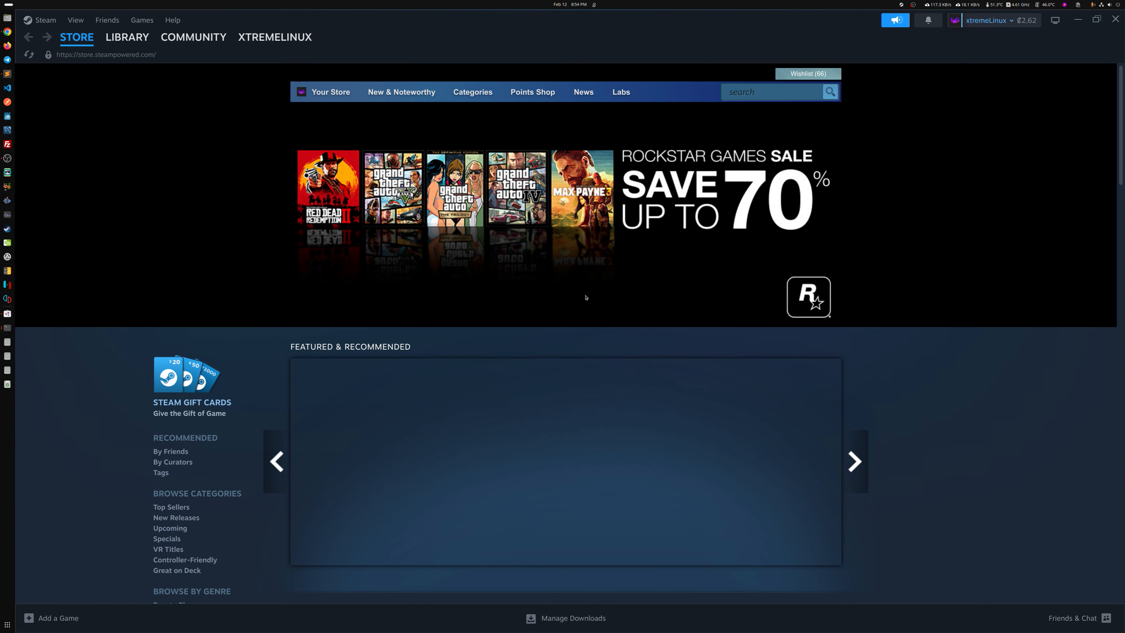
# Launch Counter-Strike 2 from its Steam library page
pyautogui.click(127, 37)
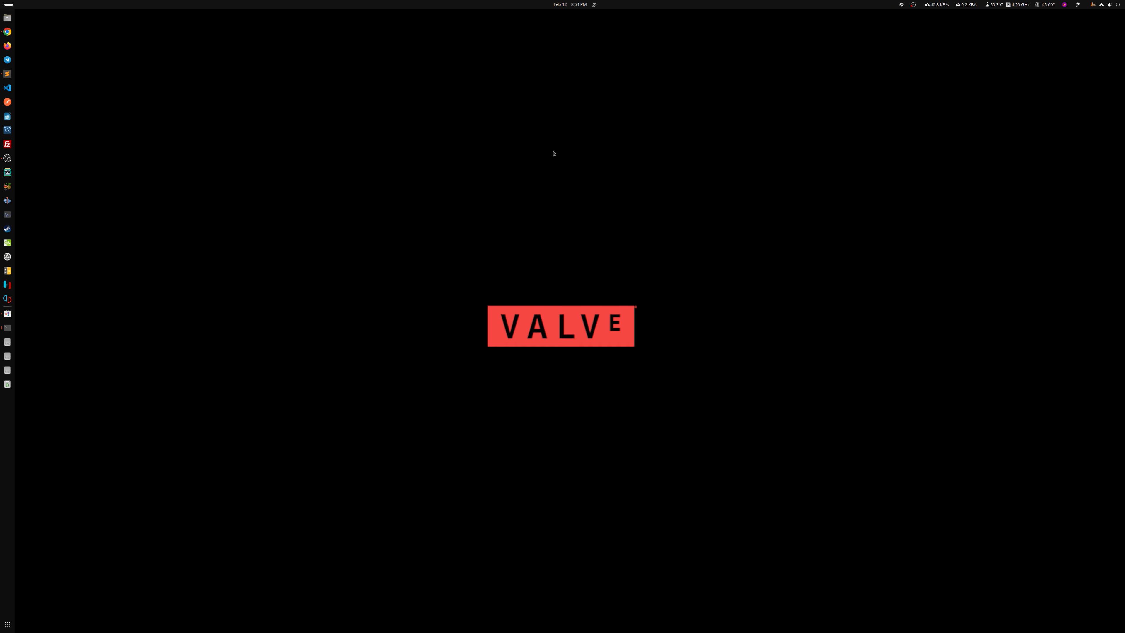
pyautogui.moveTo(567, 264)
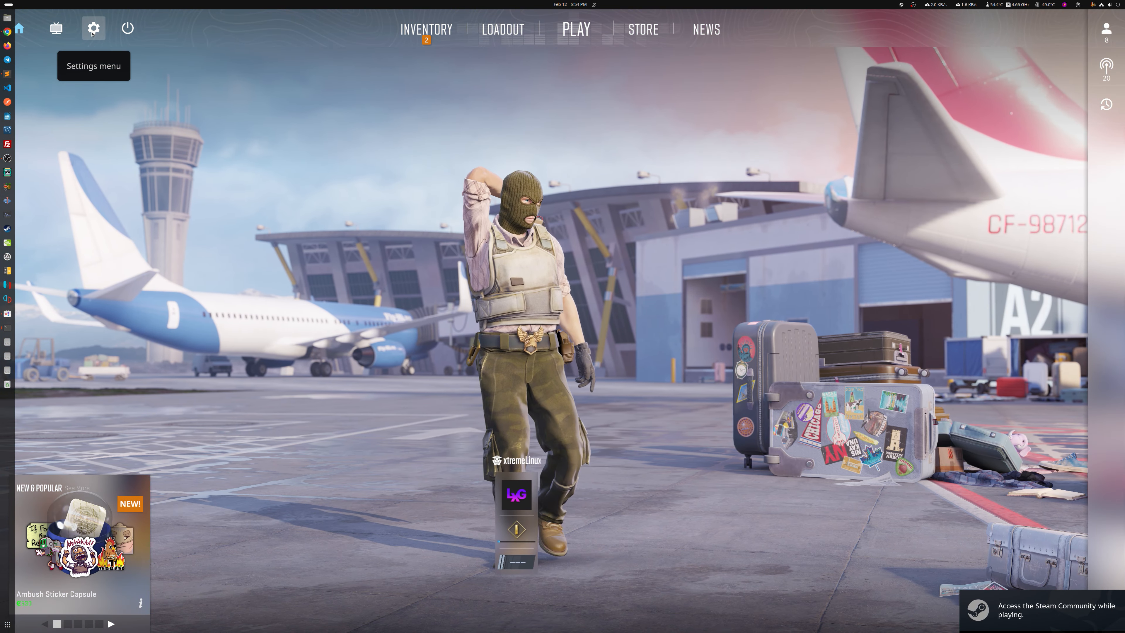
# Set Display Mode to Fullscreen in Video settings, then view the Advanced Video settings
pyautogui.click(94, 28)
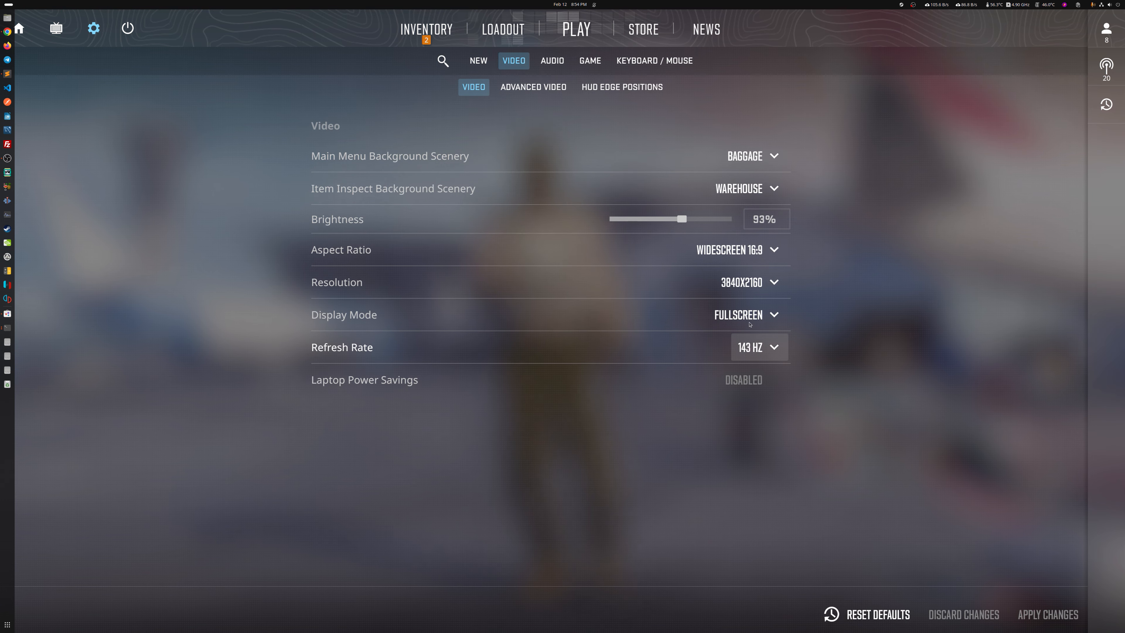
pyautogui.click(750, 315)
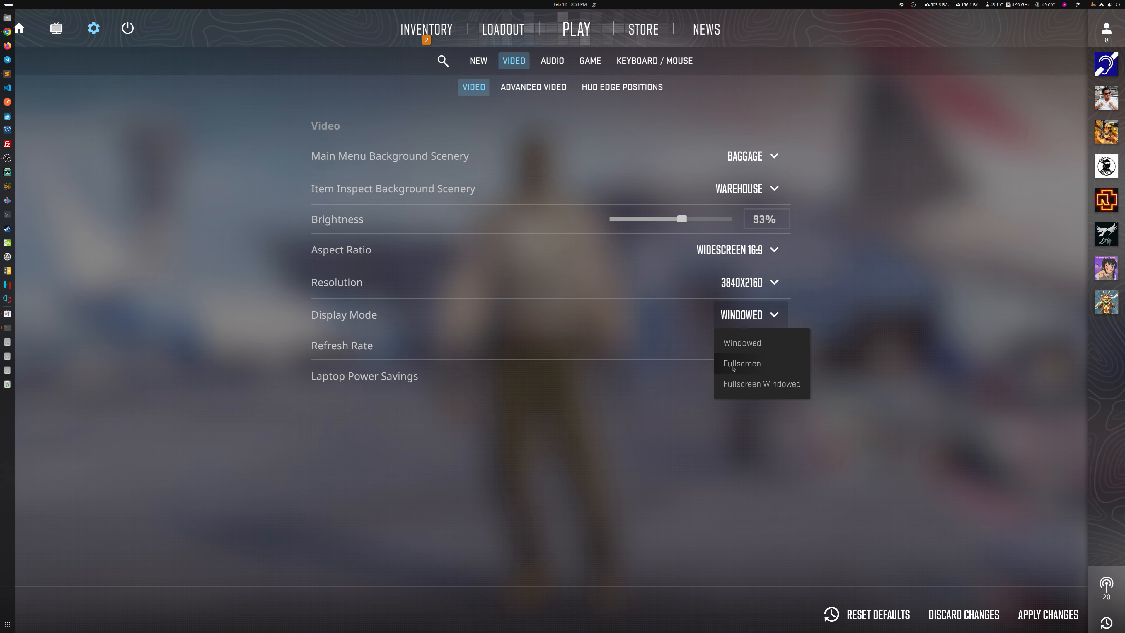
pyautogui.click(742, 363)
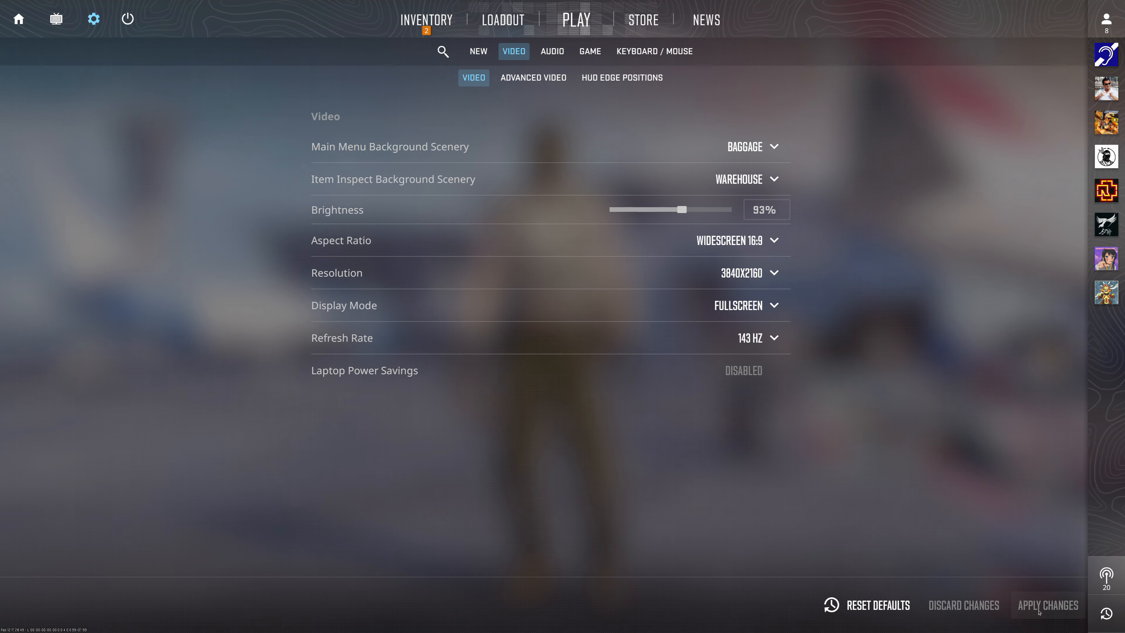
pyautogui.click(533, 78)
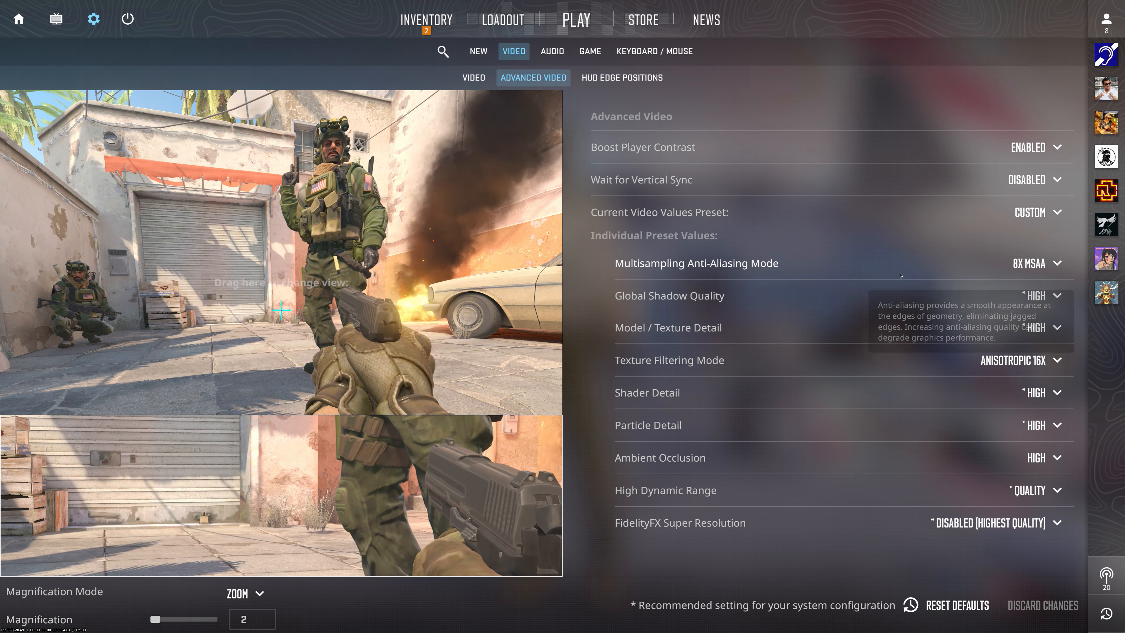
pyautogui.moveTo(647, 393)
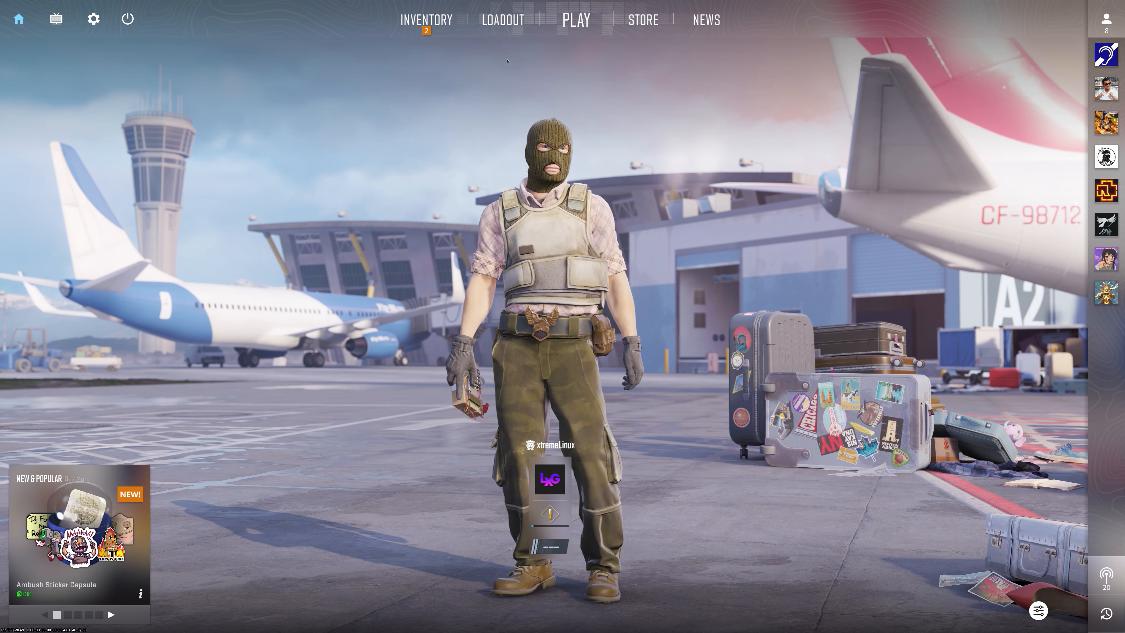
# Start a Deathmatch on Defusal Group Sigma from the Play menu
pyautogui.click(577, 20)
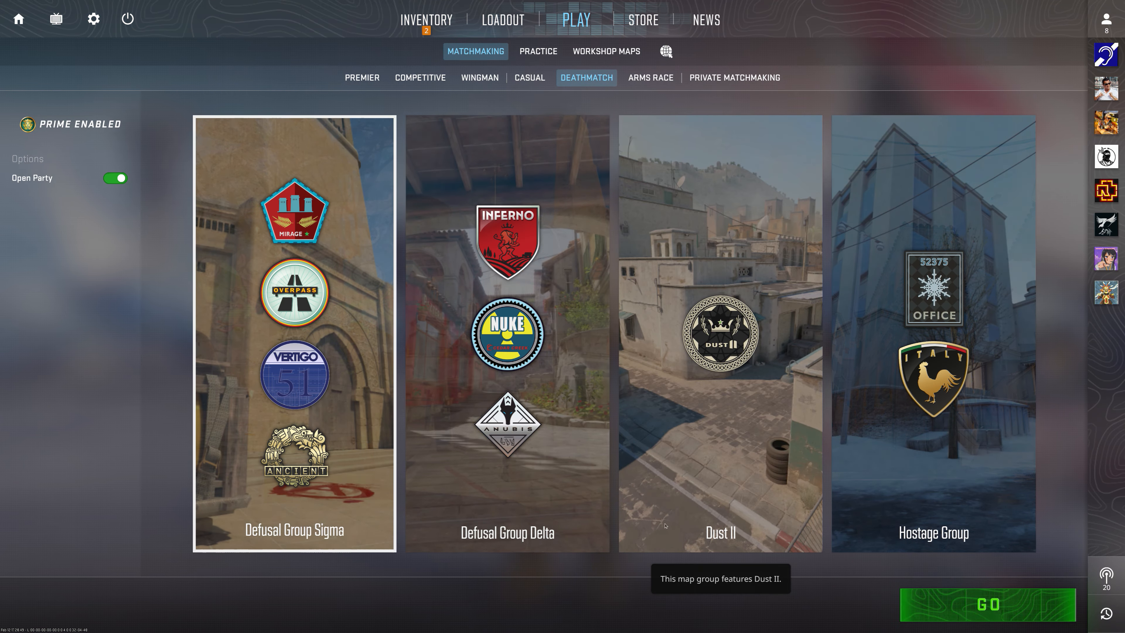
pyautogui.click(989, 604)
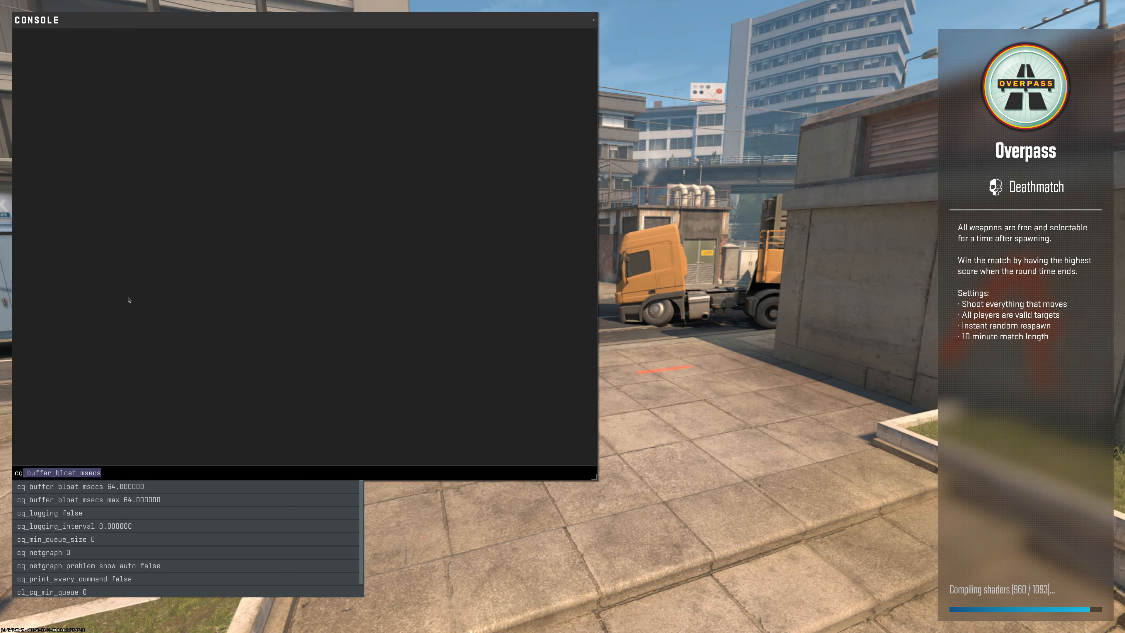
# Enter cq_netgraph 1 in the developer console to enable the network graph
pyautogui.write('cq_netgraph')
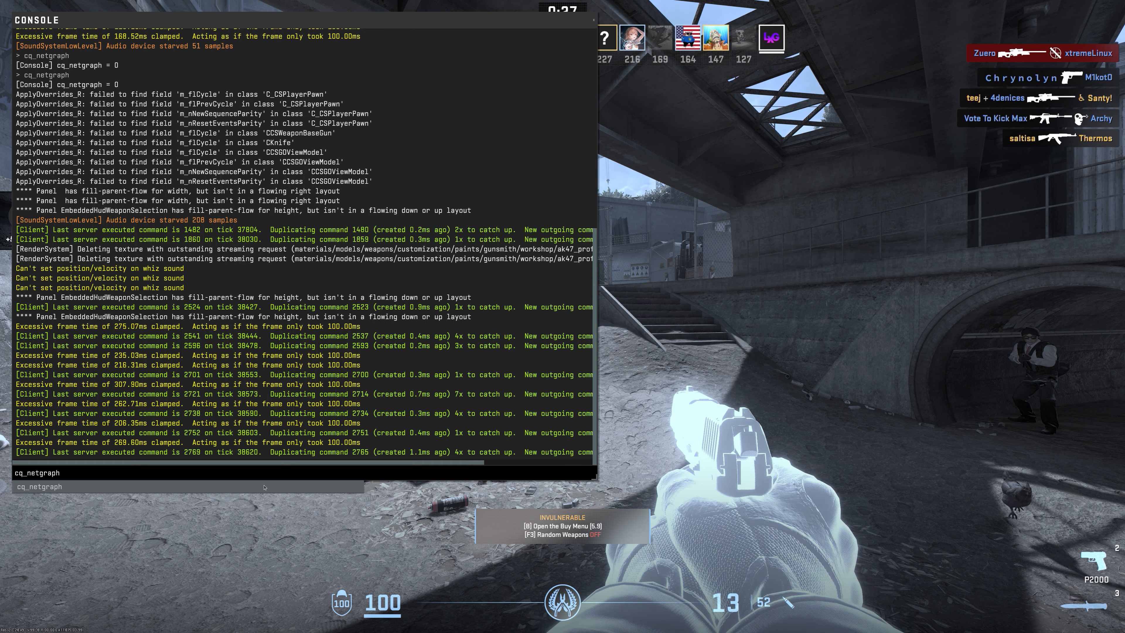
pyautogui.write('1')
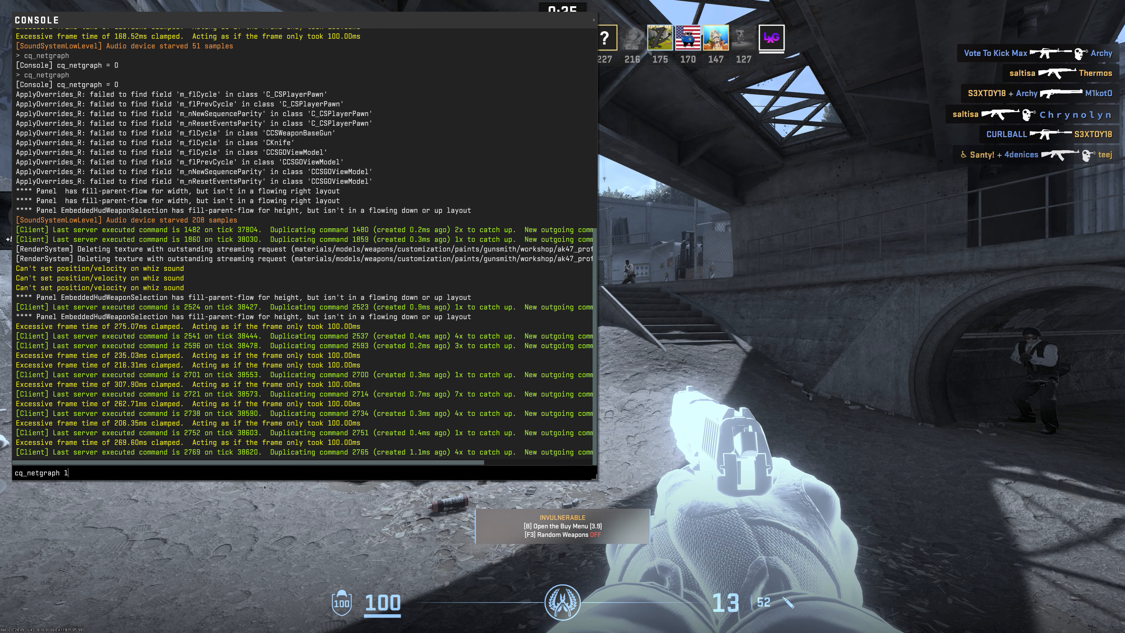
pyautogui.press('`')
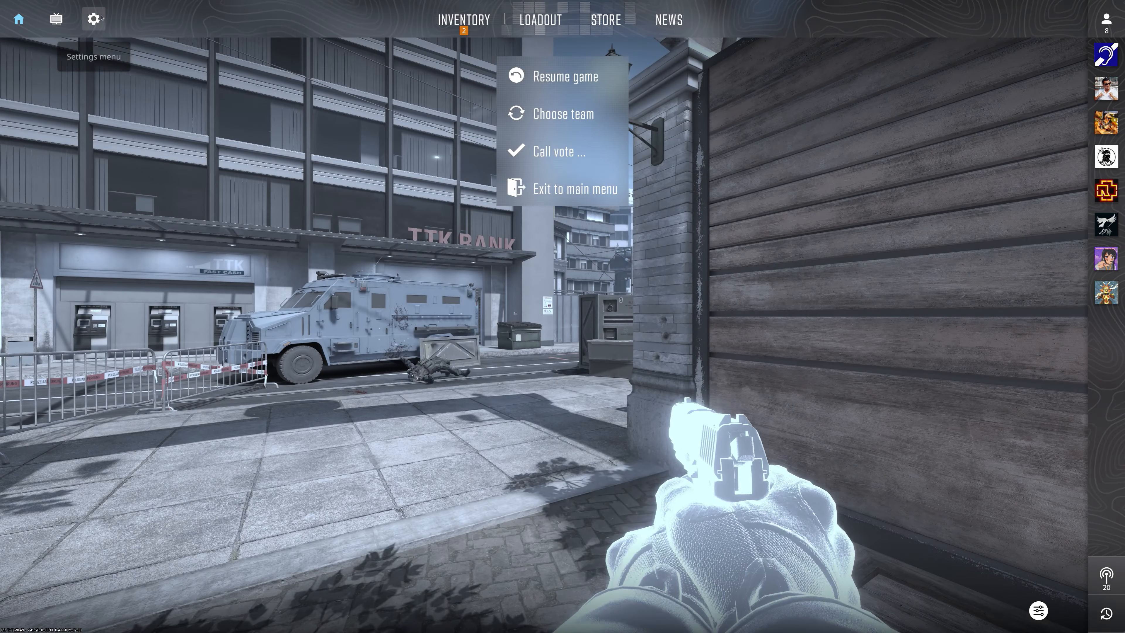
# Resume the Overpass deathmatch and play it out to the end-of-match results screen
pyautogui.click(94, 18)
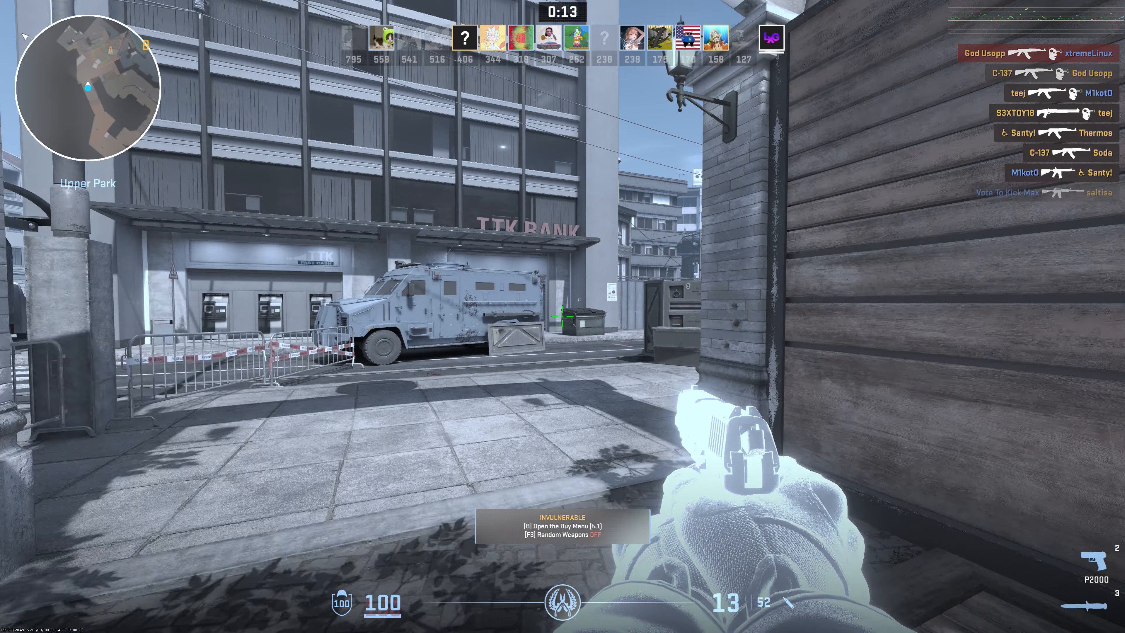
pyautogui.press('b')
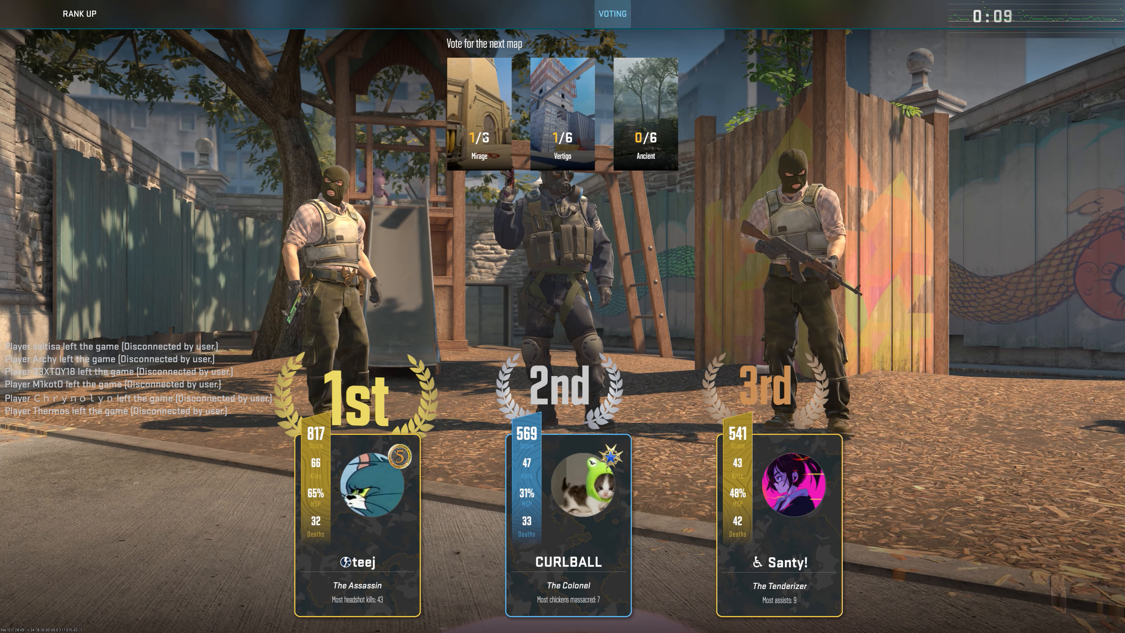
# Vote for a map card in the next-map panel on the results screen
pyautogui.click(479, 111)
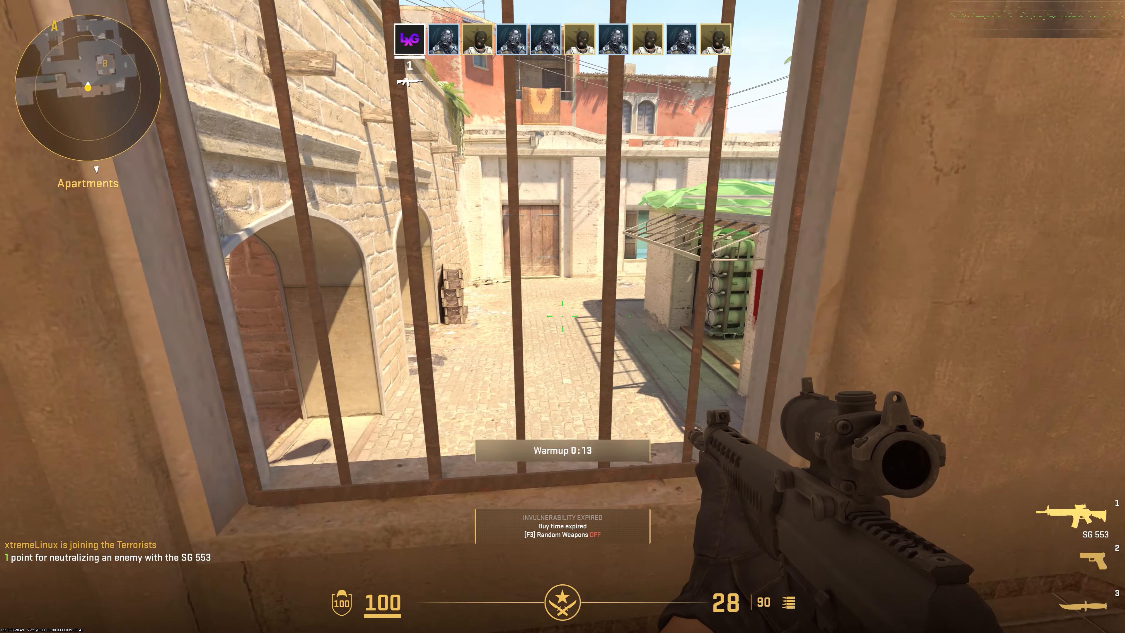
pyautogui.moveTo(562, 315)
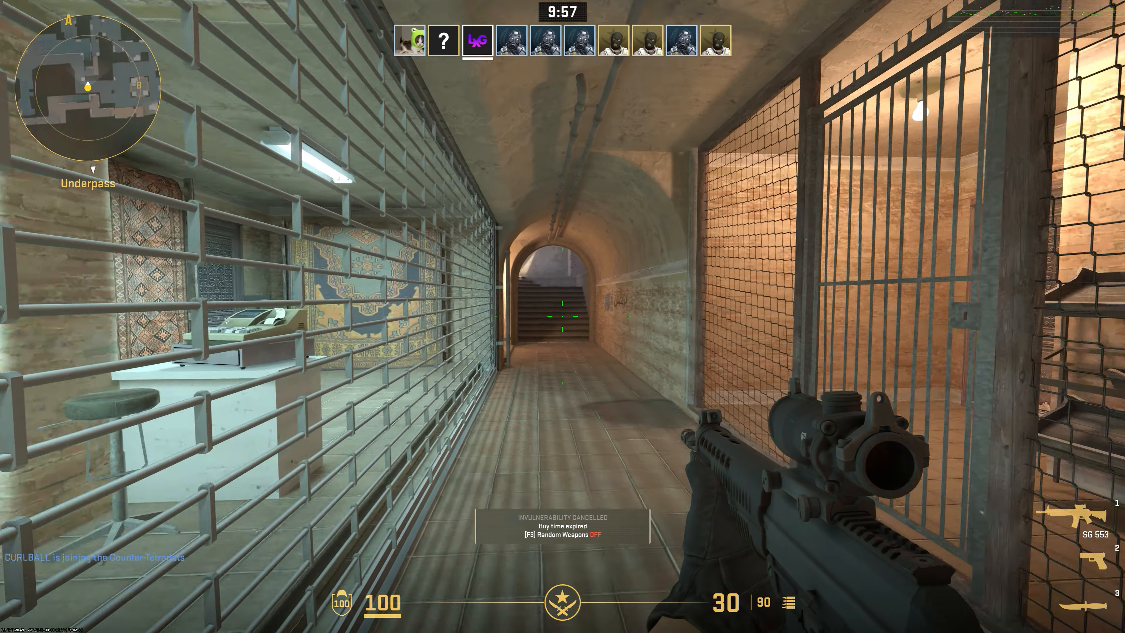
# Move forward through Dust II and shoot an enemy across the site with the SG 553
pyautogui.press('w')
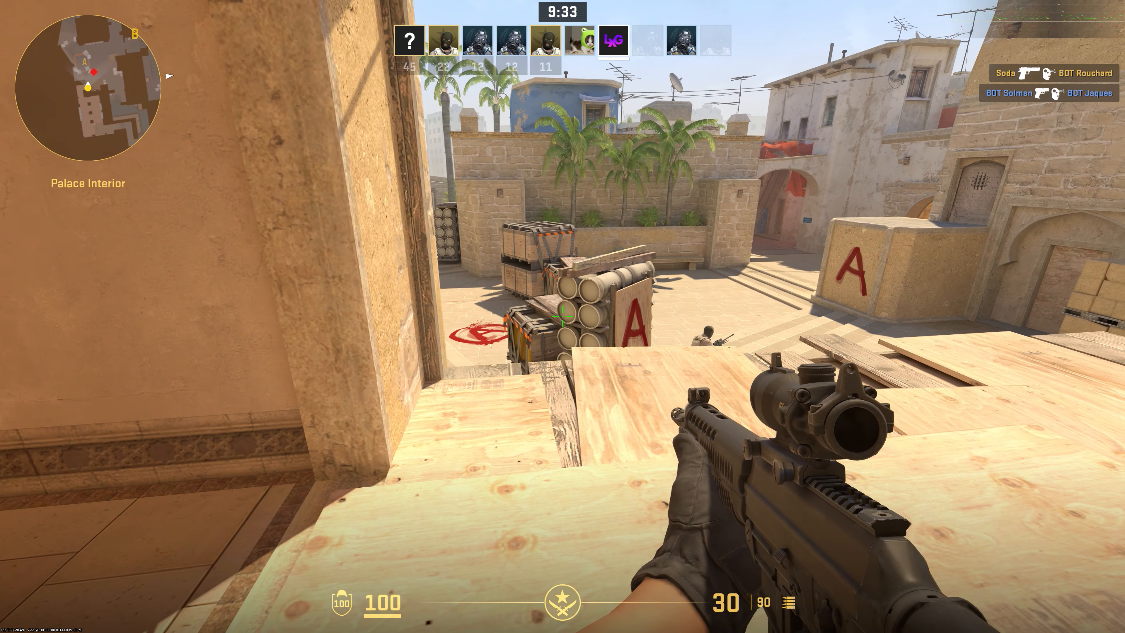
pyautogui.click(562, 317)
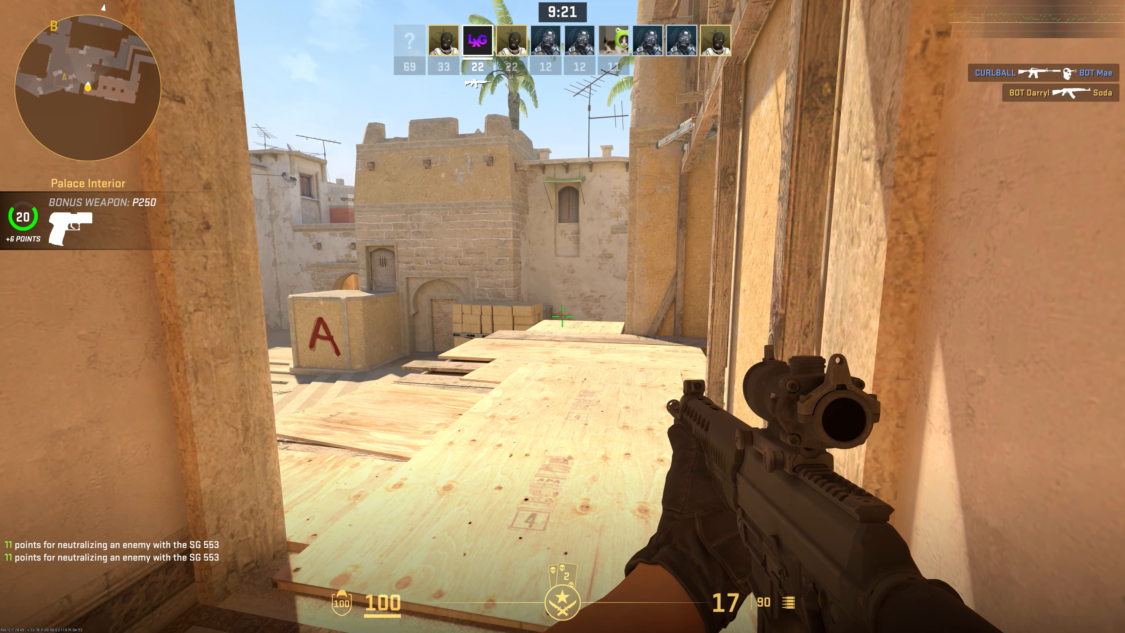
pyautogui.moveTo(563, 316)
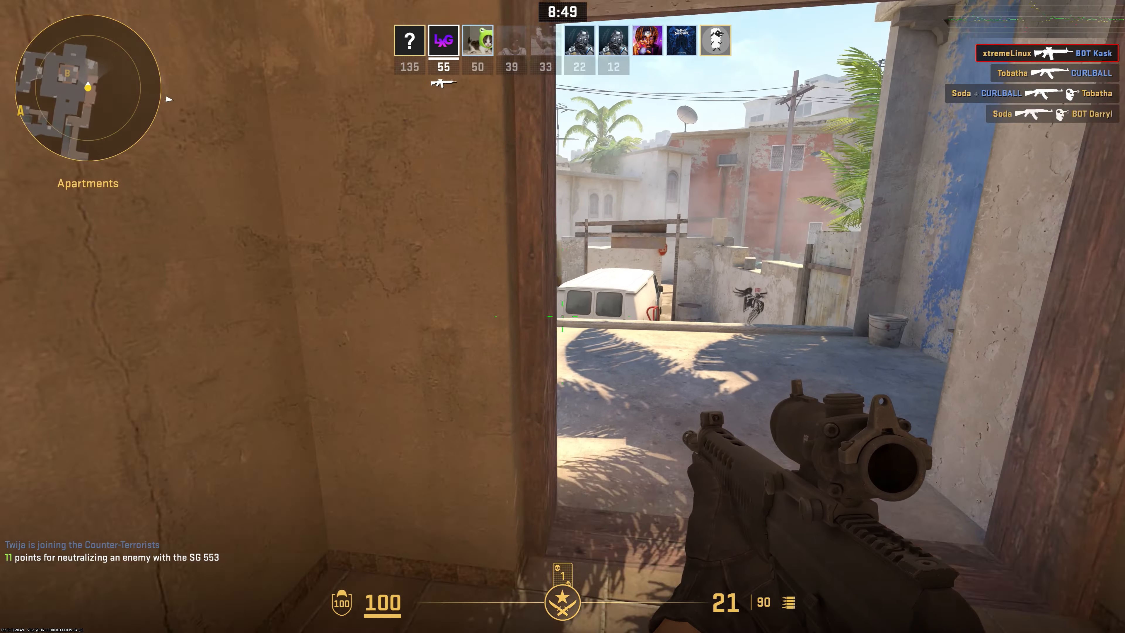
pyautogui.moveTo(563, 317)
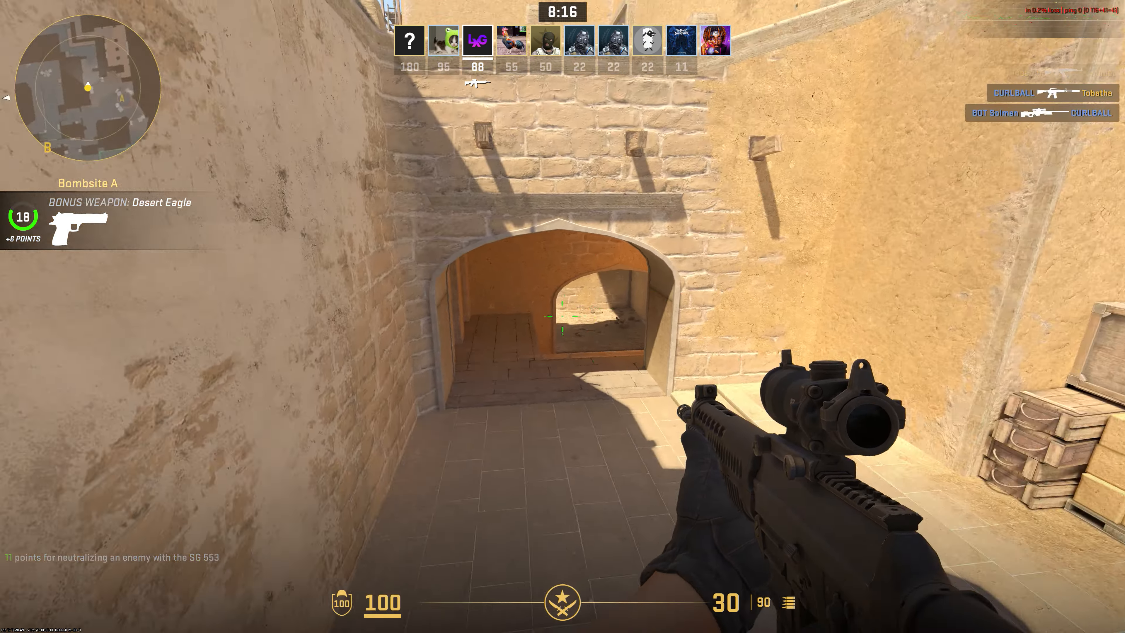
# Score more SG 553 kills around Bombsite A and fire a scoped shot toward Bombsite B
pyautogui.click(561, 317)
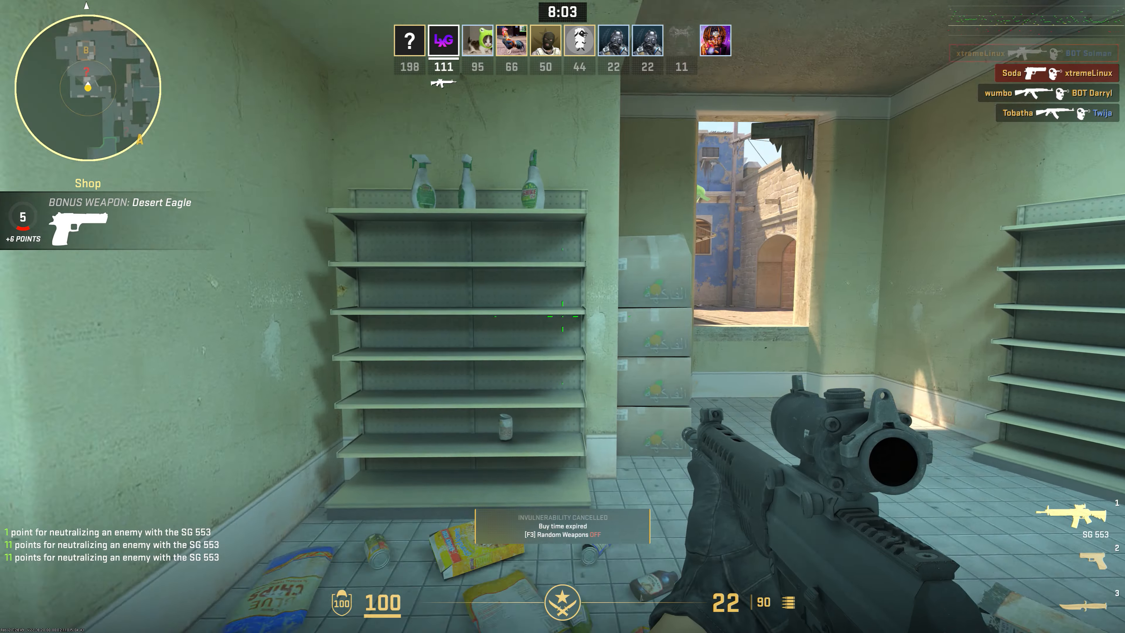
pyautogui.press('w')
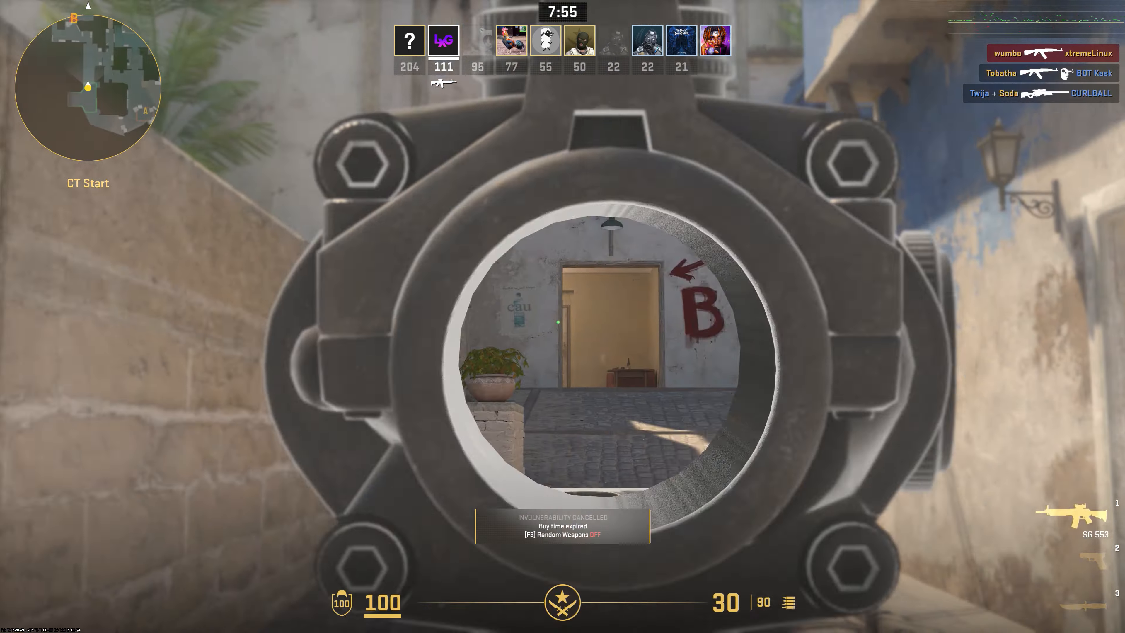
pyautogui.click(563, 316)
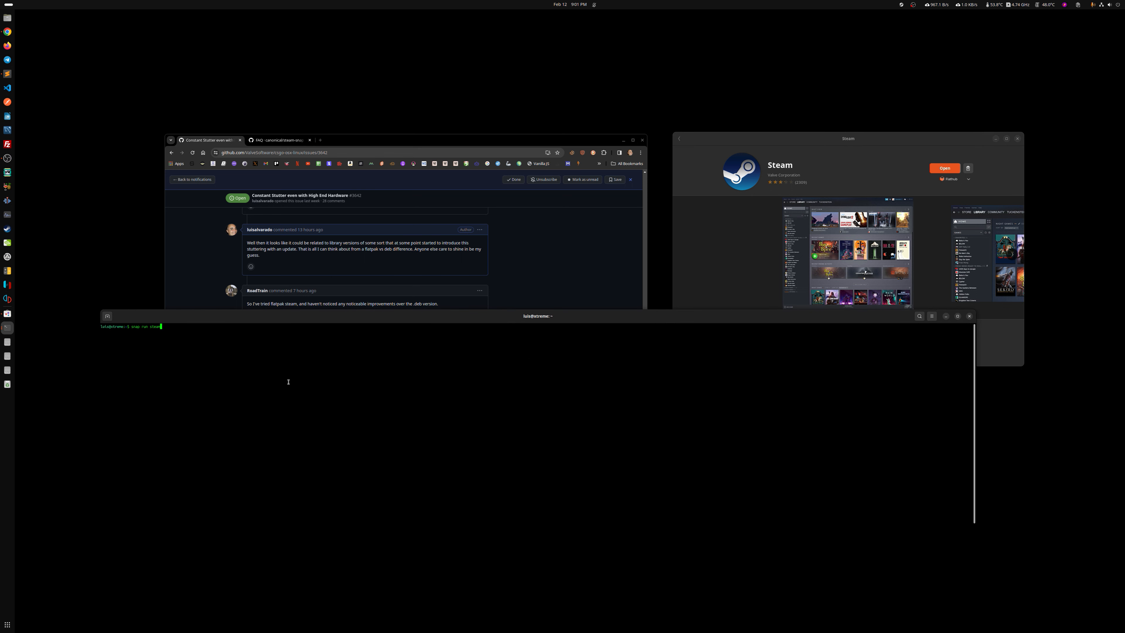
# Run 'snap run steam' in the terminal and let Snap Steam start up
pyautogui.press('Return')
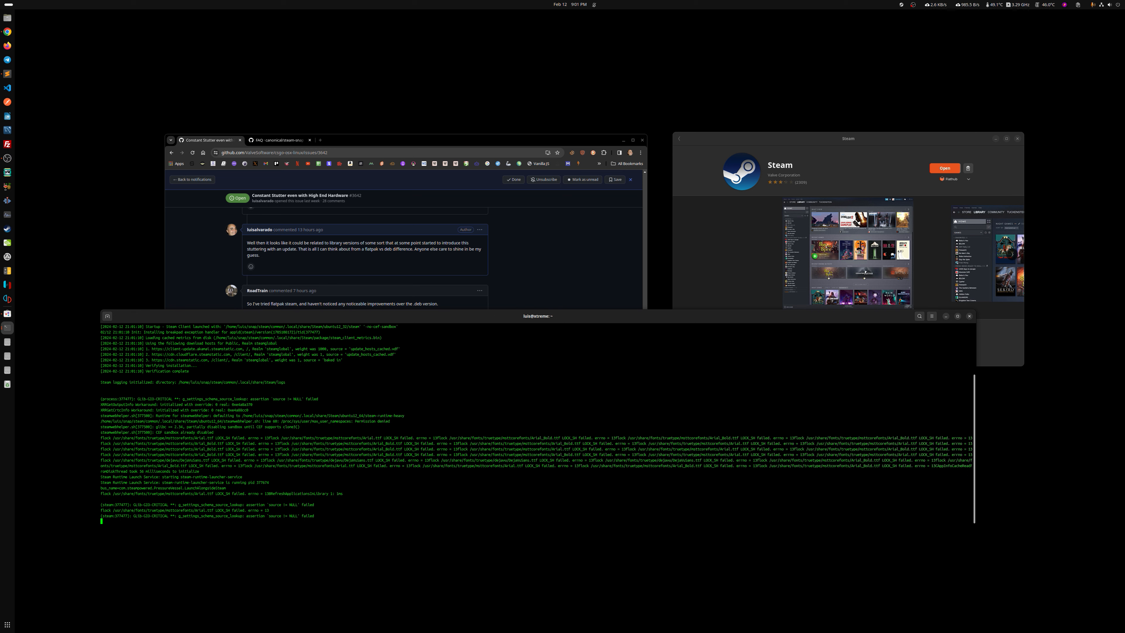
pyautogui.click(945, 168)
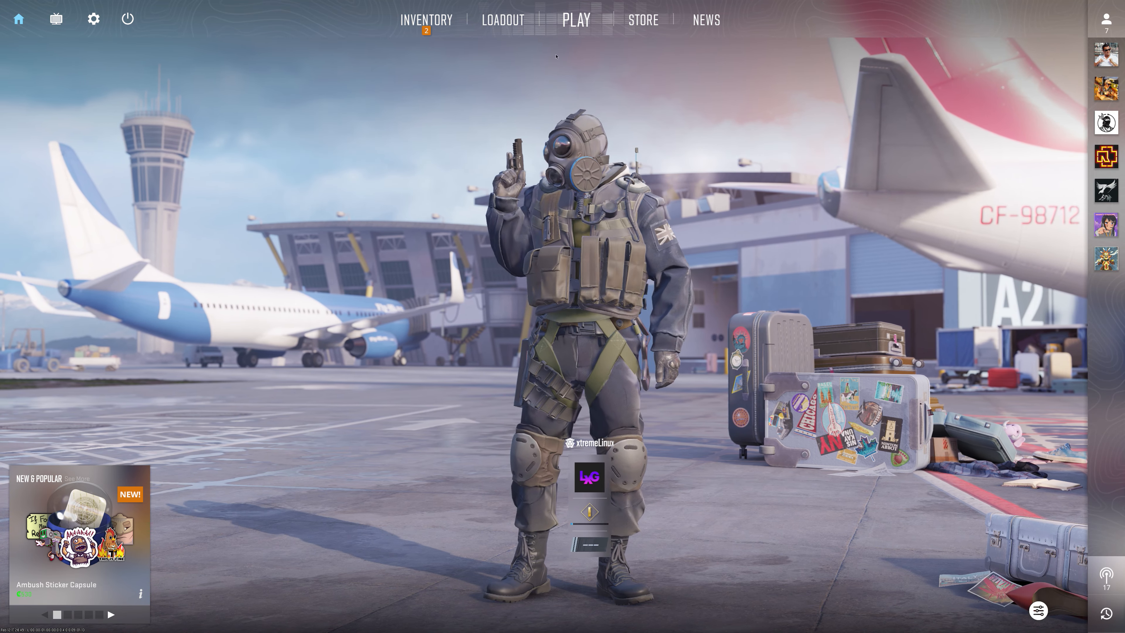
# Start setting up a Deathmatch from the CS2 main menu to join a match on Ancient
pyautogui.click(576, 18)
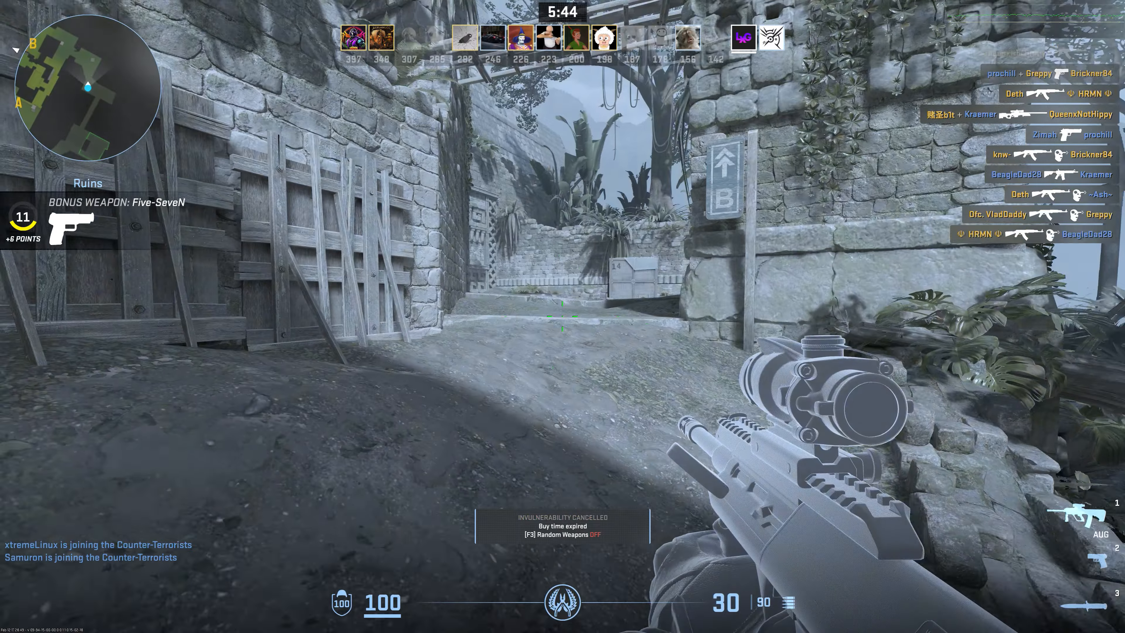
# Shoot at enemies in the Ancient deathmatch to score an AWP kill
pyautogui.click(562, 318)
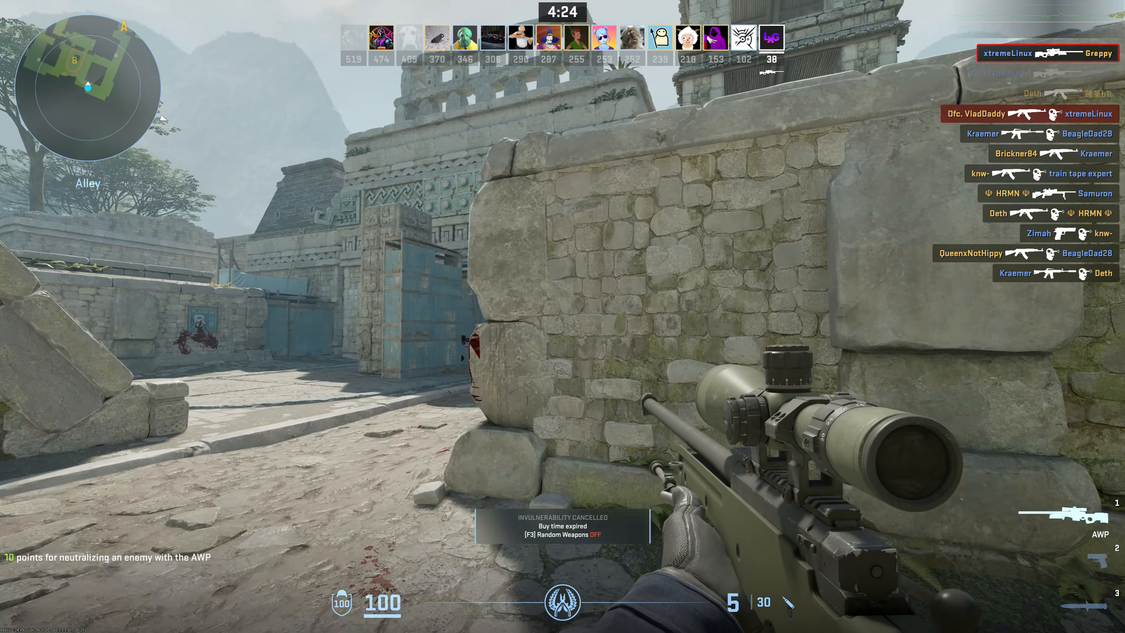
pyautogui.rightClick(563, 316)
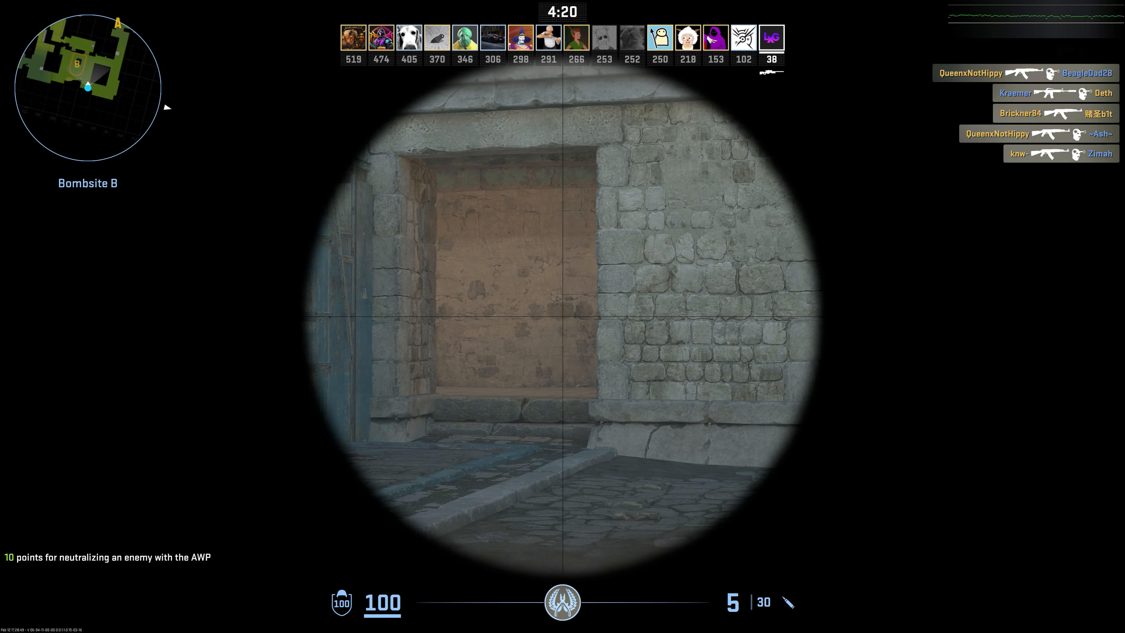
pyautogui.click(563, 315)
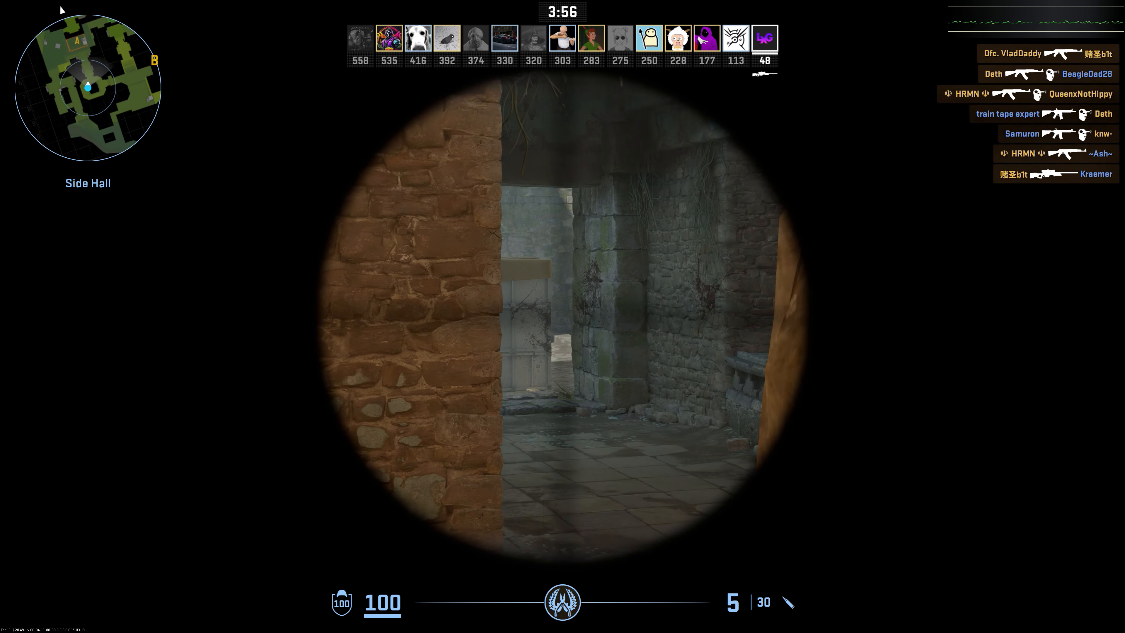
pyautogui.click(562, 317)
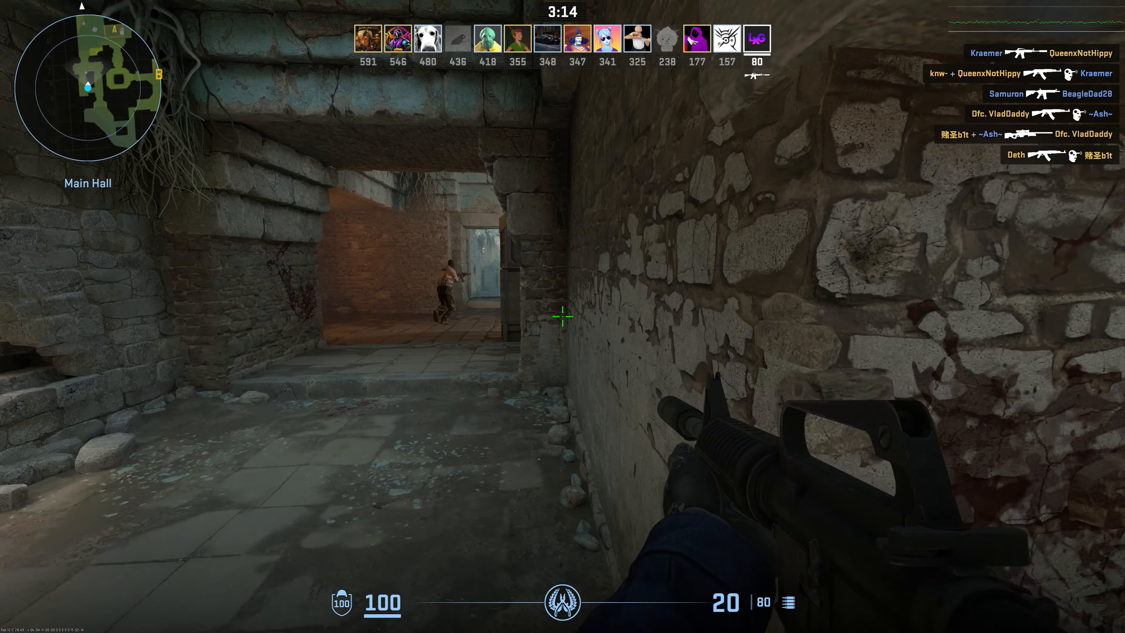
pyautogui.moveTo(562, 317)
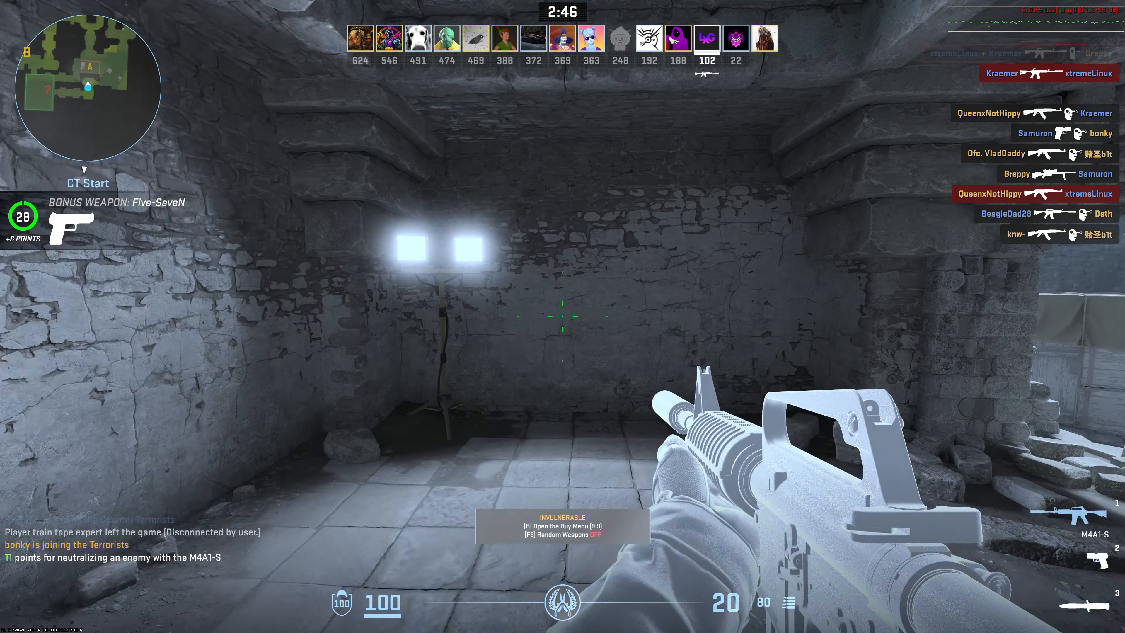
pyautogui.moveTo(563, 318)
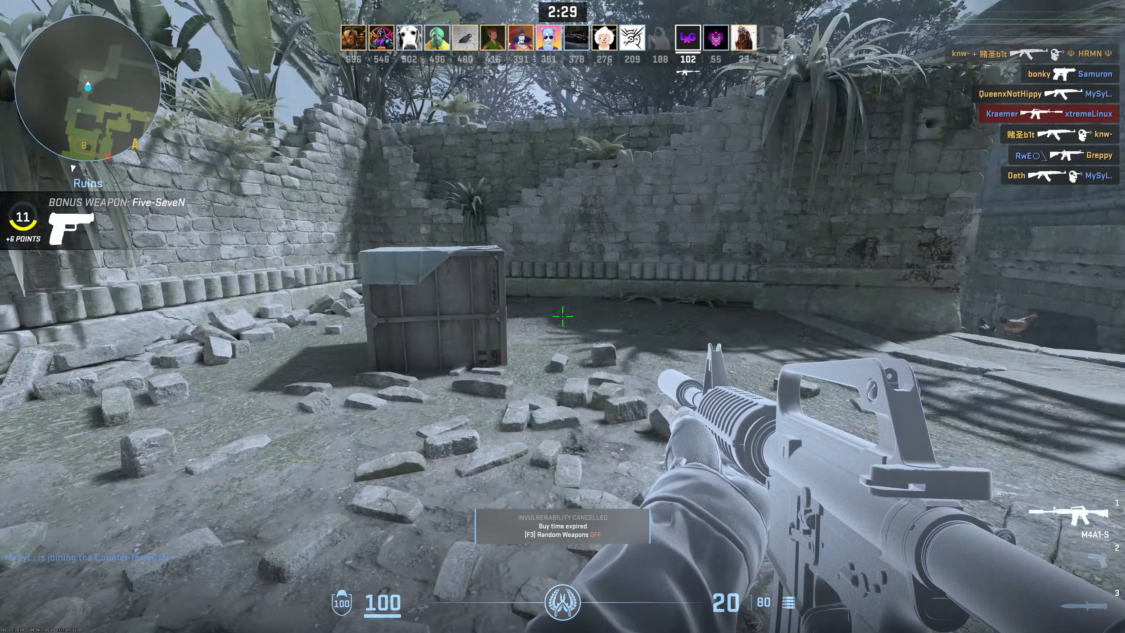
pyautogui.moveTo(563, 317)
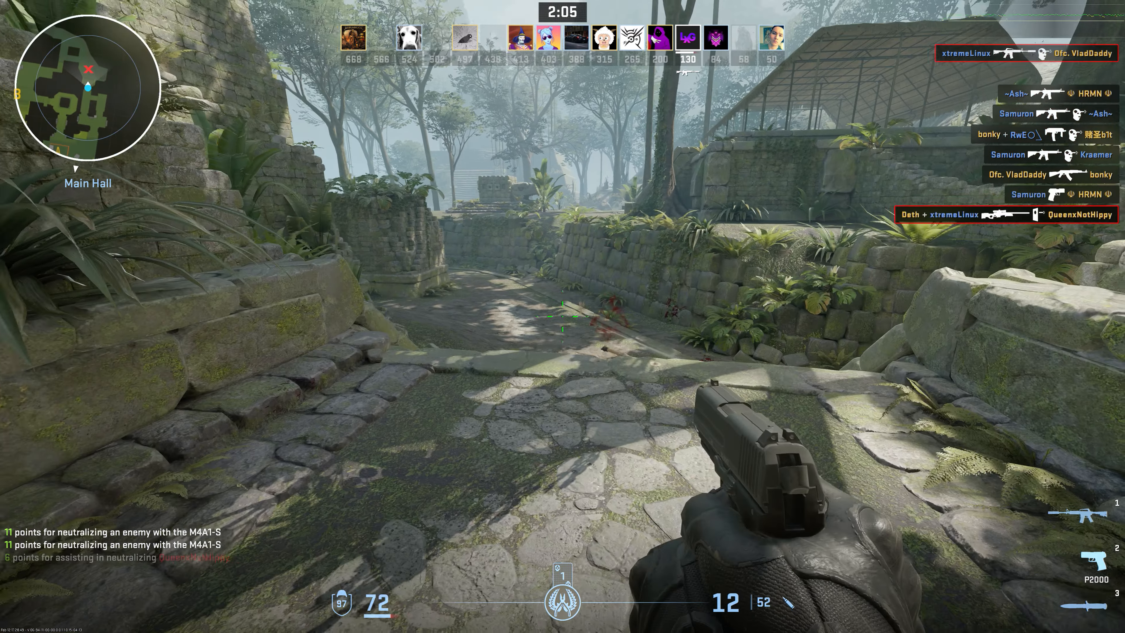
pyautogui.moveTo(563, 316)
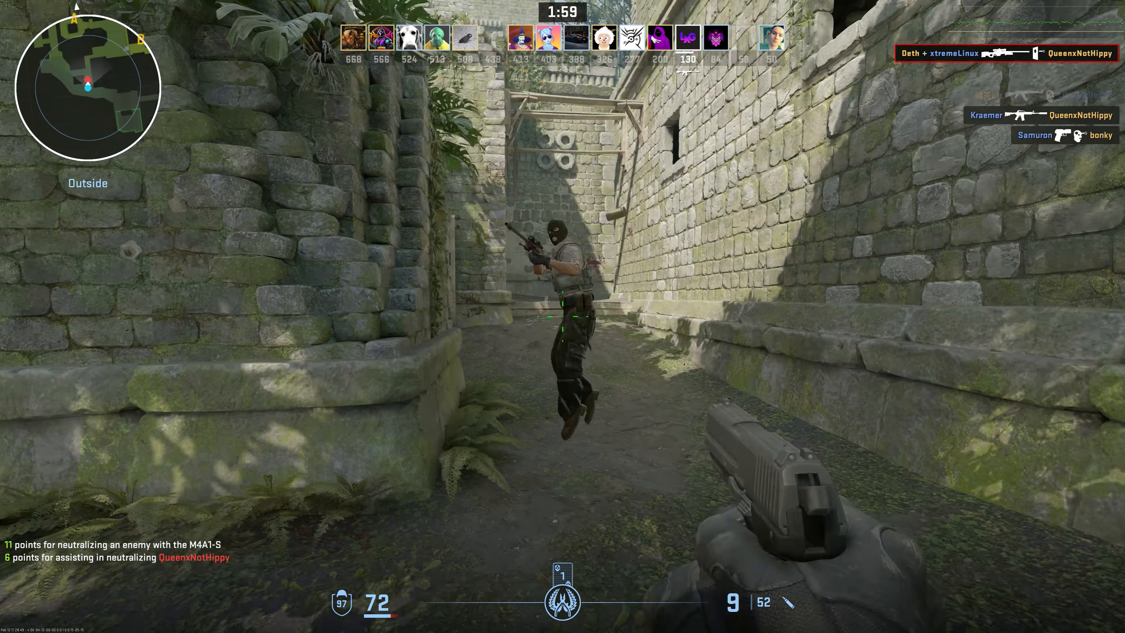
pyautogui.click(560, 320)
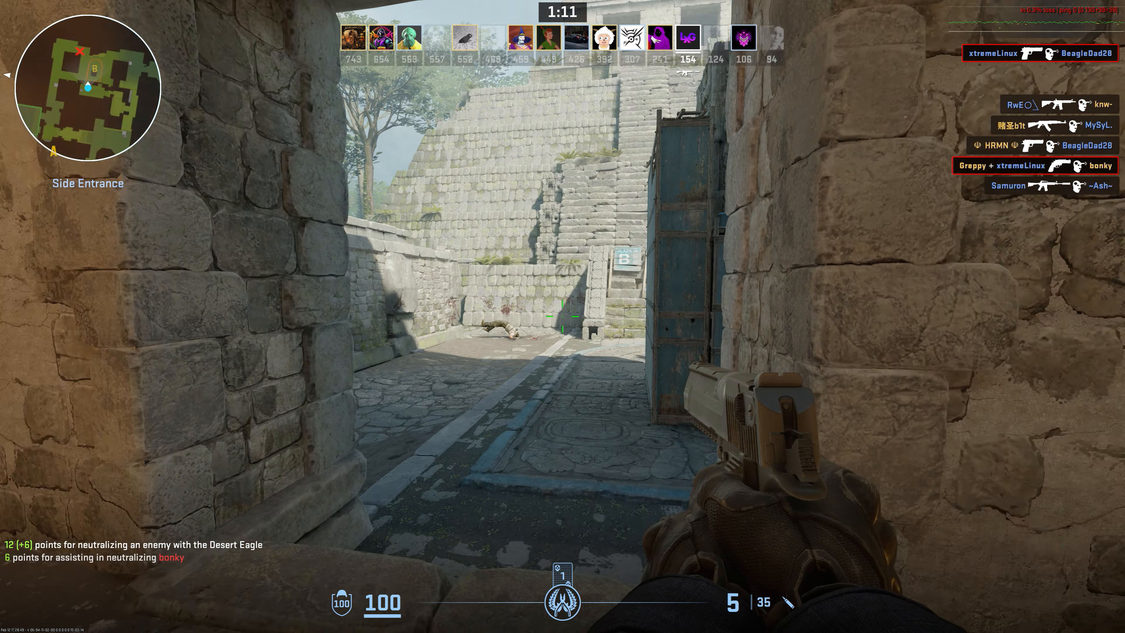
pyautogui.click(561, 321)
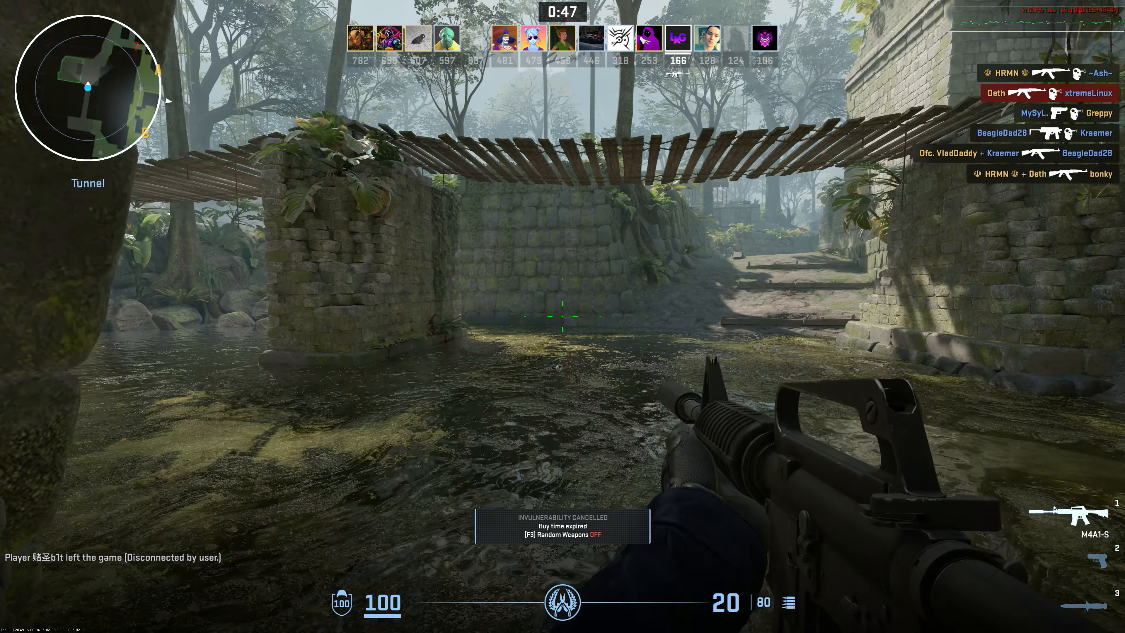
pyautogui.press('Tab')
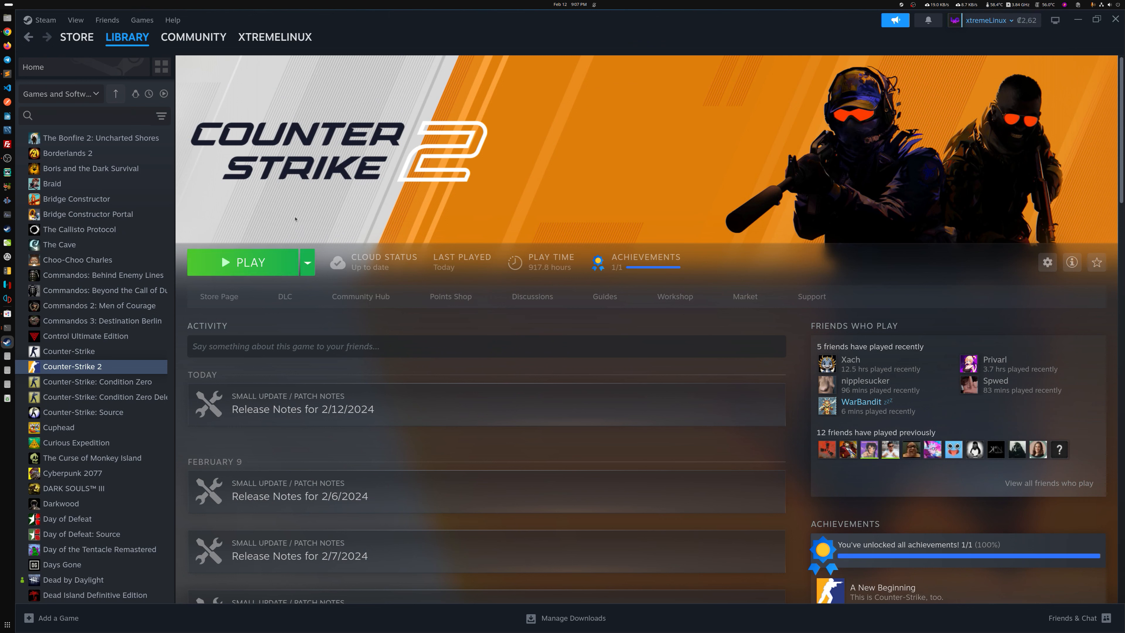
pyautogui.moveTo(795, 53)
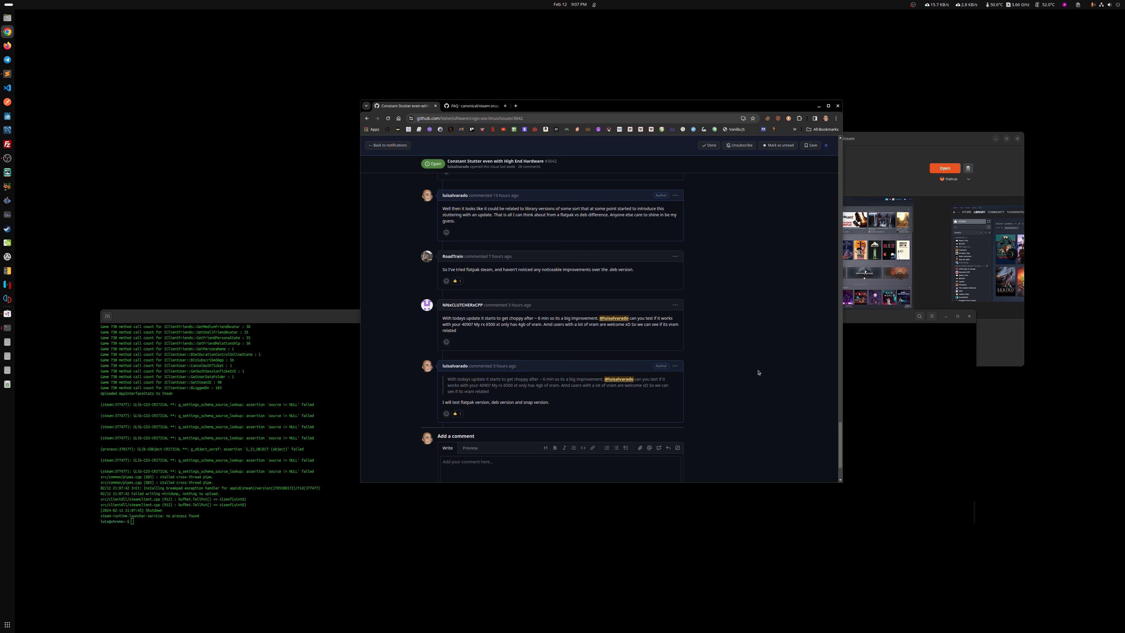
pyautogui.moveTo(754, 374)
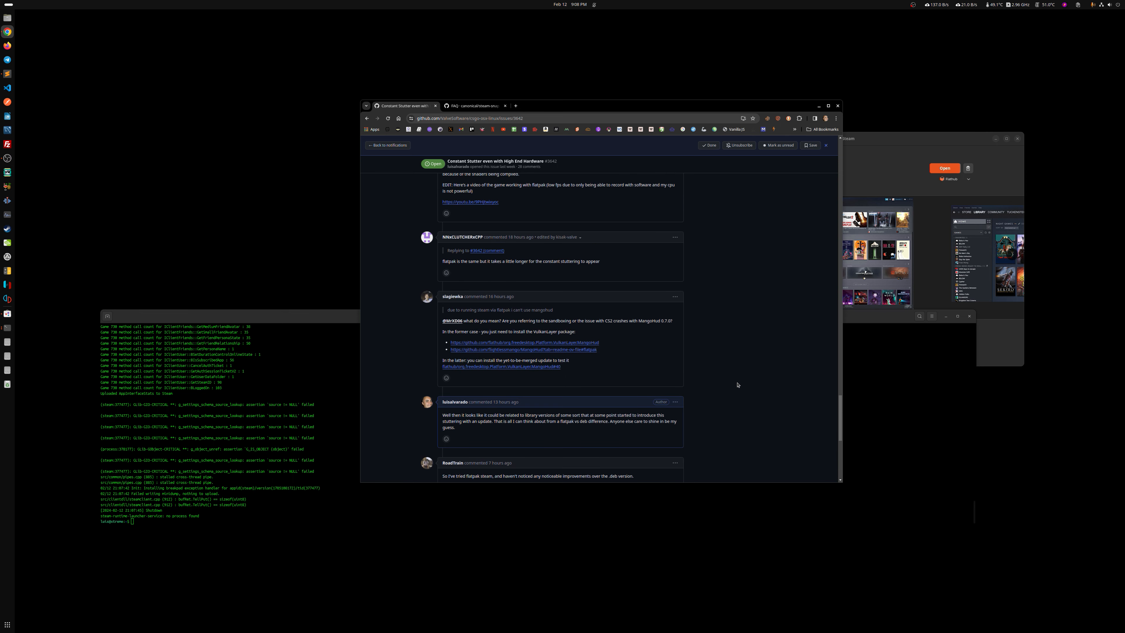
# Scroll down through the Flatpak-related comments on GitHub issue #3642
pyautogui.scroll(-3)
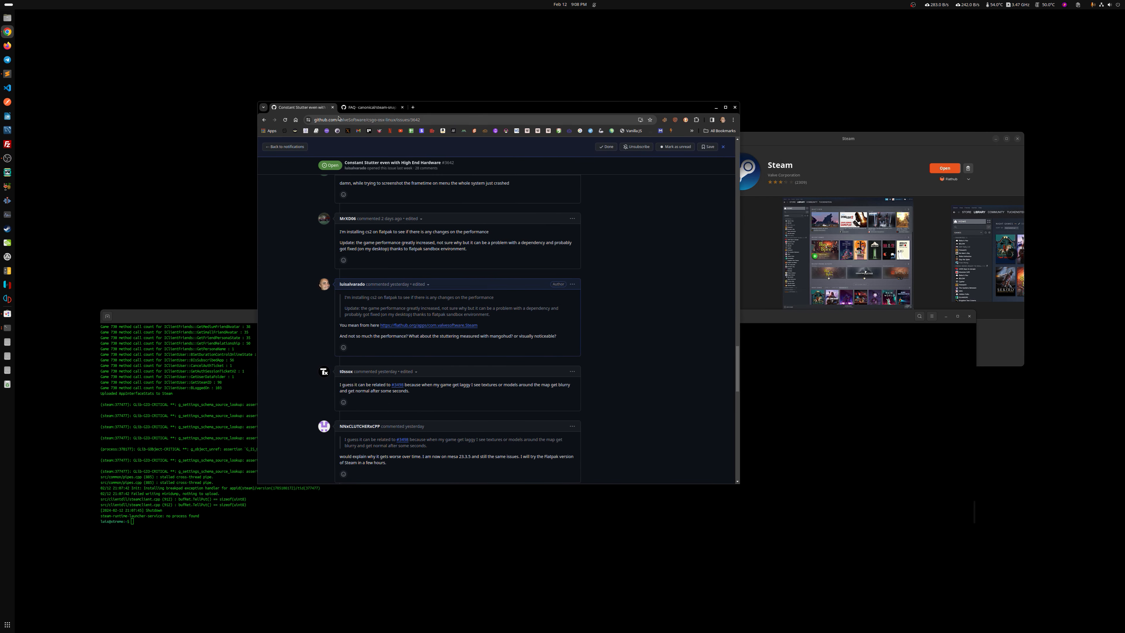
pyautogui.scroll(-3)
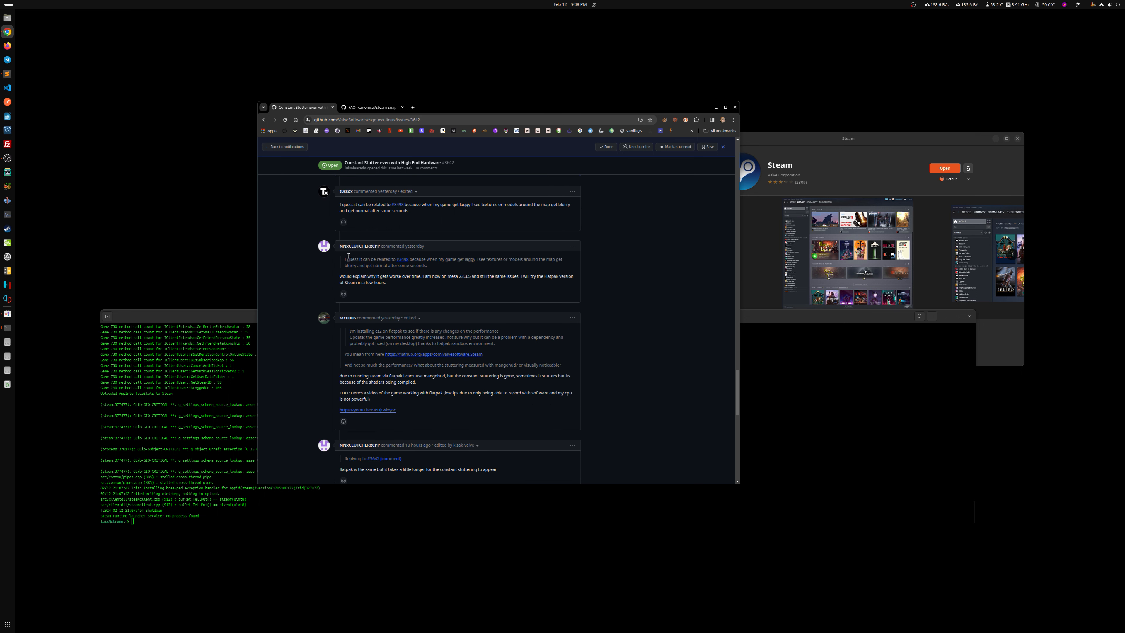
pyautogui.moveTo(612, 290)
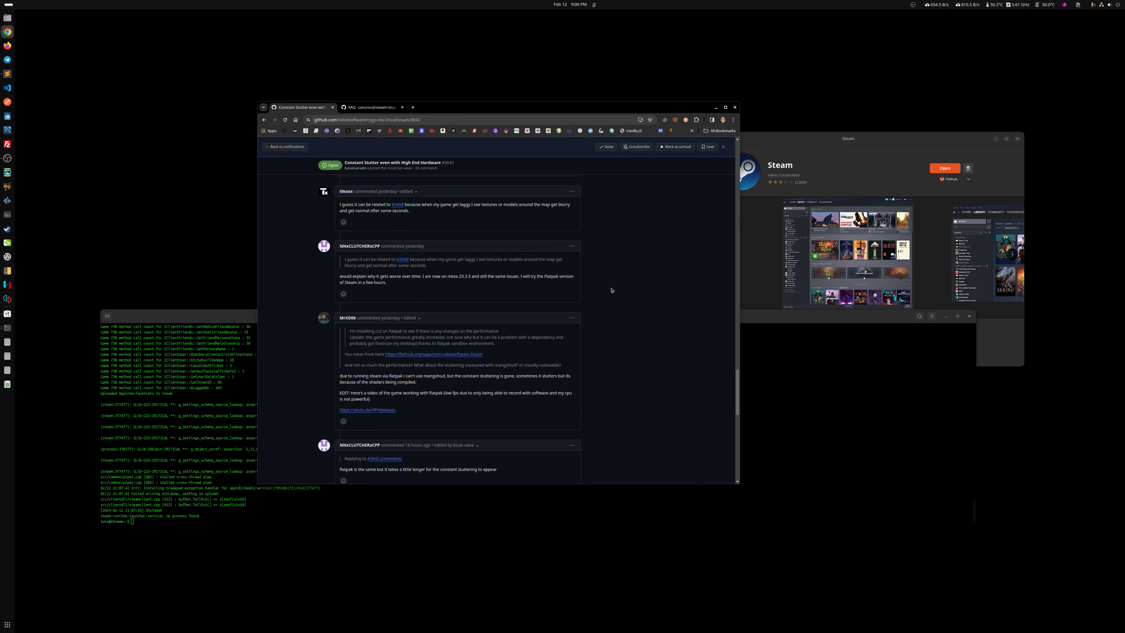
pyautogui.scroll(-3)
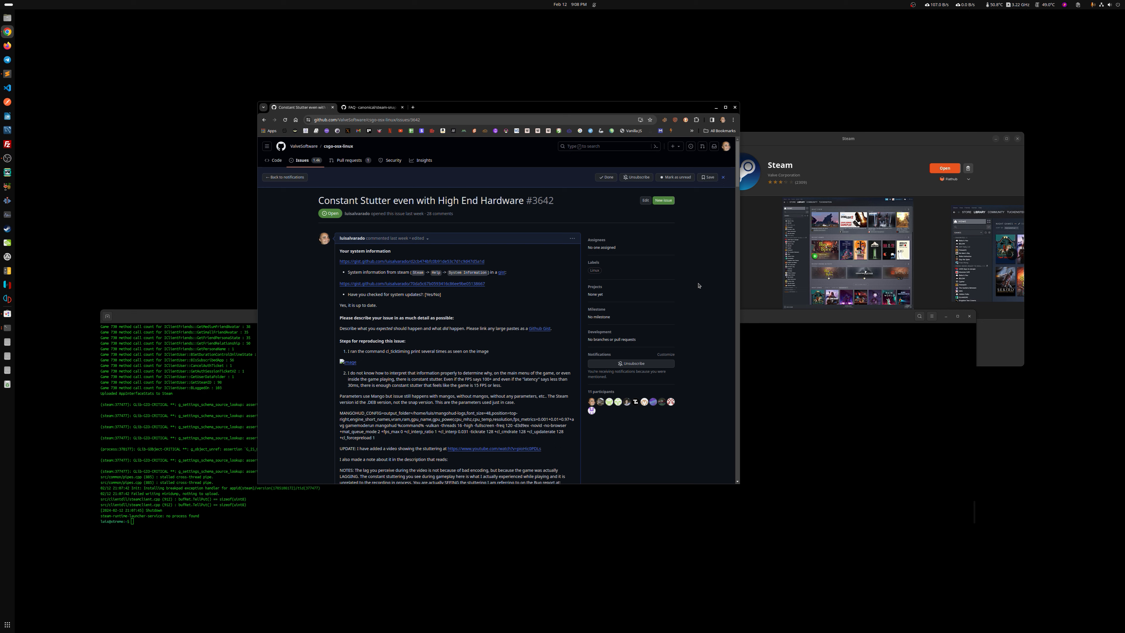
pyautogui.moveTo(299, 298)
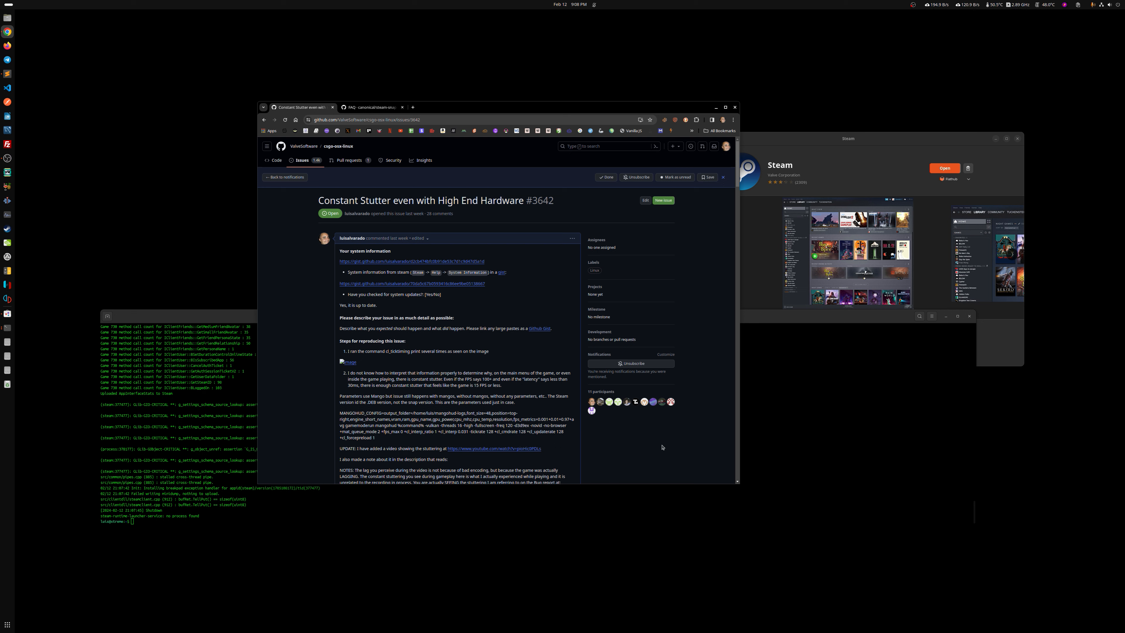
pyautogui.scroll(-3)
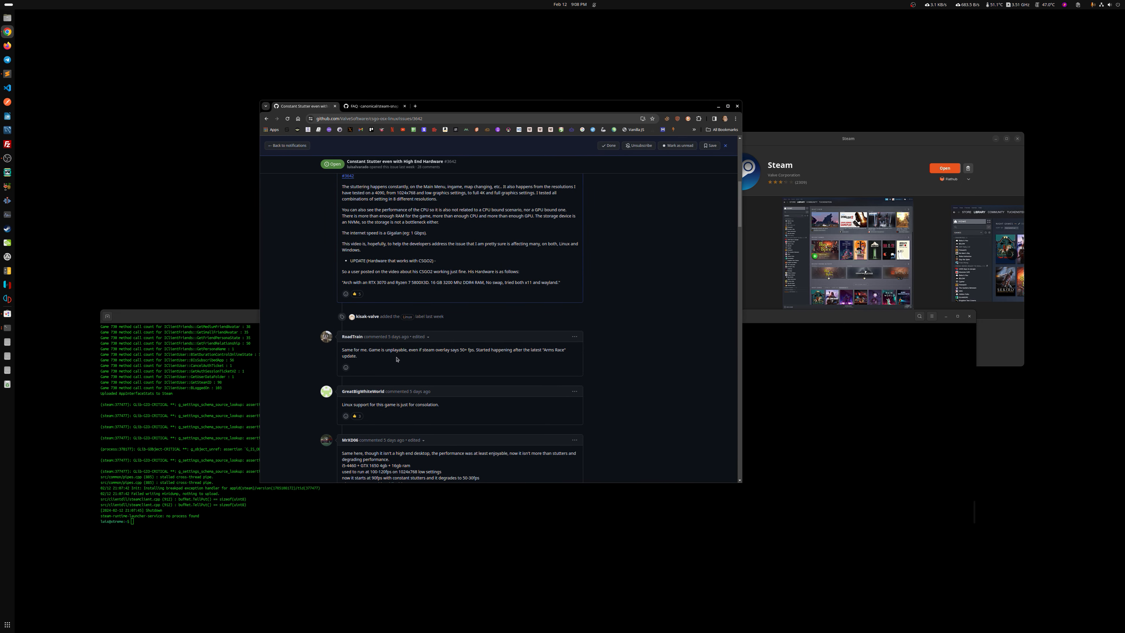
pyautogui.moveTo(496, 370)
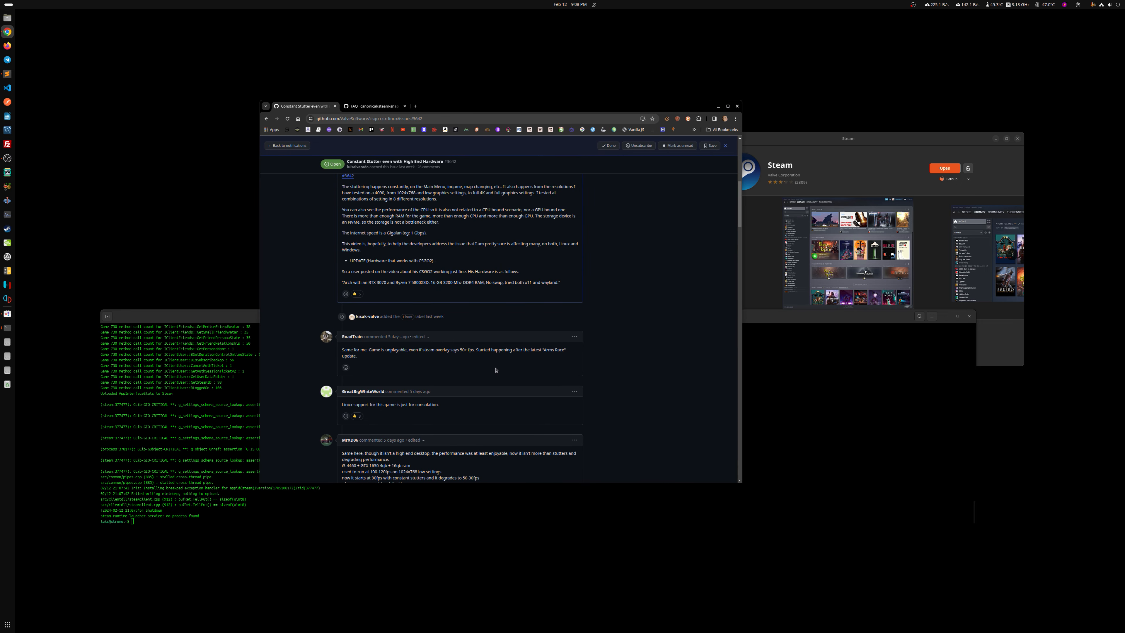
pyautogui.moveTo(630, 331)
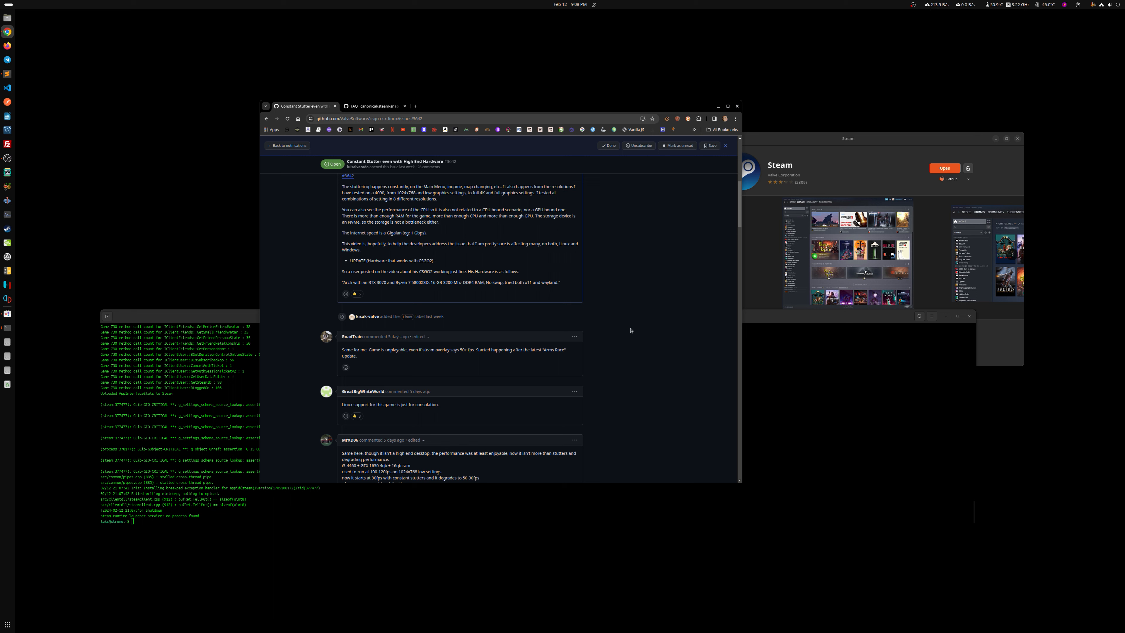
pyautogui.moveTo(79, 135)
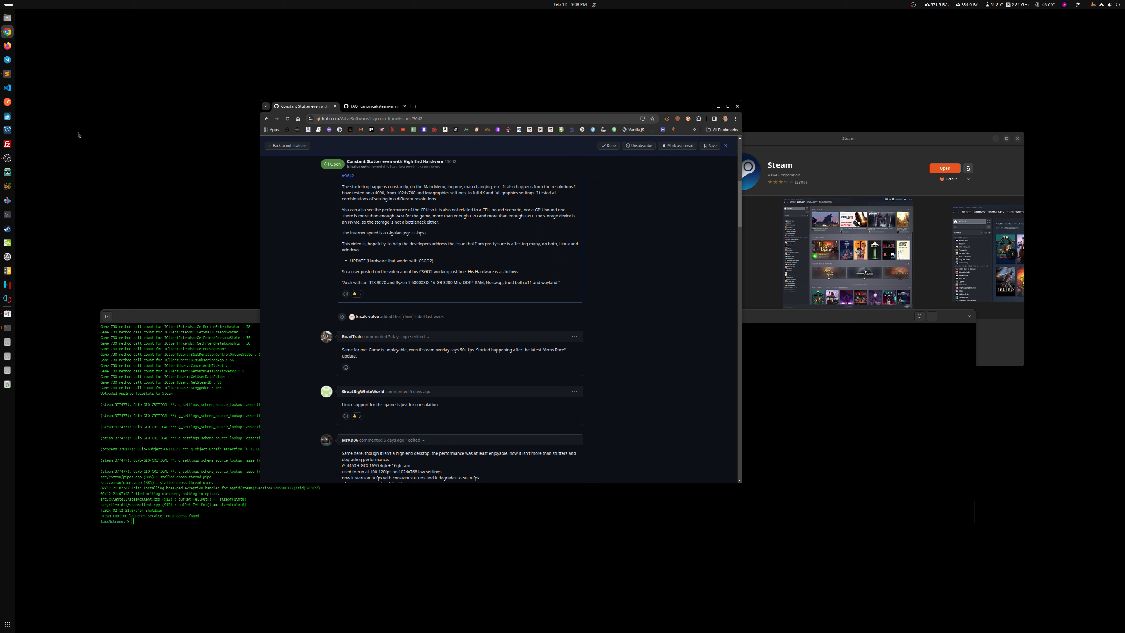
pyautogui.moveTo(292, 241)
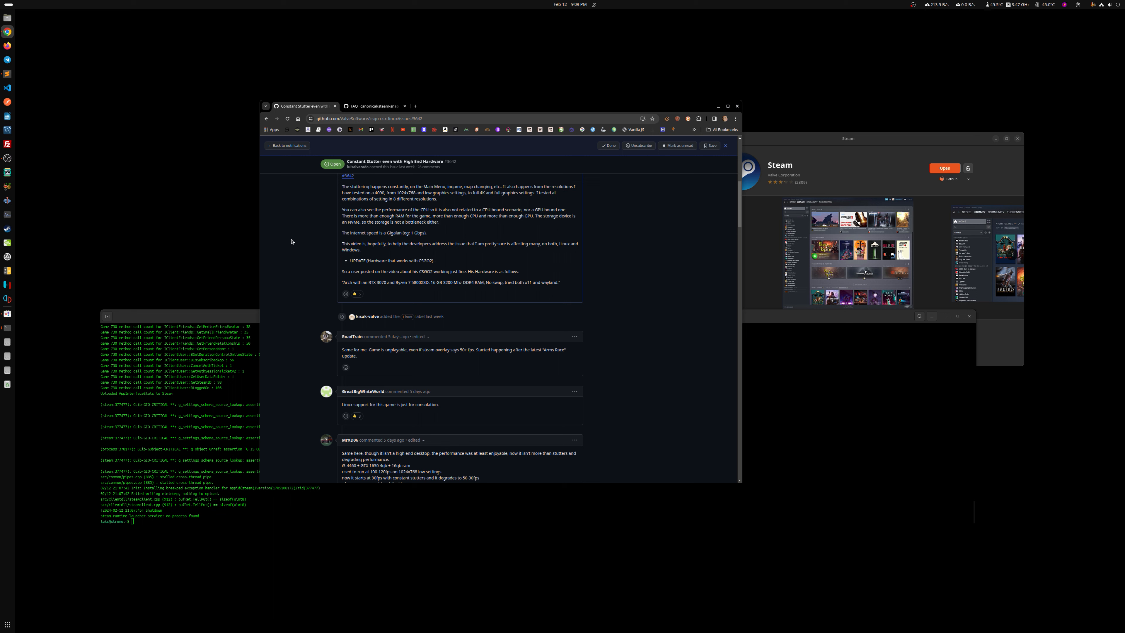
pyautogui.moveTo(498, 109)
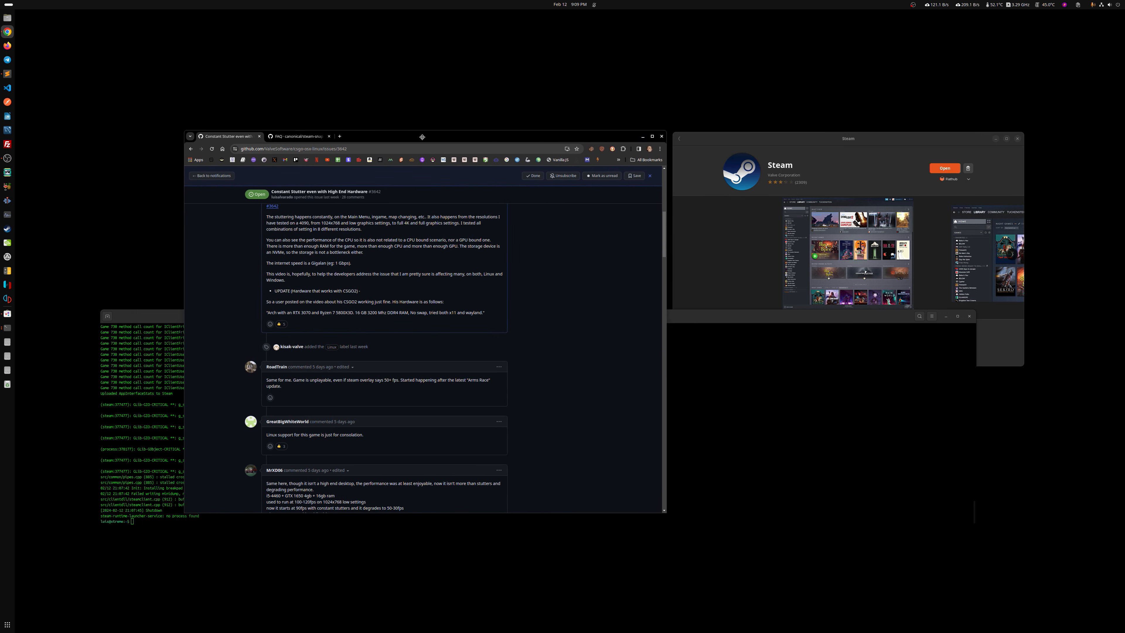
pyautogui.moveTo(559, 294)
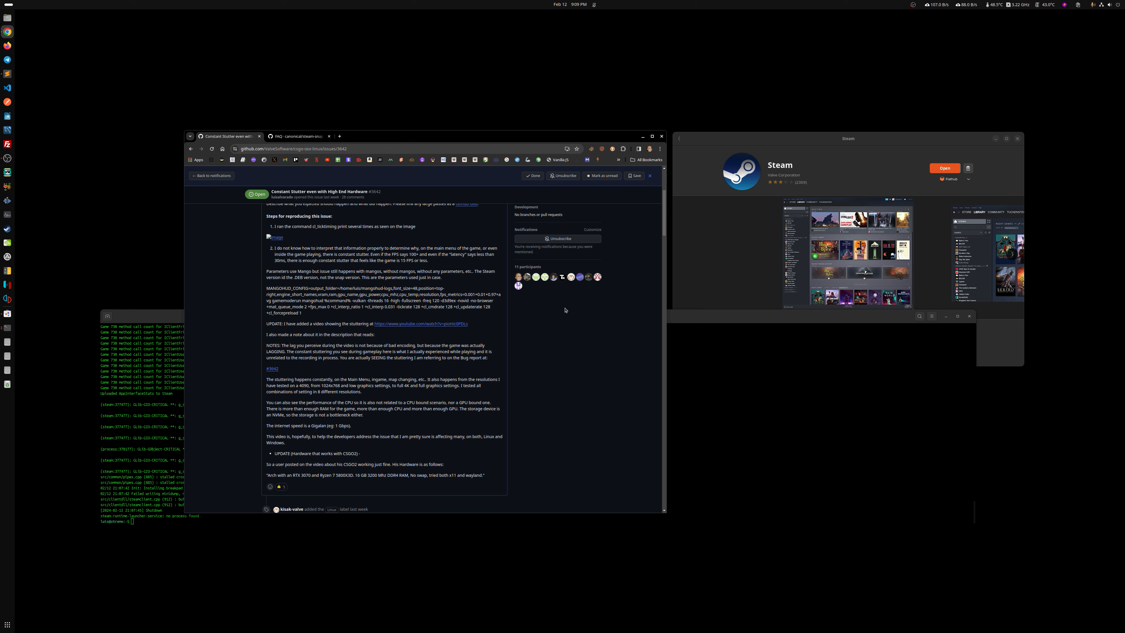
pyautogui.moveTo(675, 237)
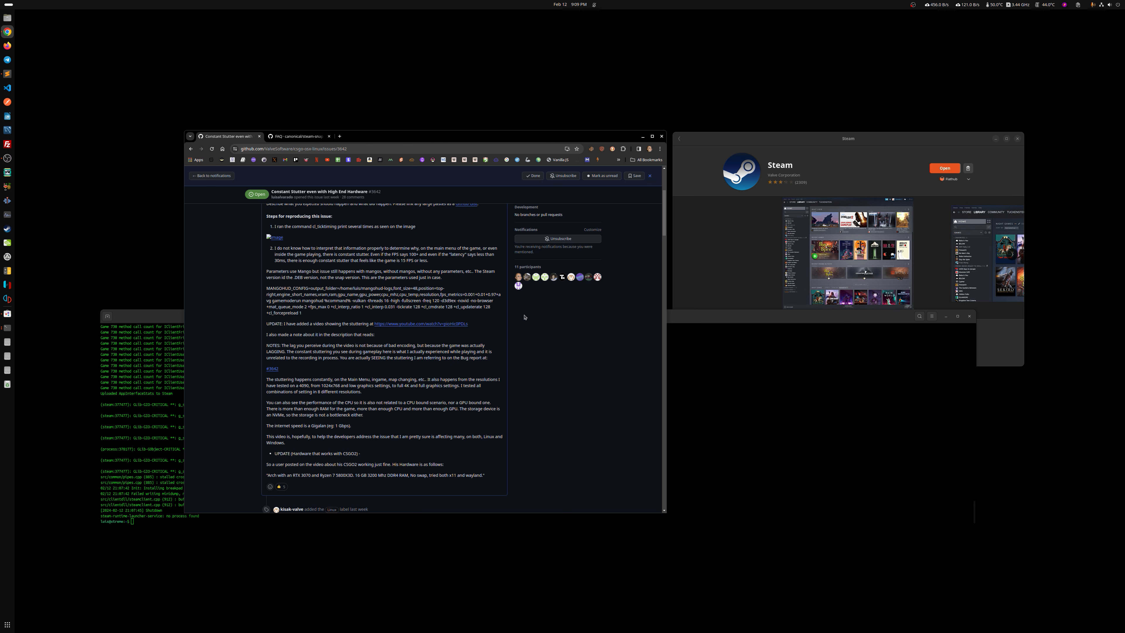
pyautogui.moveTo(530, 314)
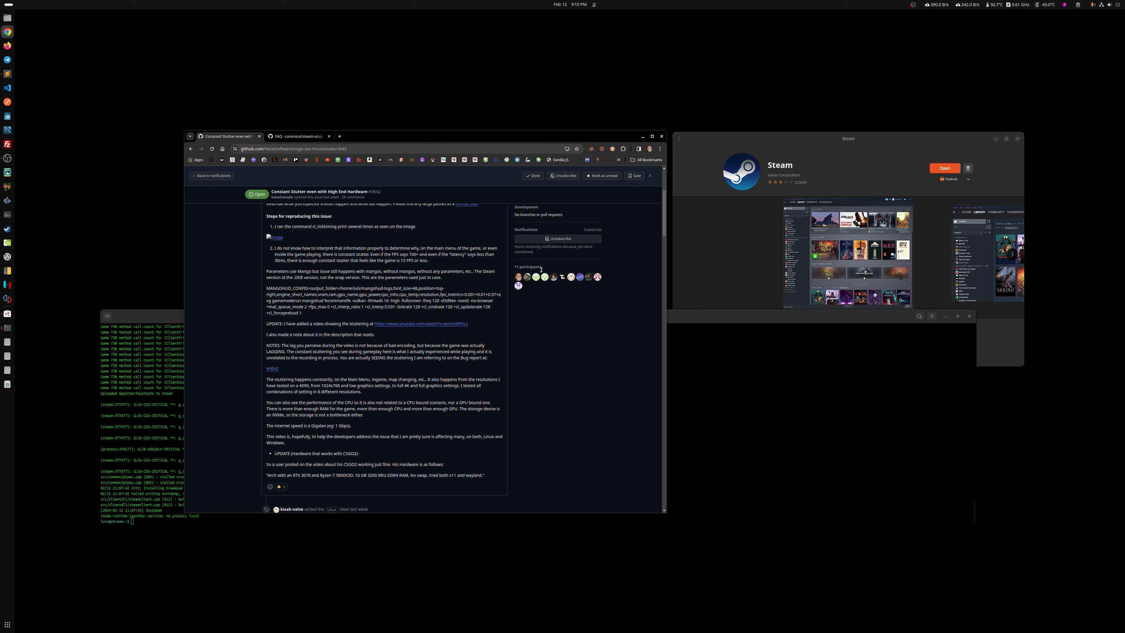
pyautogui.moveTo(866, 61)
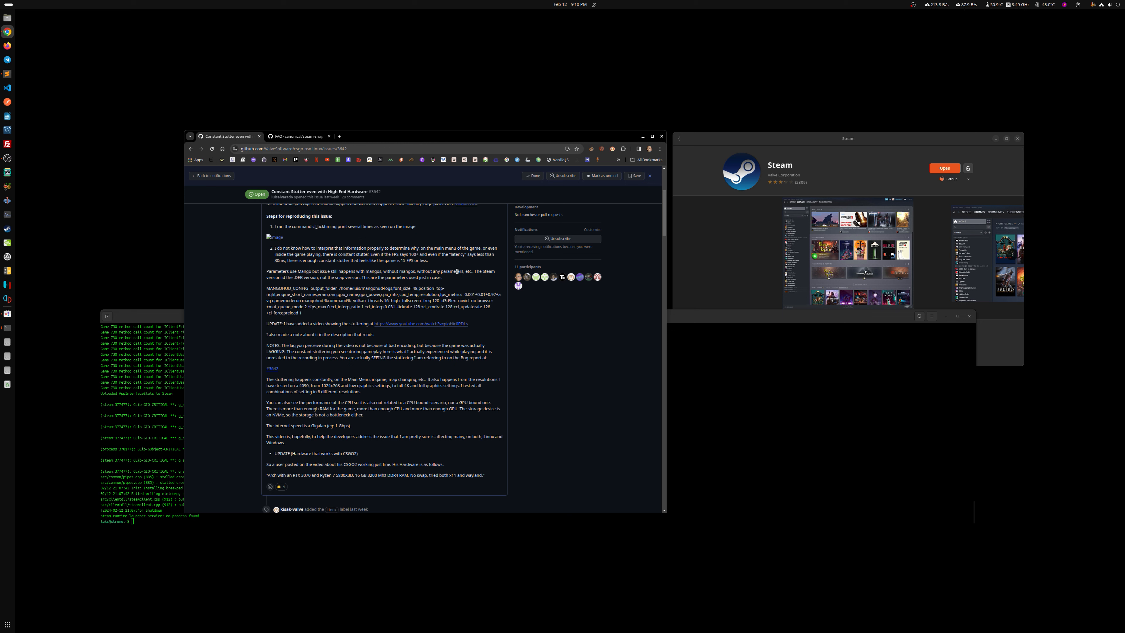
pyautogui.moveTo(460, 342)
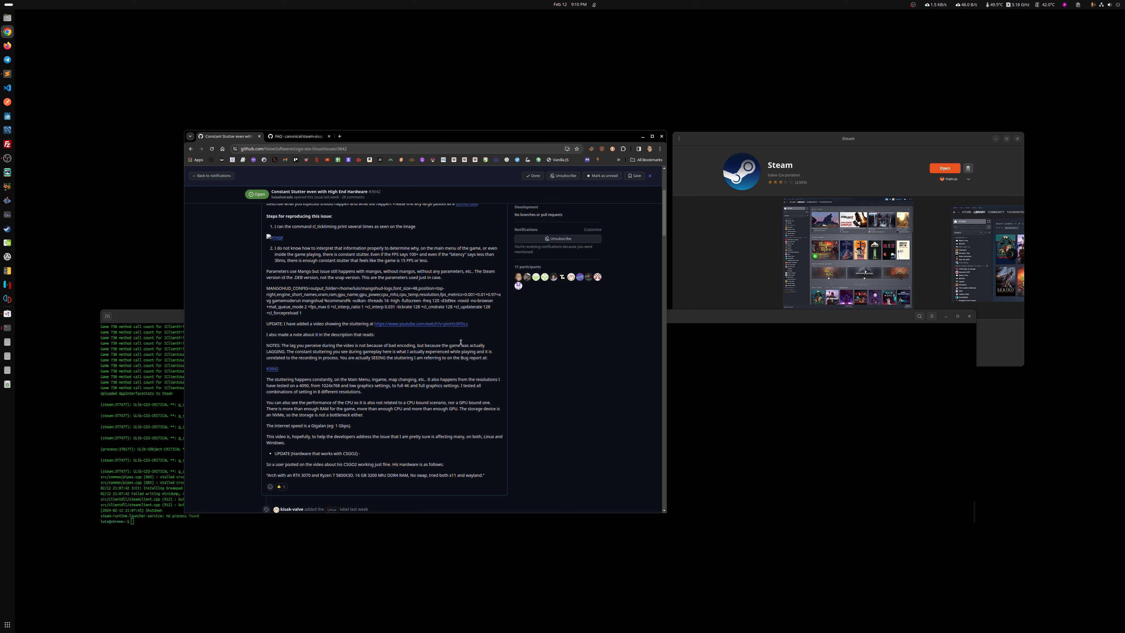
pyautogui.moveTo(600, 339)
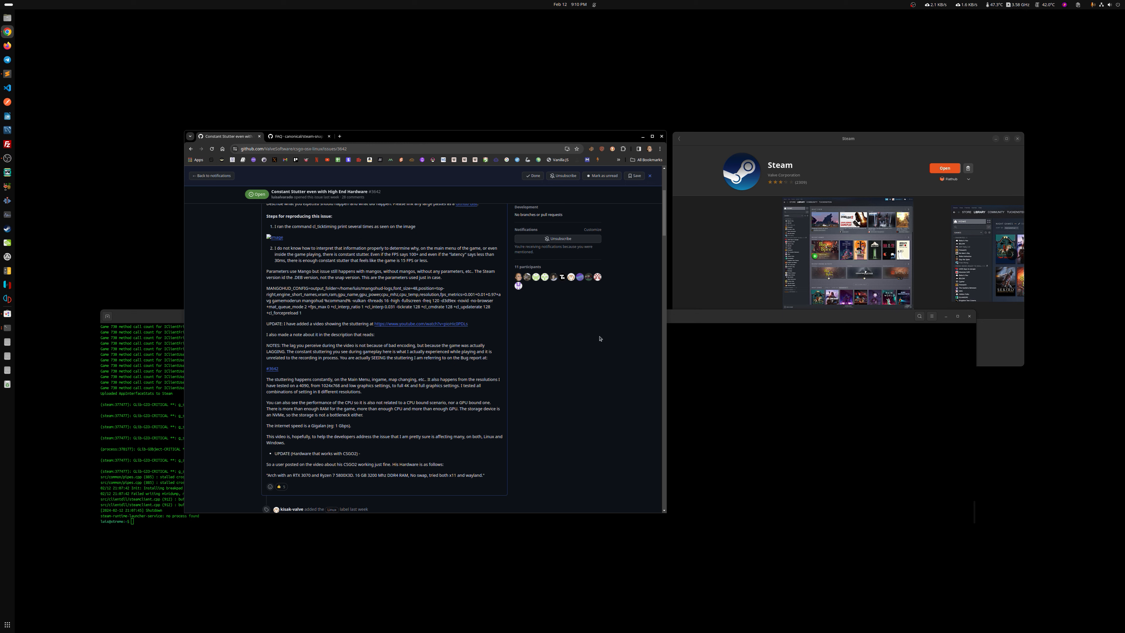
pyautogui.moveTo(542, 339)
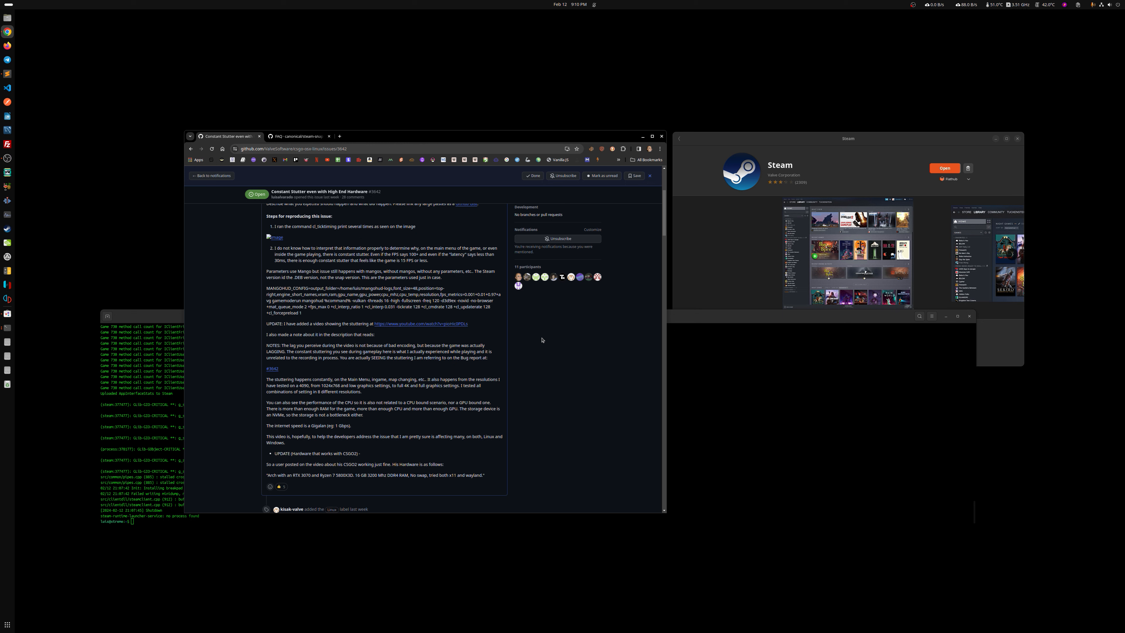
pyautogui.moveTo(557, 318)
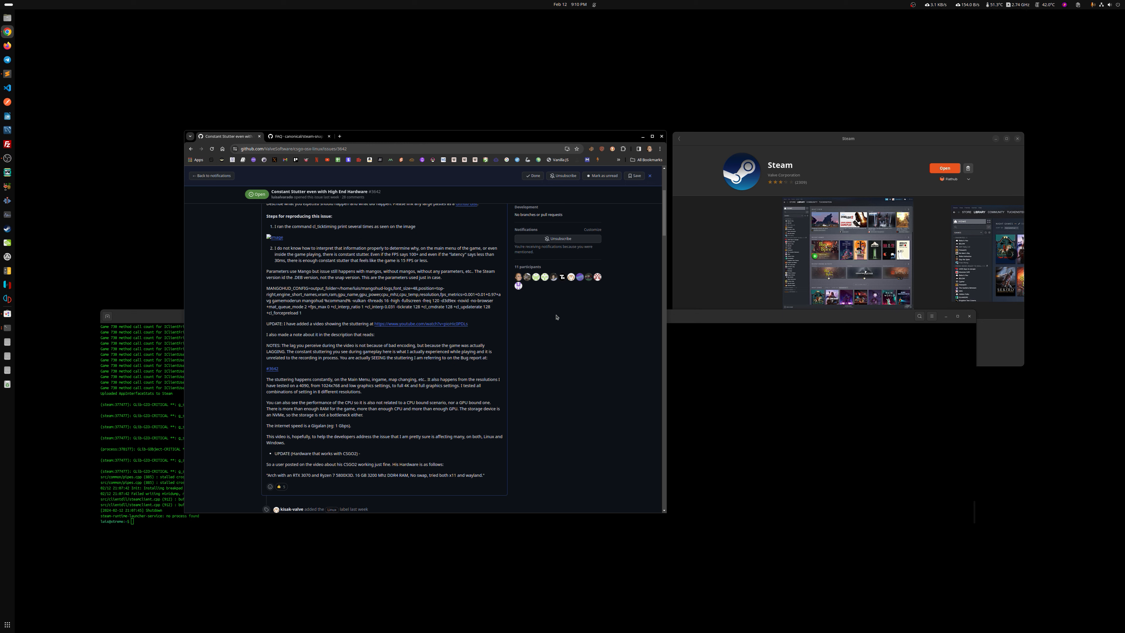